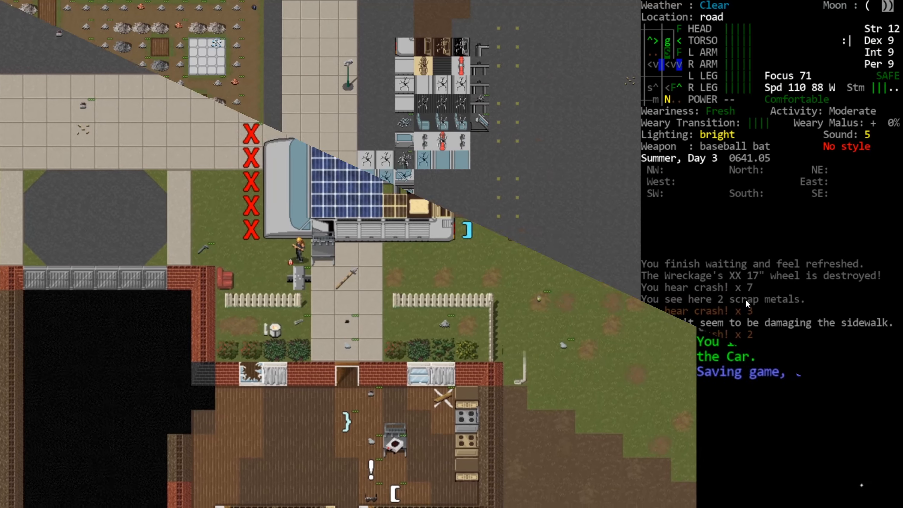
View the spiked plating recipe, then inspect the car's parts and battery charge.
{"action": "key", "text": "S"}
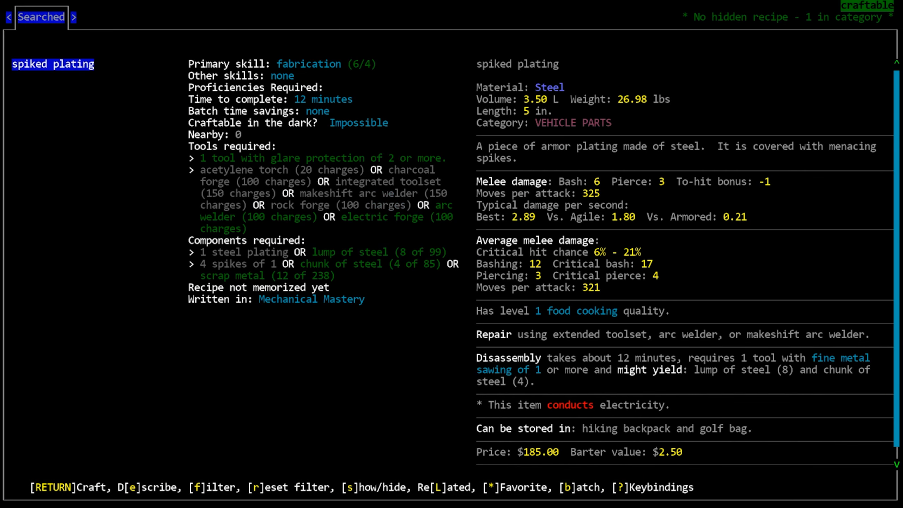
{"action": "key", "text": "Return"}
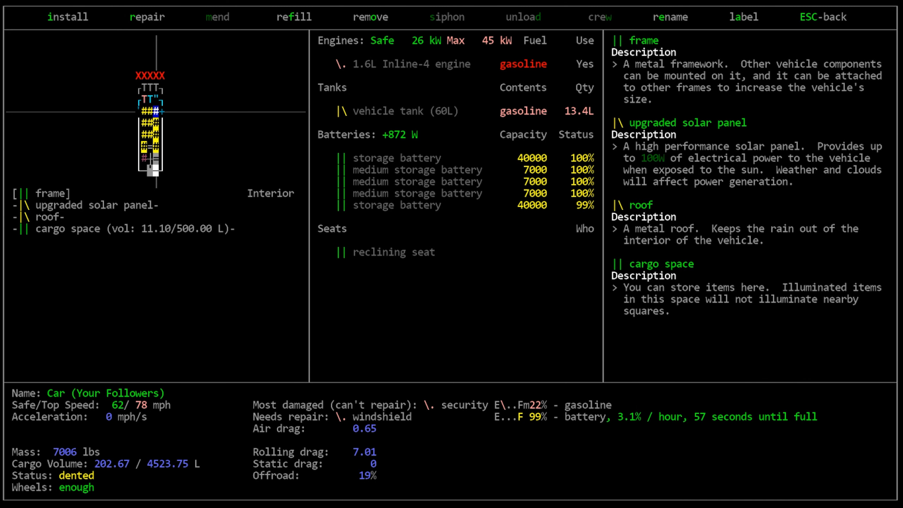
Exit the car's parts screen and bring up its Select an action menu.
{"action": "left_click", "coordinate": [68, 16]}
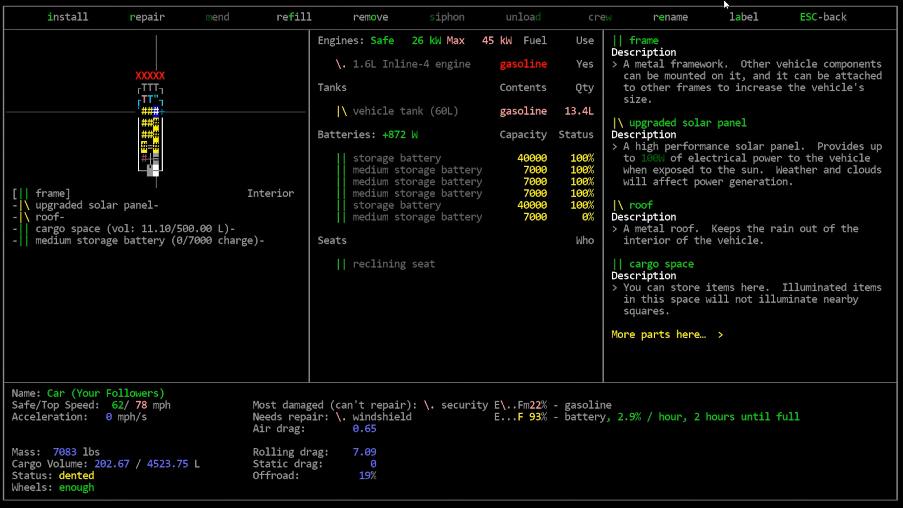
{"action": "mouse_move", "coordinate": [399, 206]}
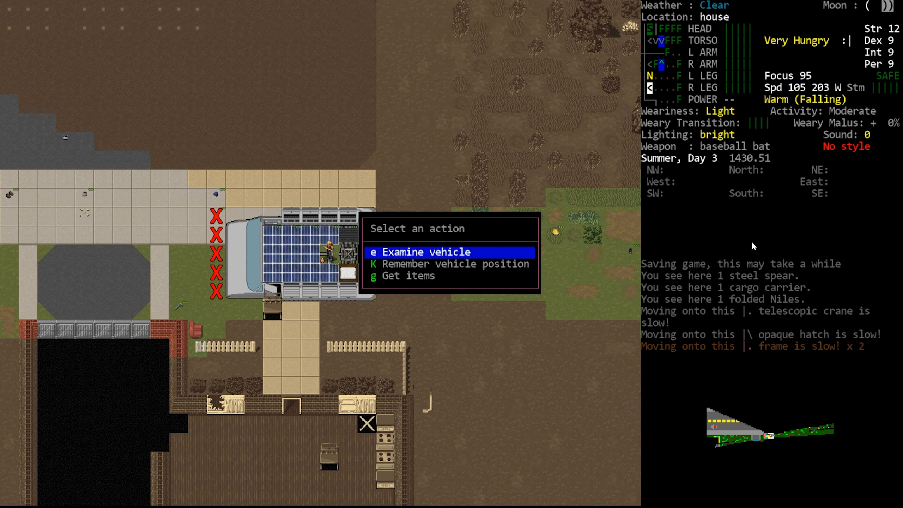
{"action": "left_click", "coordinate": [408, 276]}
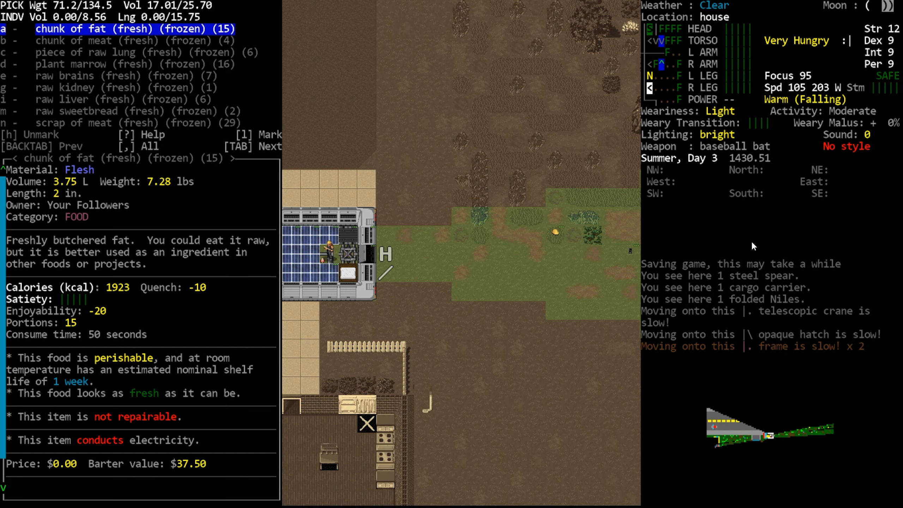
{"action": "mouse_move", "coordinate": [746, 252]}
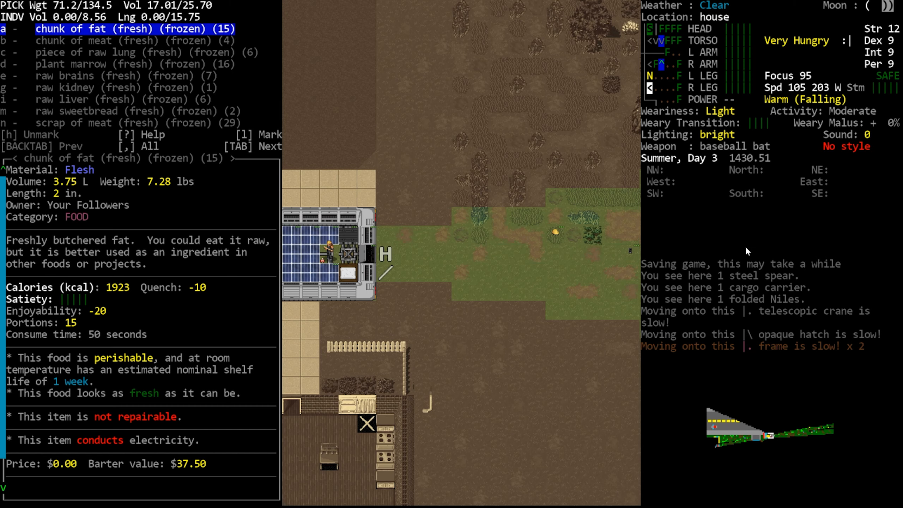
{"action": "mouse_move", "coordinate": [747, 285]}
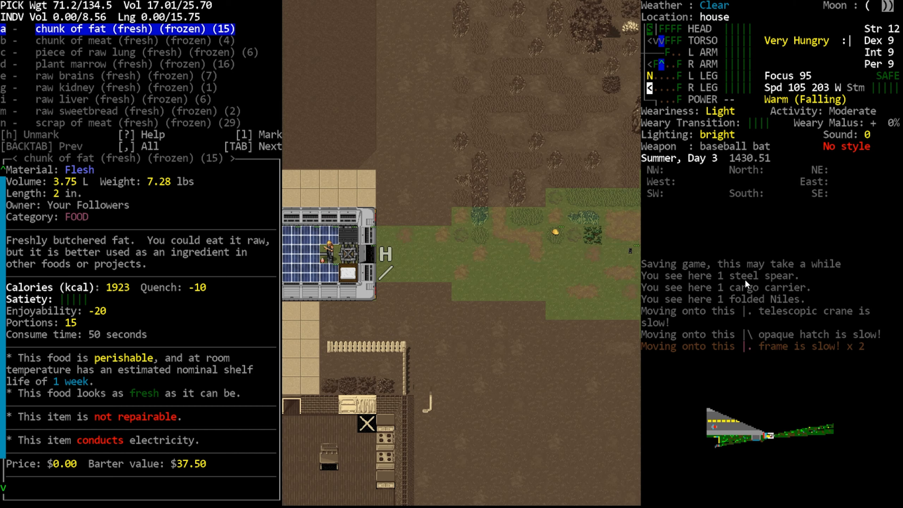
{"action": "mouse_move", "coordinate": [760, 260]}
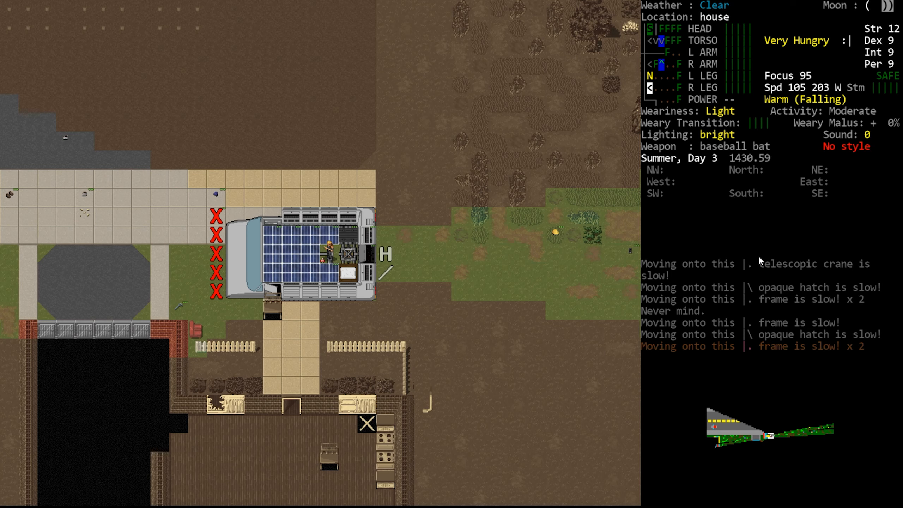
Search recipes for brains and pick a 3x batch of cooked brains.
{"action": "key", "text": "c"}
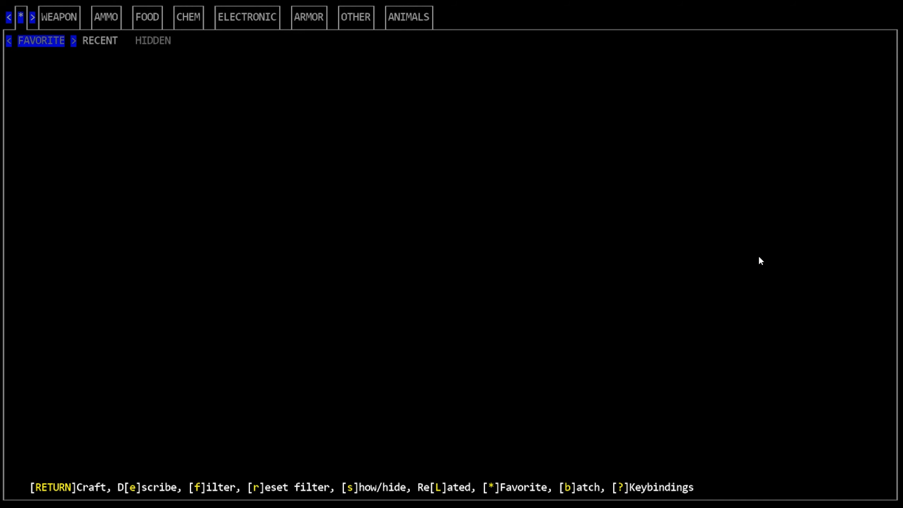
{"action": "key", "text": "f"}
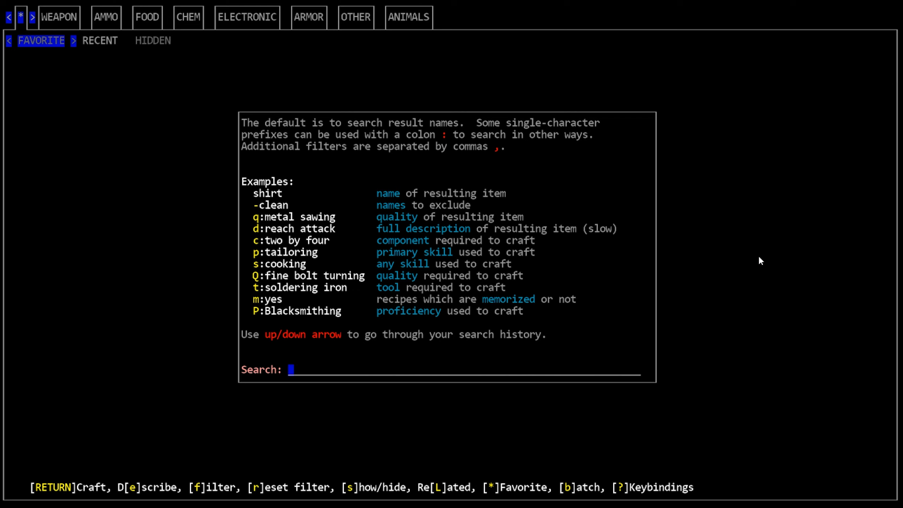
{"action": "key", "text": "Return"}
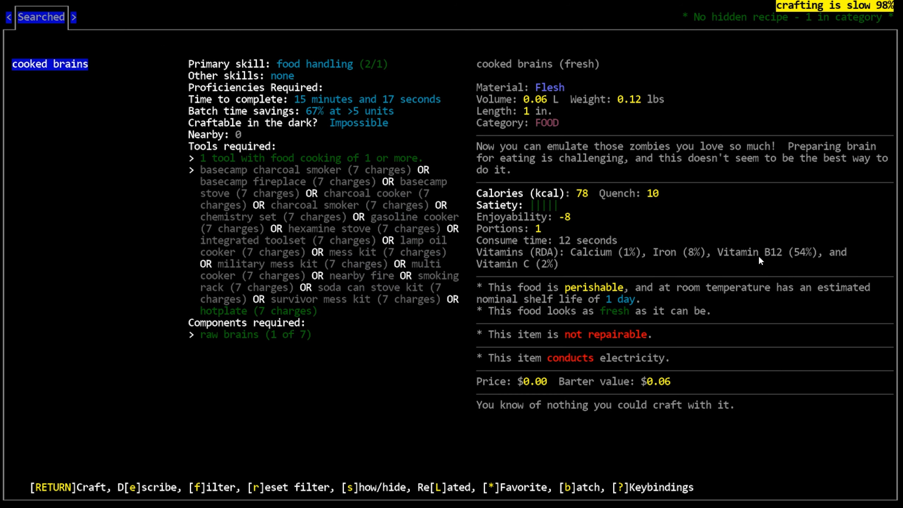
{"action": "key", "text": "b"}
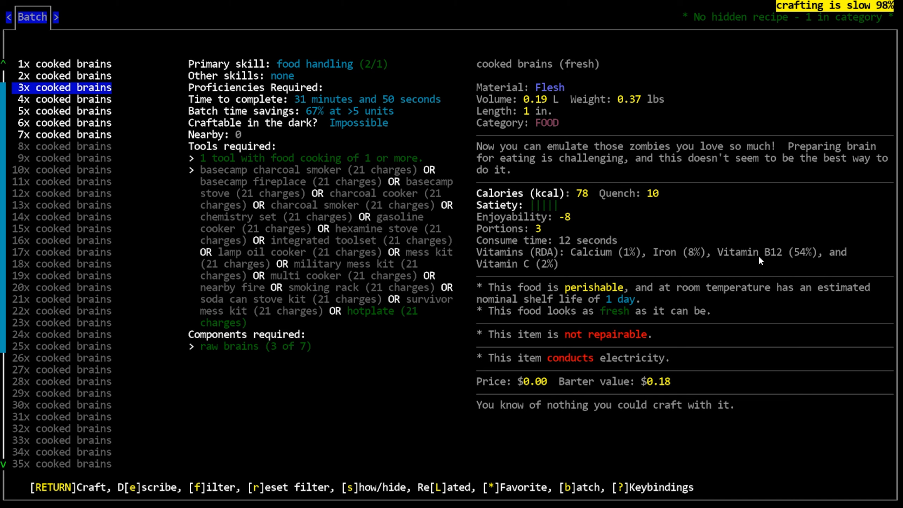
{"action": "mouse_move", "coordinate": [601, 171]}
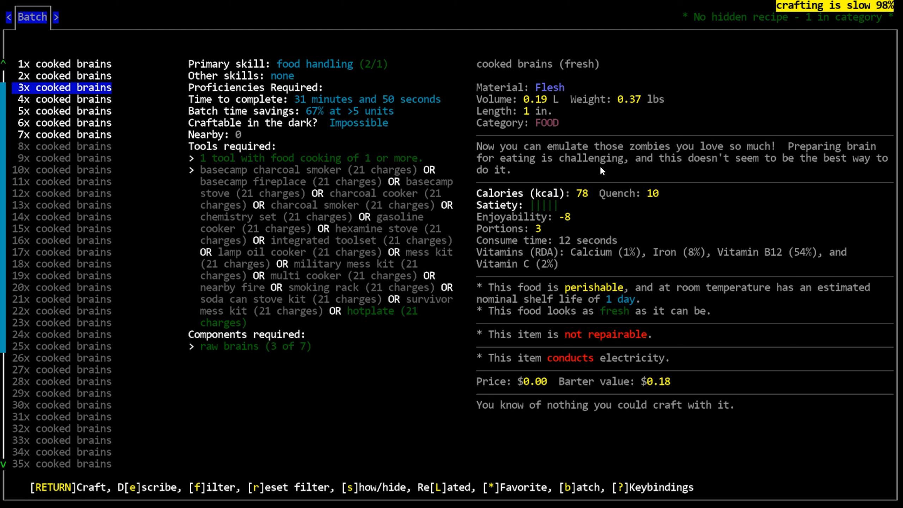
{"action": "mouse_move", "coordinate": [580, 199]}
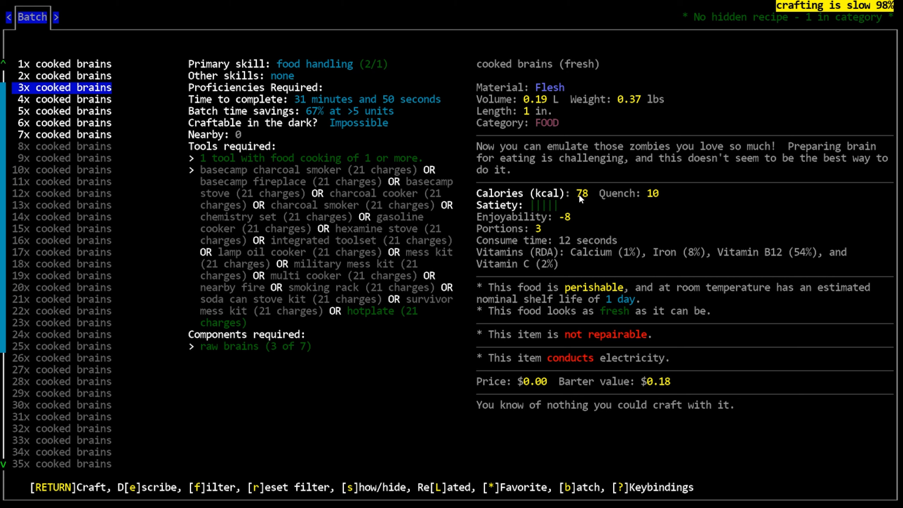
{"action": "mouse_move", "coordinate": [550, 229]}
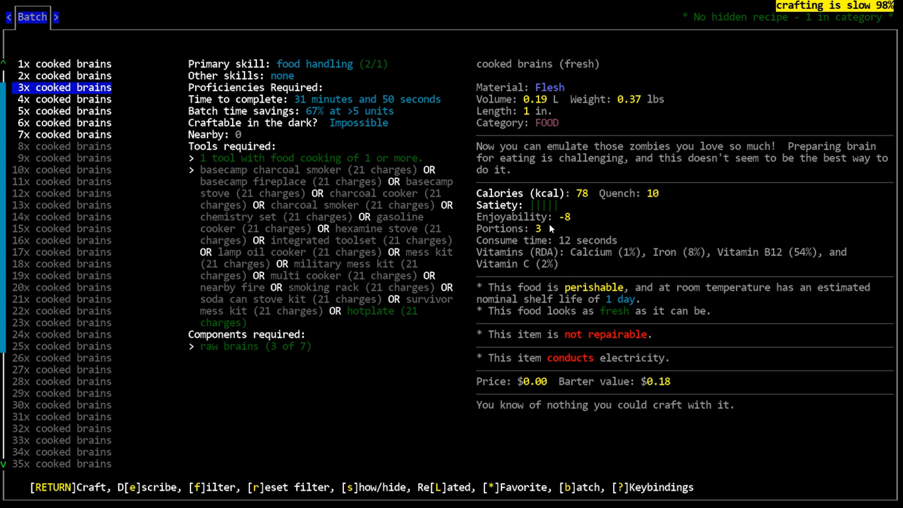
{"action": "mouse_move", "coordinate": [569, 228]}
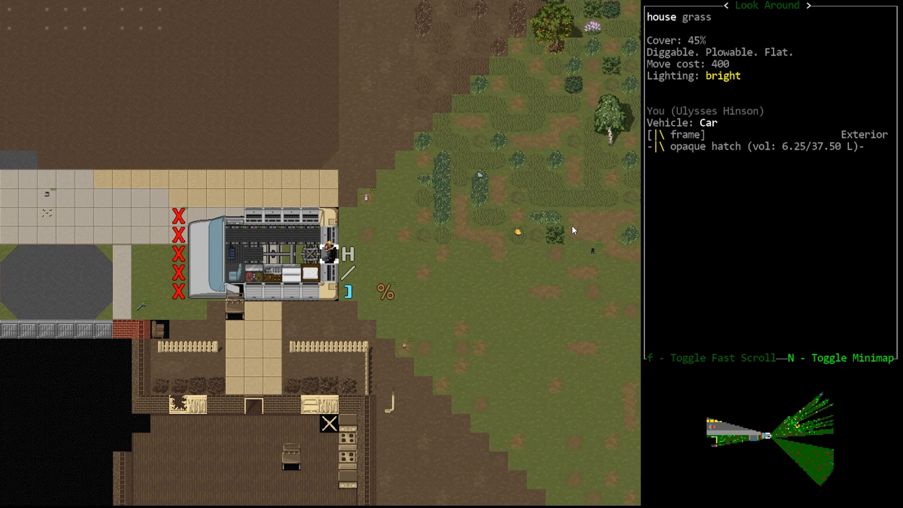
Browse the raw kidney stored in the car, then reopen the recipe search.
{"action": "key", "text": "Escape"}
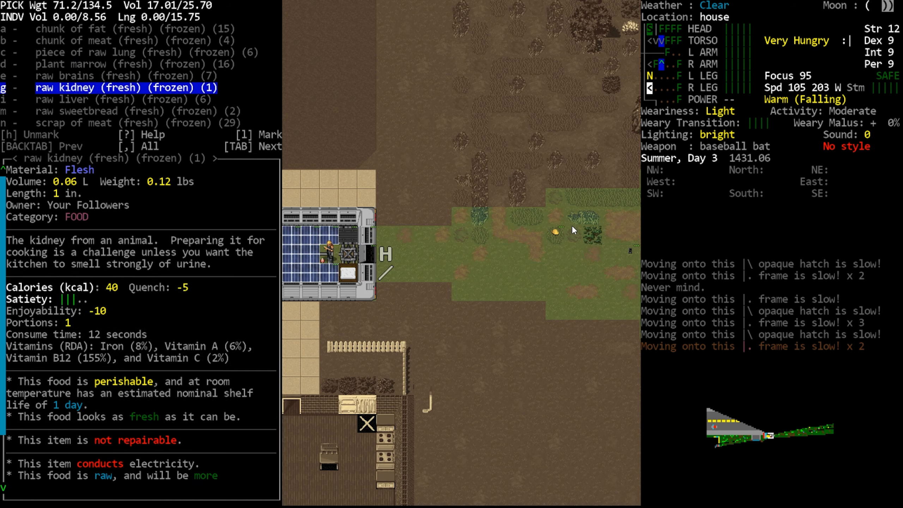
{"action": "key", "text": "TAB"}
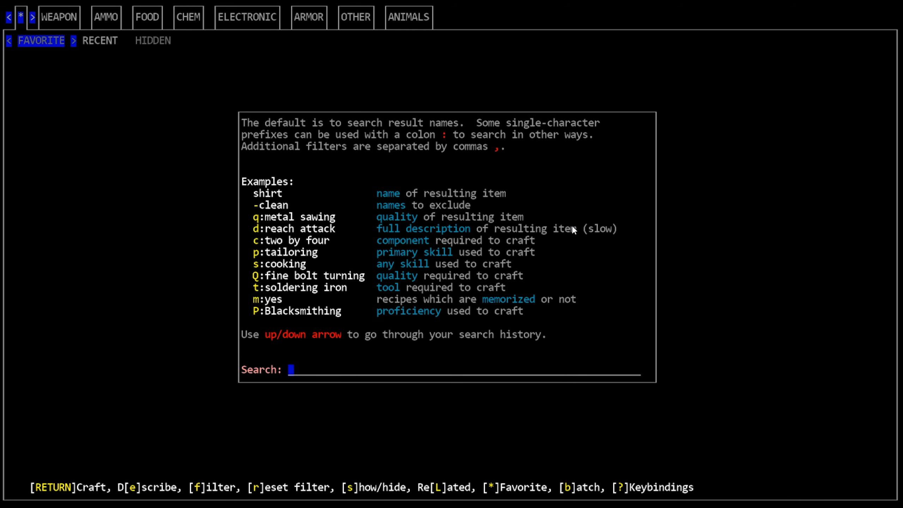
Search for sweetbread and start cooking a 2x batch.
{"action": "type", "text": "c"}
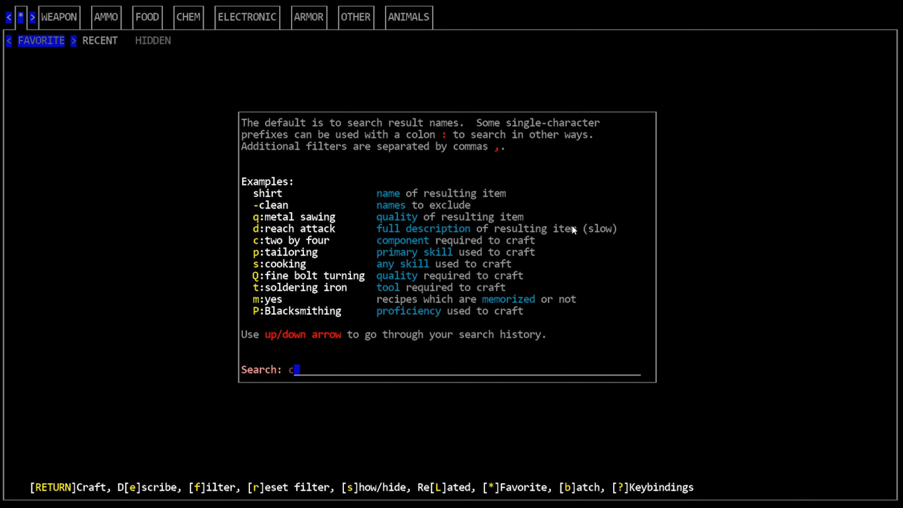
{"action": "key", "text": "Return"}
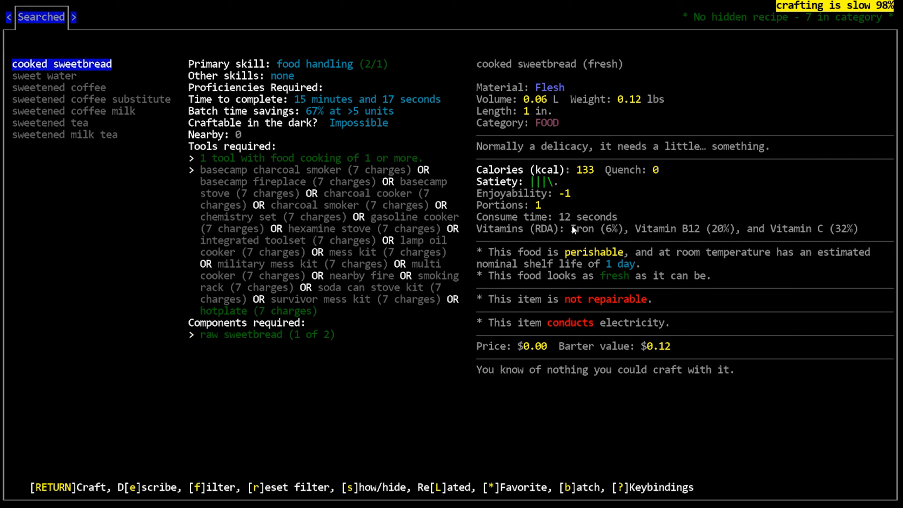
{"action": "key", "text": "b"}
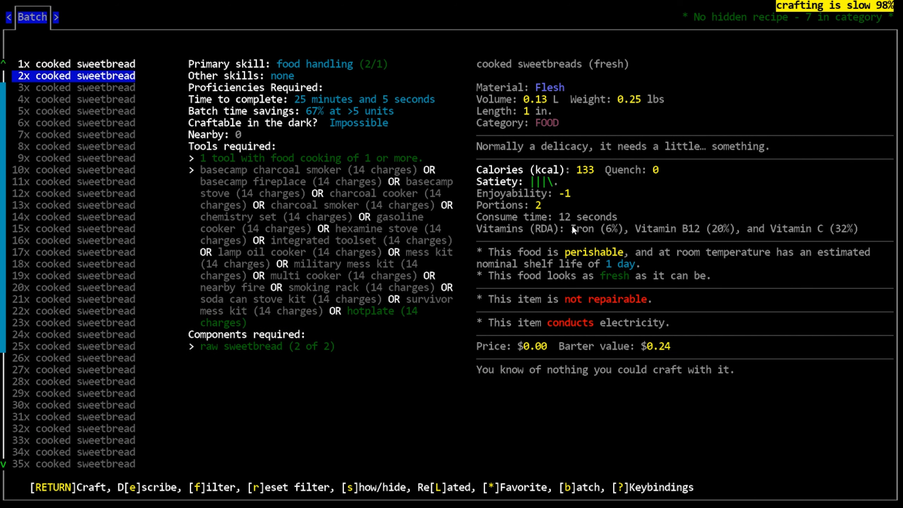
{"action": "key", "text": "Return"}
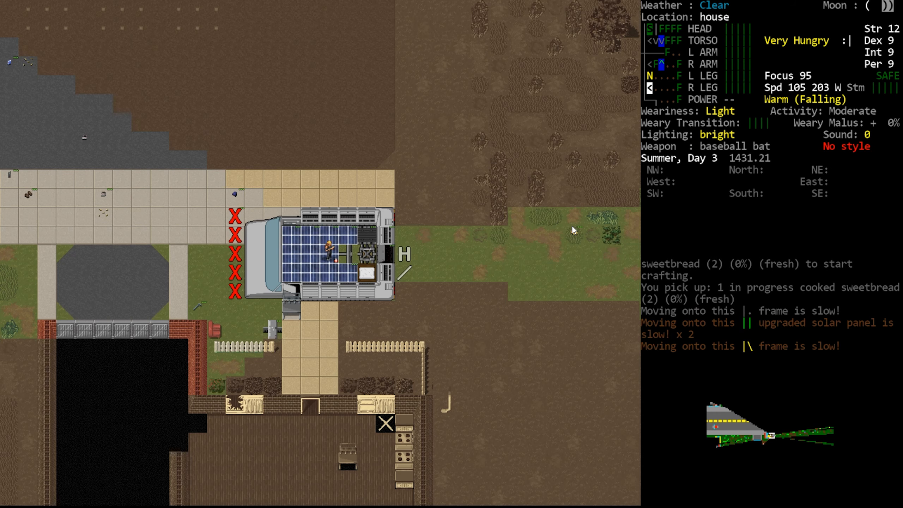
Browse the usable items list containing the in-progress sweetbread craft.
{"action": "key", "text": "a"}
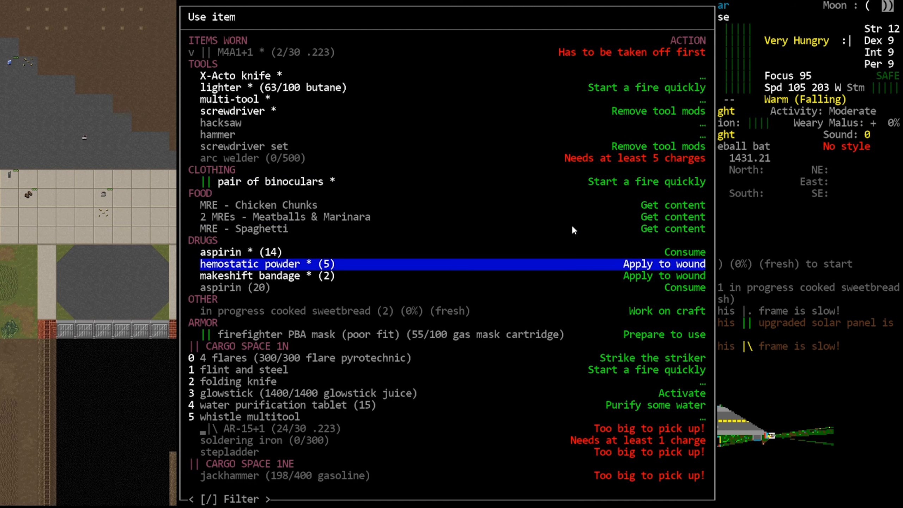
{"action": "key", "text": "up"}
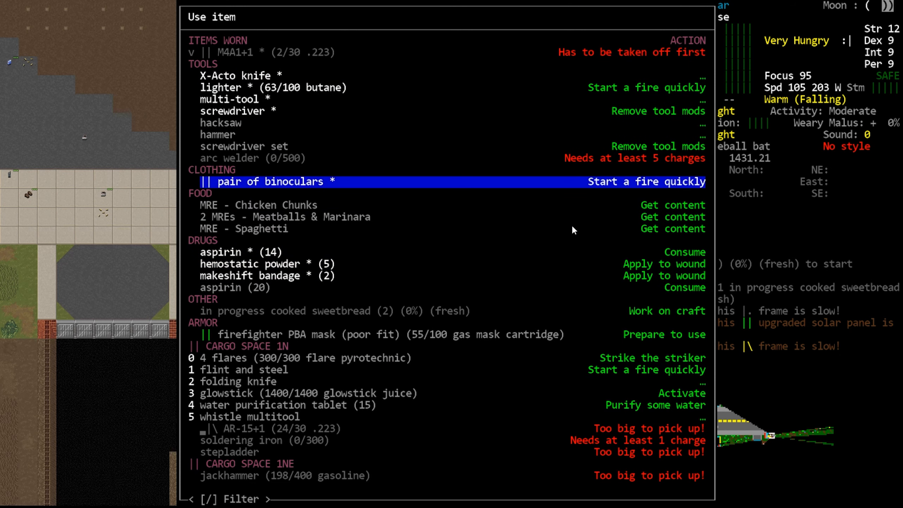
{"action": "key", "text": "down"}
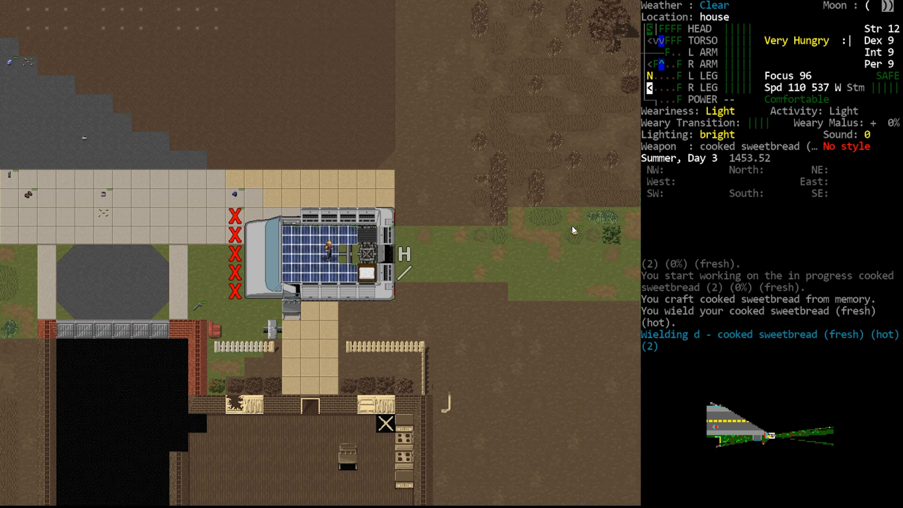
Wield the baseball bat in place of the food and leave the car.
{"action": "key", "text": "E"}
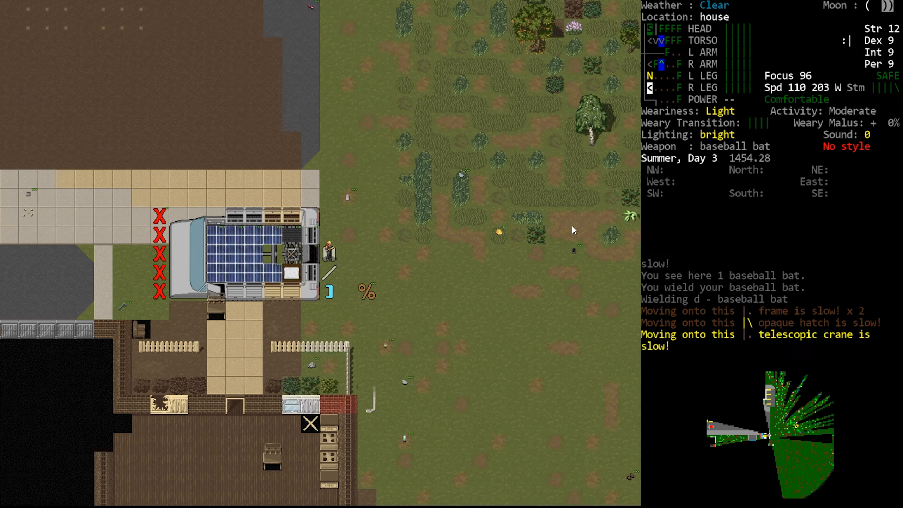
{"action": "key", "text": "down"}
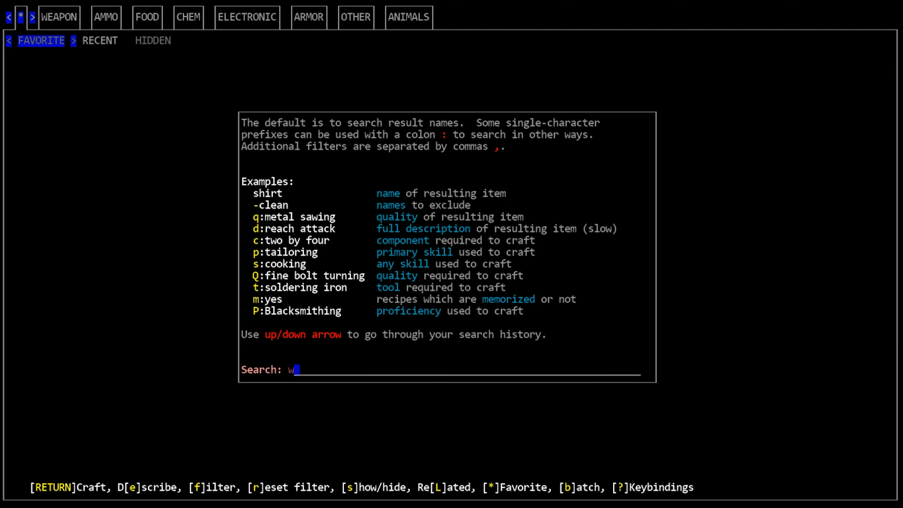
Review the war scythe recipe in the search results, then view the car's parts.
{"action": "key", "text": "Return"}
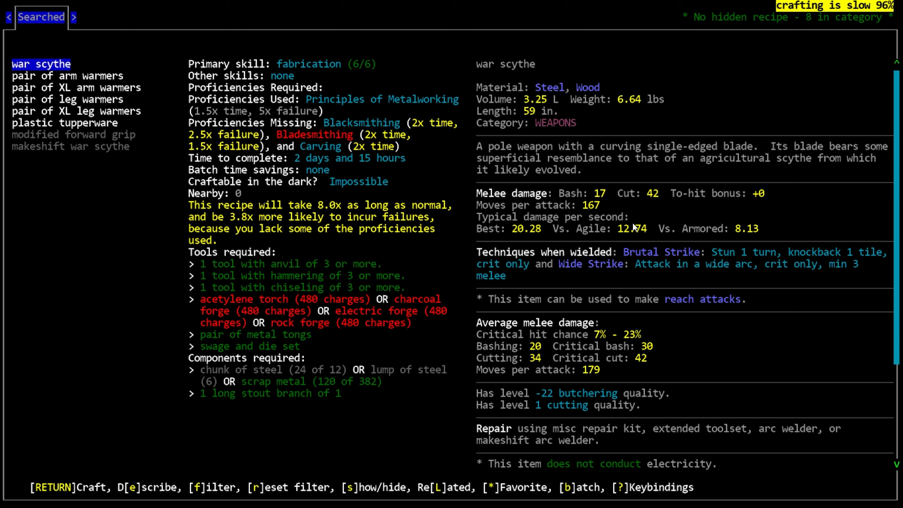
{"action": "mouse_move", "coordinate": [610, 231]}
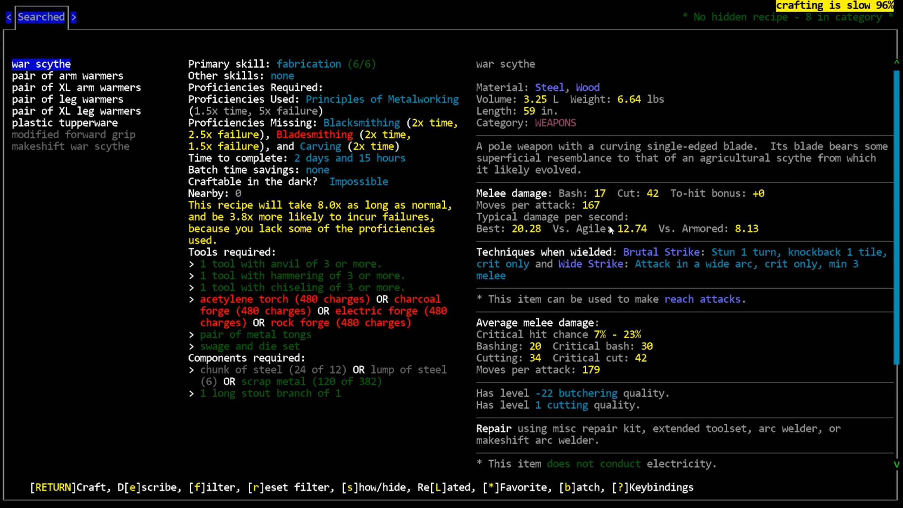
{"action": "mouse_move", "coordinate": [623, 274]}
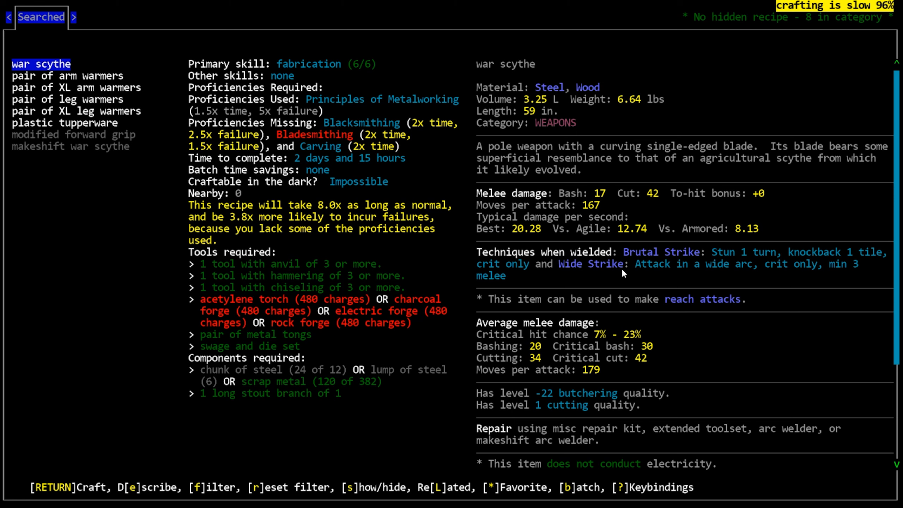
{"action": "mouse_move", "coordinate": [655, 268]}
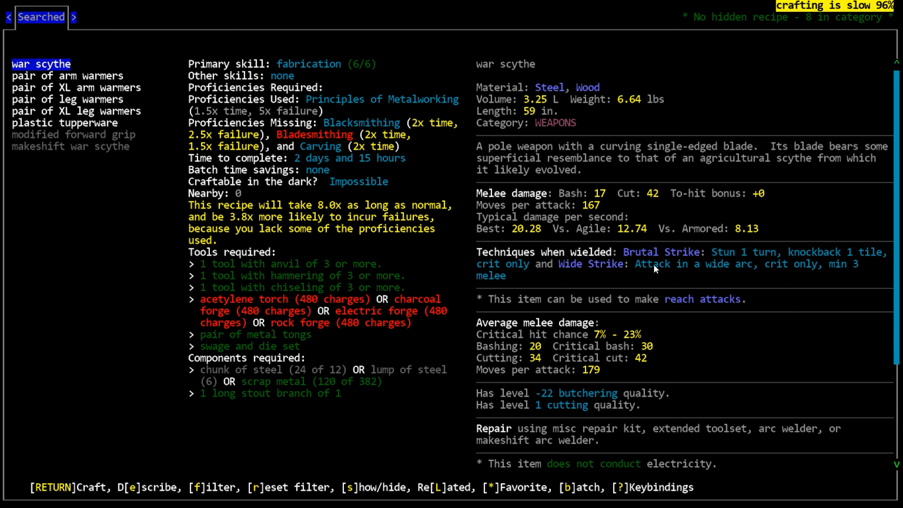
{"action": "mouse_move", "coordinate": [525, 262]}
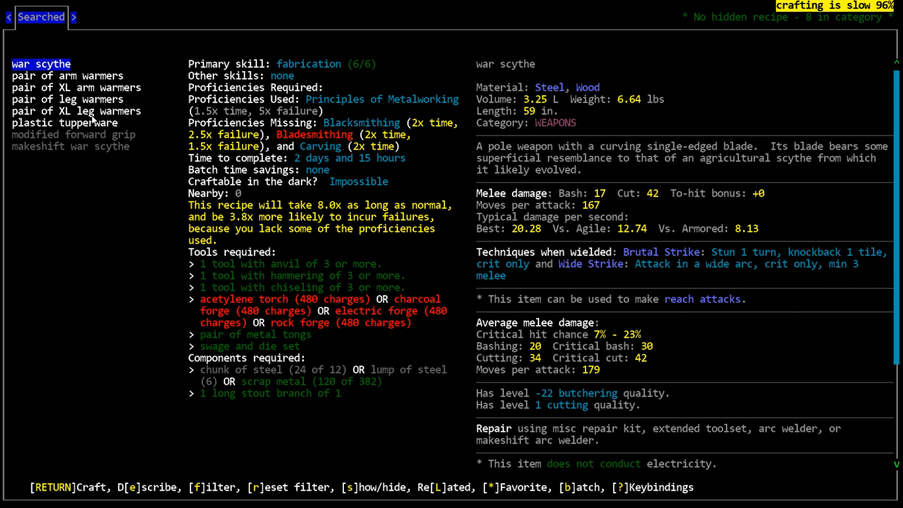
{"action": "mouse_move", "coordinate": [132, 163]}
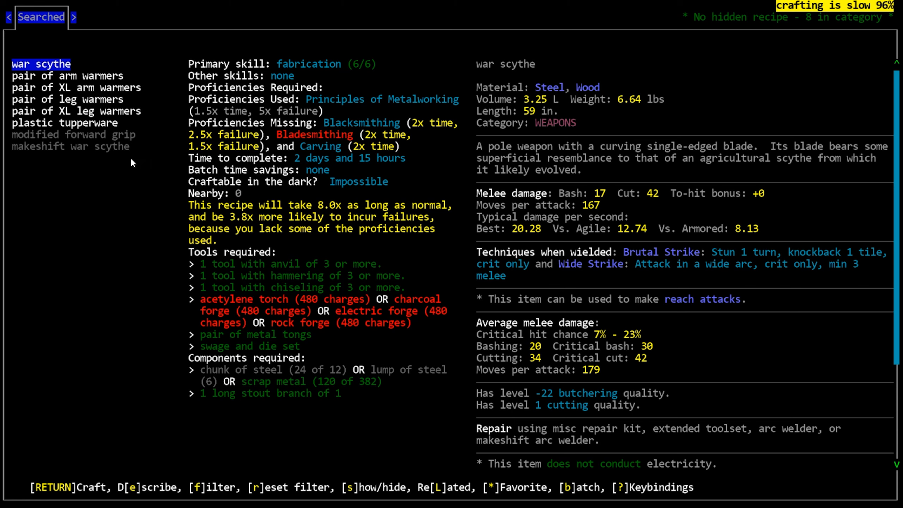
{"action": "mouse_move", "coordinate": [690, 190]}
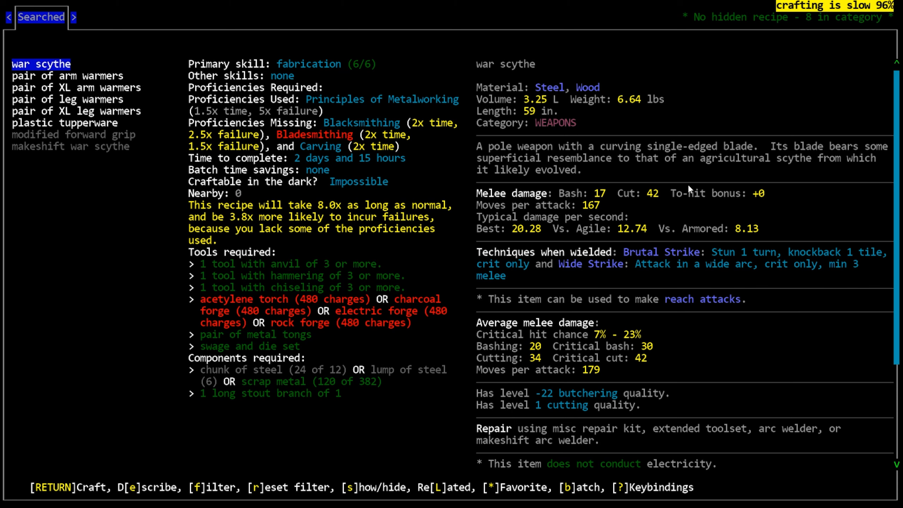
{"action": "mouse_move", "coordinate": [617, 205]}
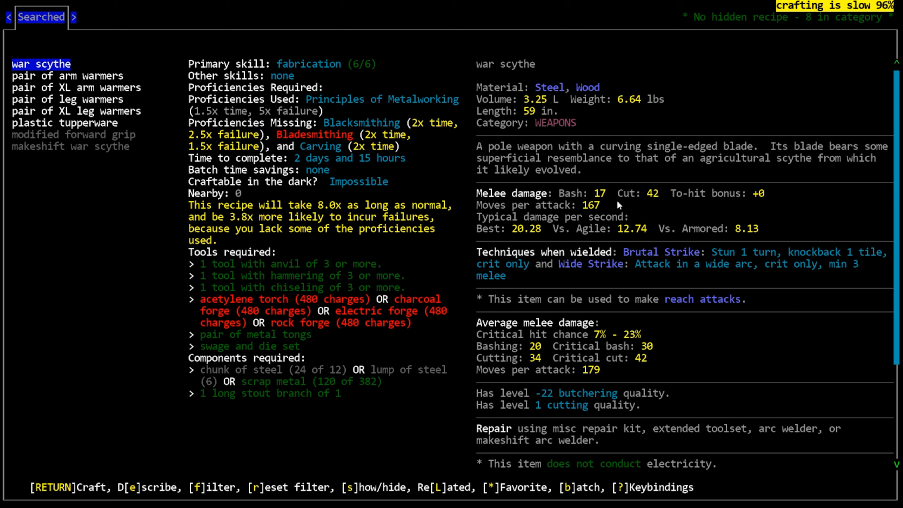
{"action": "key", "text": "Escape"}
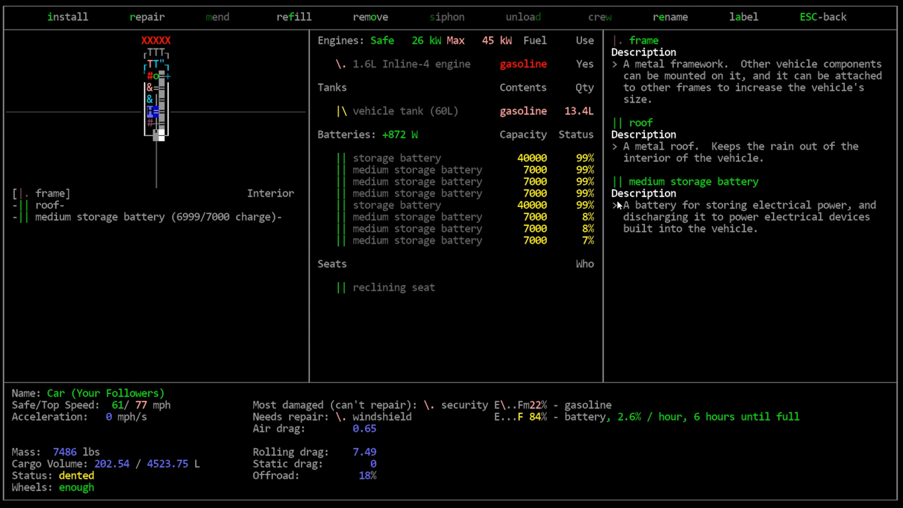
Check the requirements for installing a workbench on the car.
{"action": "left_click", "coordinate": [68, 16]}
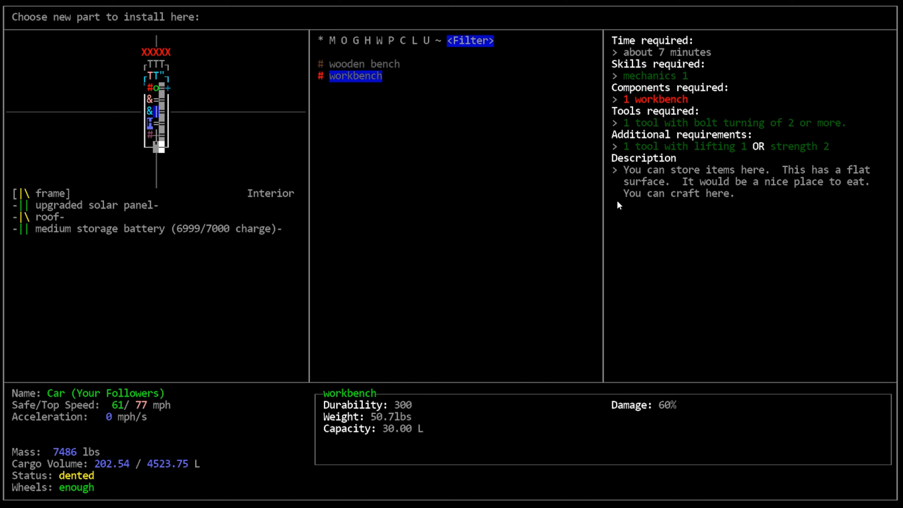
{"action": "key", "text": "escape"}
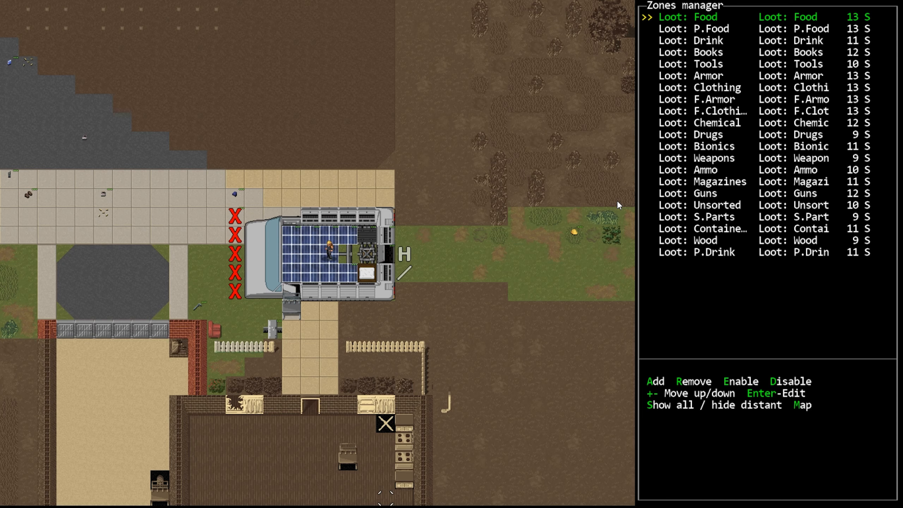
Add a Loot: Unsorted zone northeast of the survivor and close the zones manager.
{"action": "left_click", "coordinate": [654, 380]}
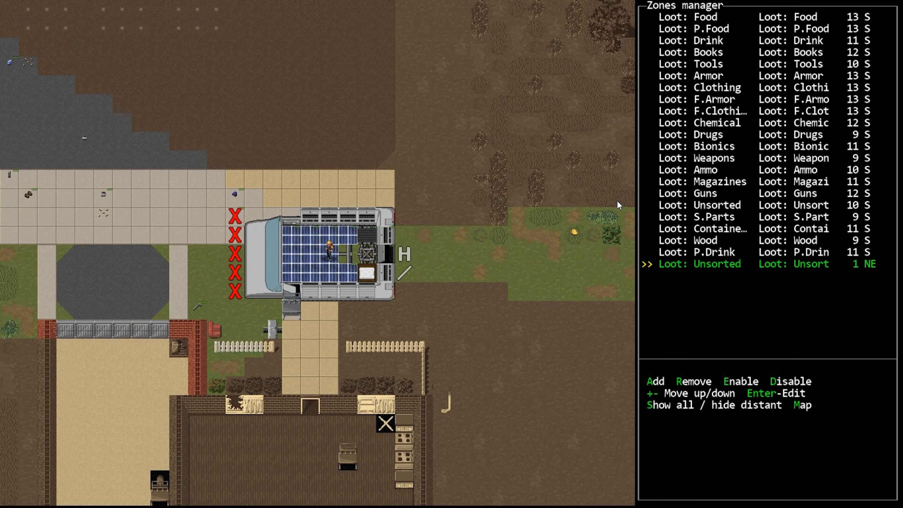
{"action": "key", "text": "Escape"}
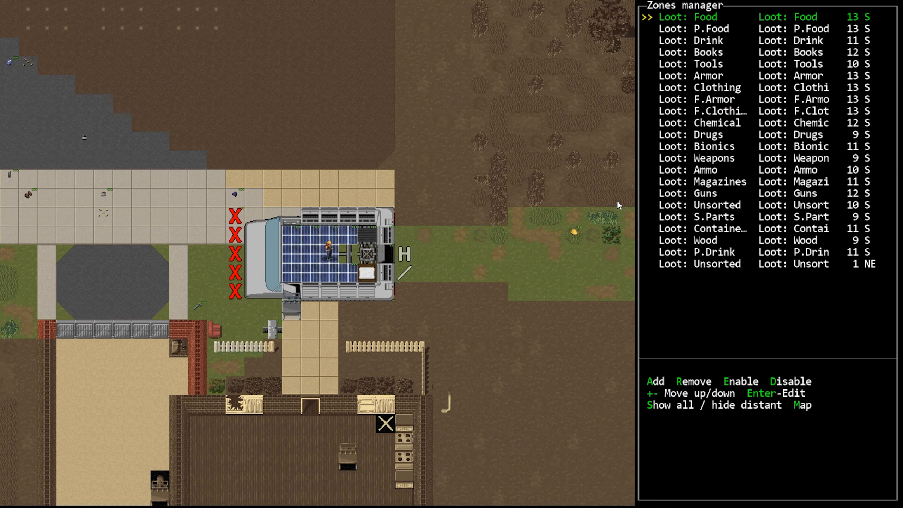
{"action": "key", "text": "down"}
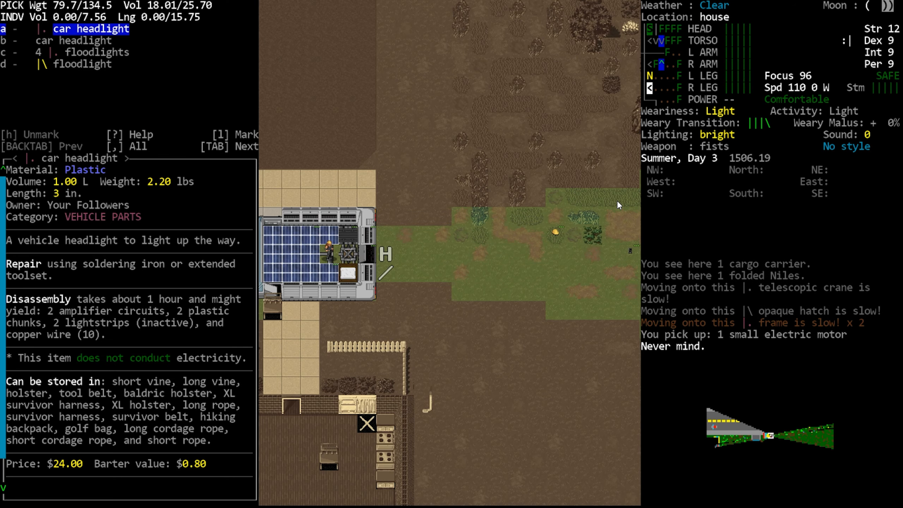
Close the pickup list to start adding a Loot: V.Parts zone beside the car.
{"action": "key", "text": "Escape"}
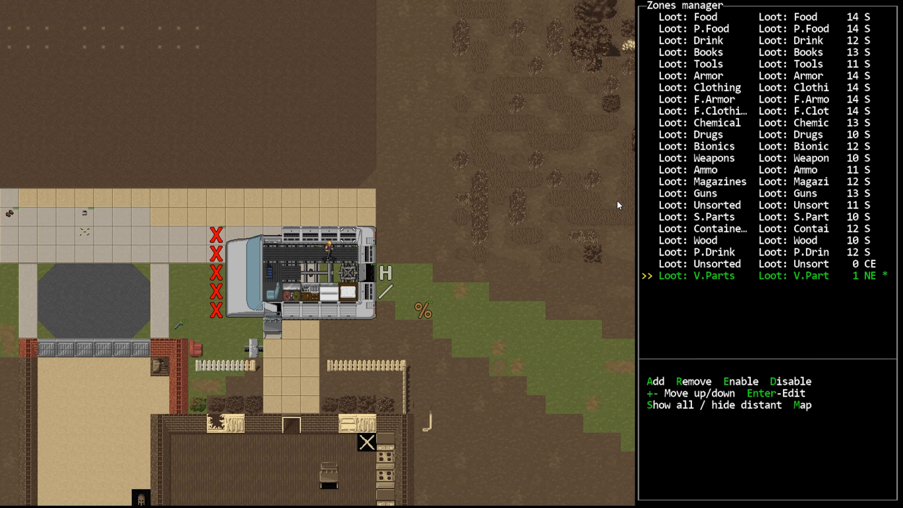
Exit the zones manager and walk south out of the car into the yard.
{"action": "left_click", "coordinate": [654, 381]}
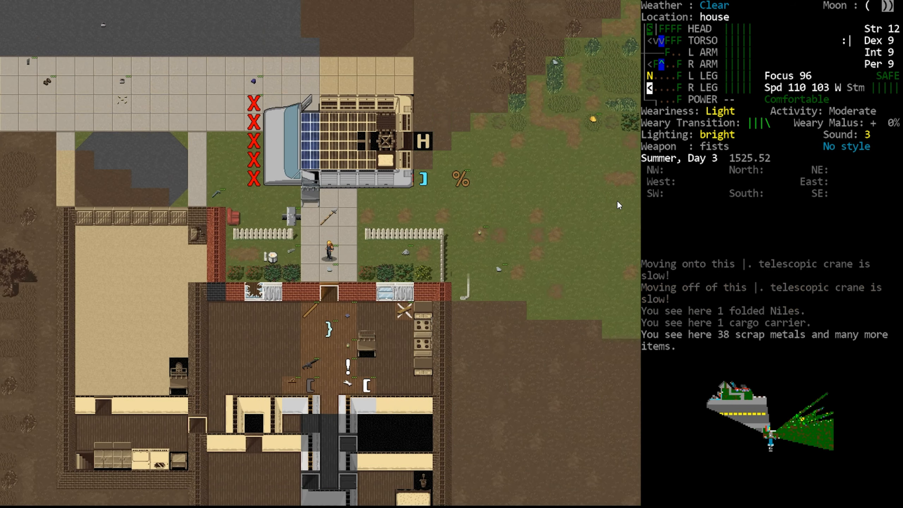
Walk south into the house and grab the workbench to haul it.
{"action": "key", "text": "s"}
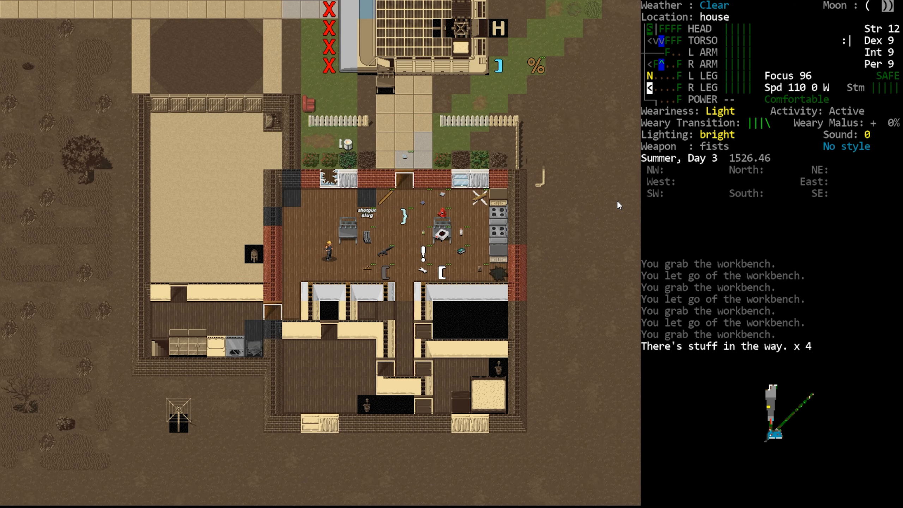
{"action": "key", "text": "g"}
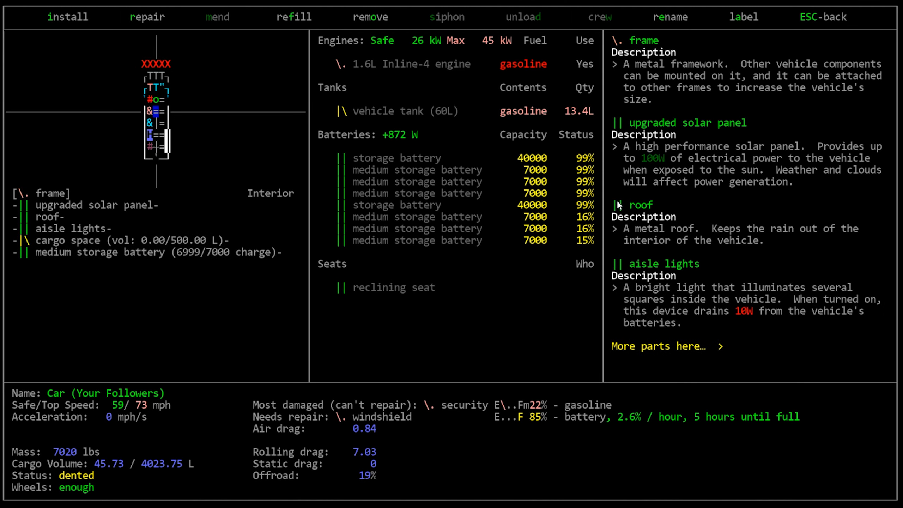
Search the car's installable parts for 'workbench', then back out of the parts menu.
{"action": "left_click", "coordinate": [68, 17]}
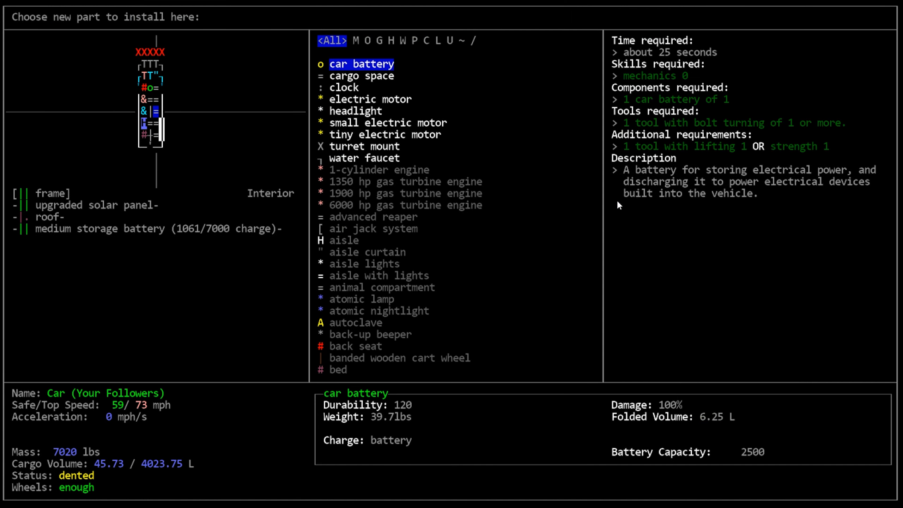
{"action": "left_click", "coordinate": [364, 157]}
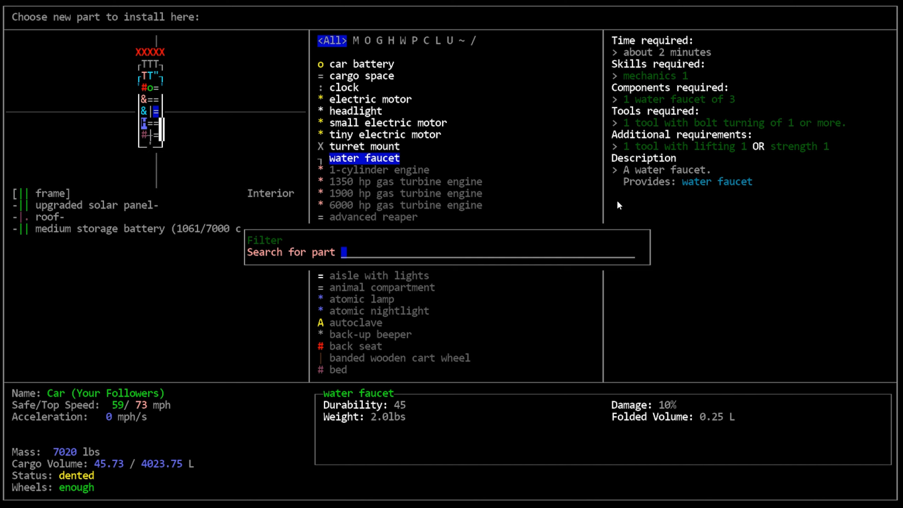
{"action": "type", "text": "workbench"}
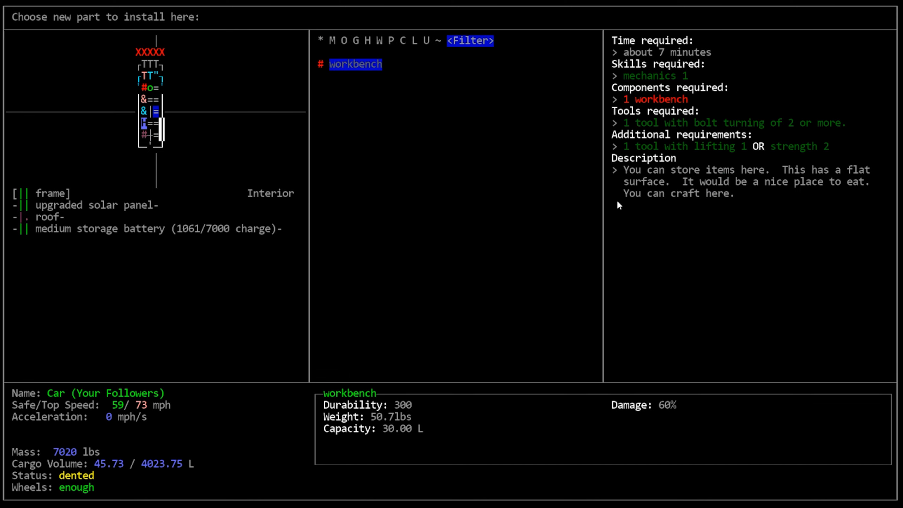
{"action": "key", "text": "Escape"}
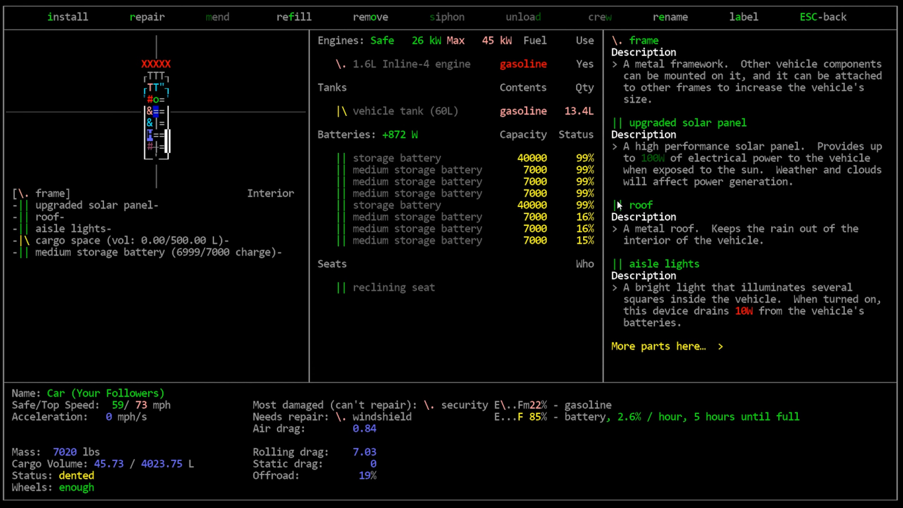
{"action": "left_click", "coordinate": [68, 17]}
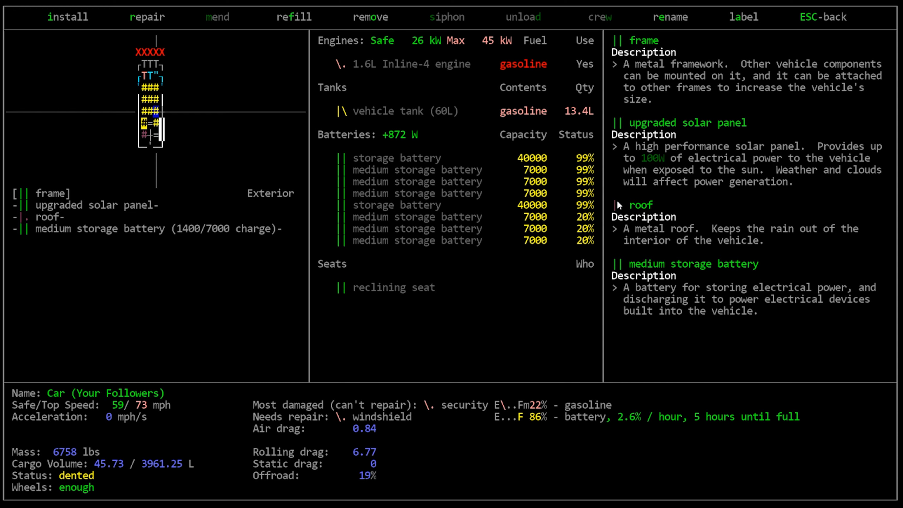
{"action": "left_click", "coordinate": [67, 17]}
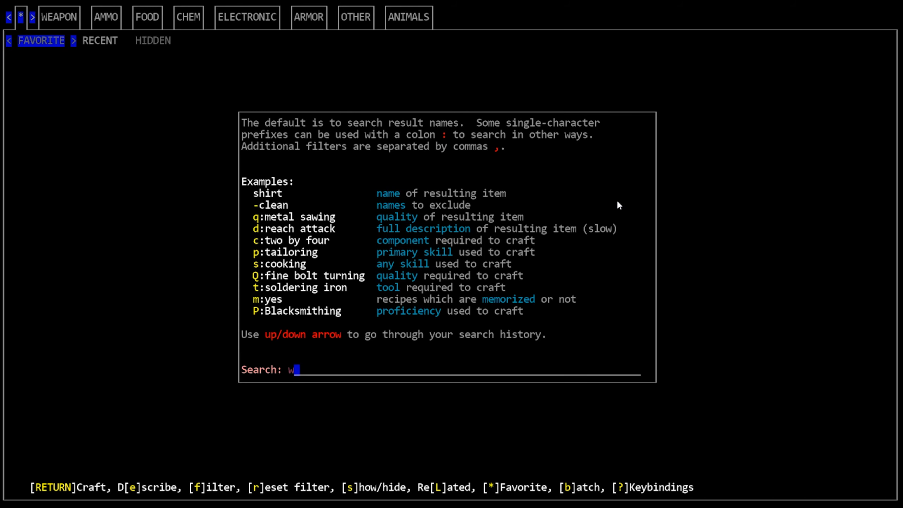
Run the workbench recipe search, review its requirements, and close crafting.
{"action": "key", "text": "Return"}
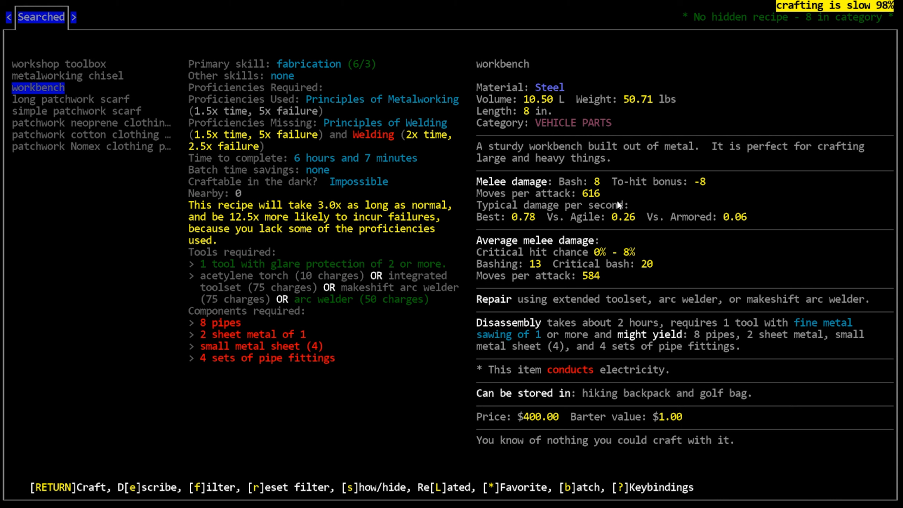
{"action": "key", "text": "Escape"}
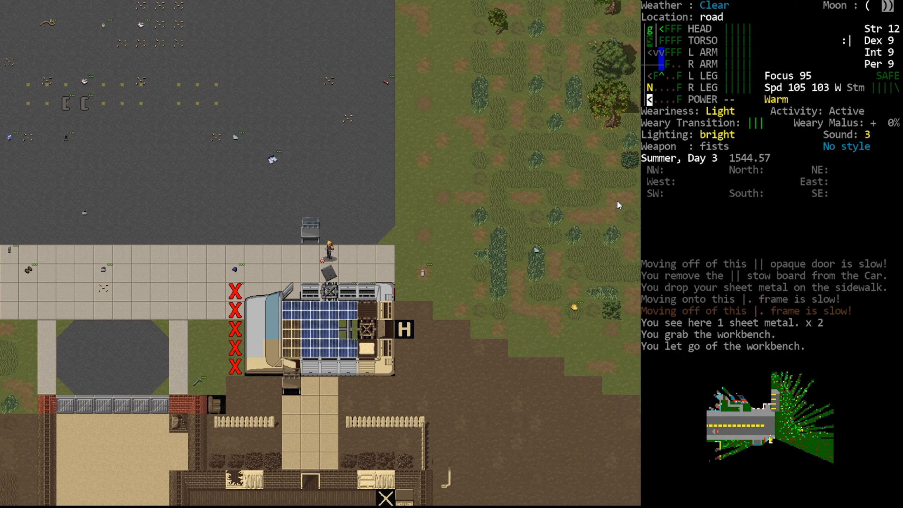
Open the car's parts overview for the frame with the empty stow board.
{"action": "key", "text": "g"}
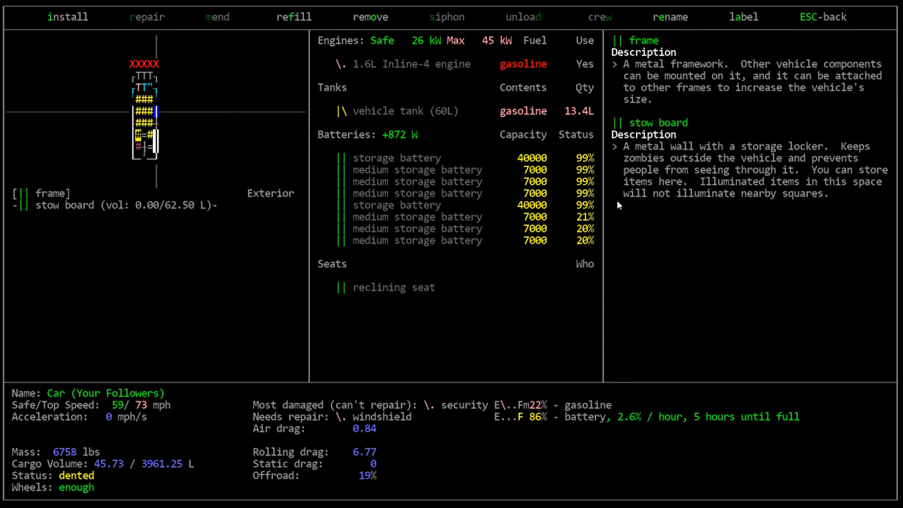
View installable parts for the bare frame, then recall the workshop toolbox recipe search.
{"action": "left_click", "coordinate": [69, 16]}
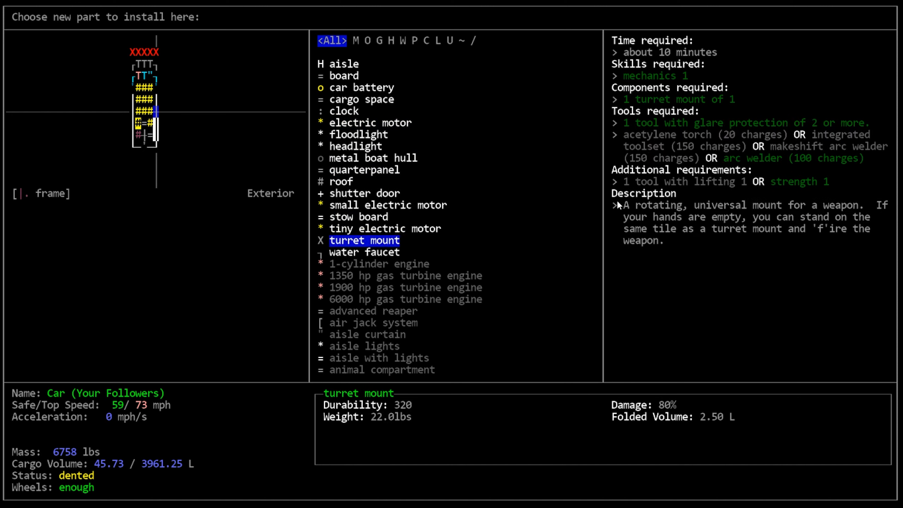
{"action": "left_click", "coordinate": [357, 217]}
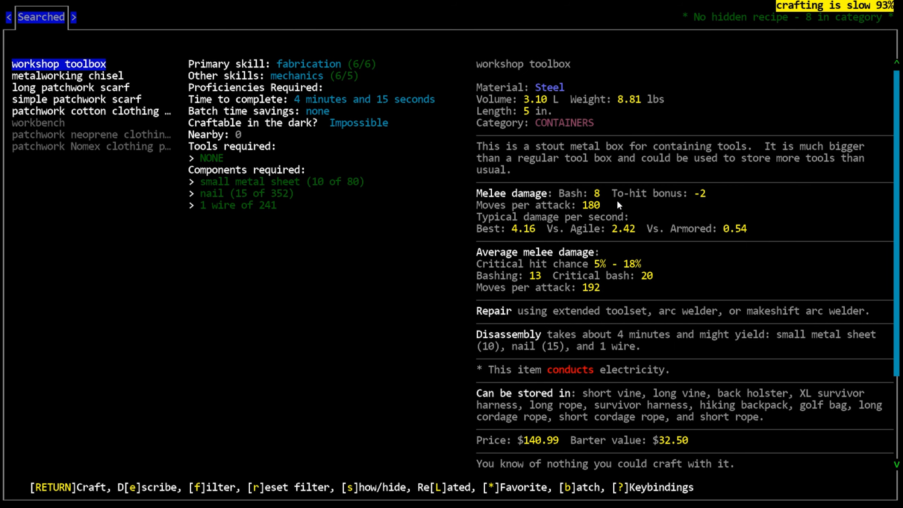
Highlight the workbench recipe to see its missing components, then exit crafting.
{"action": "left_click", "coordinate": [38, 122]}
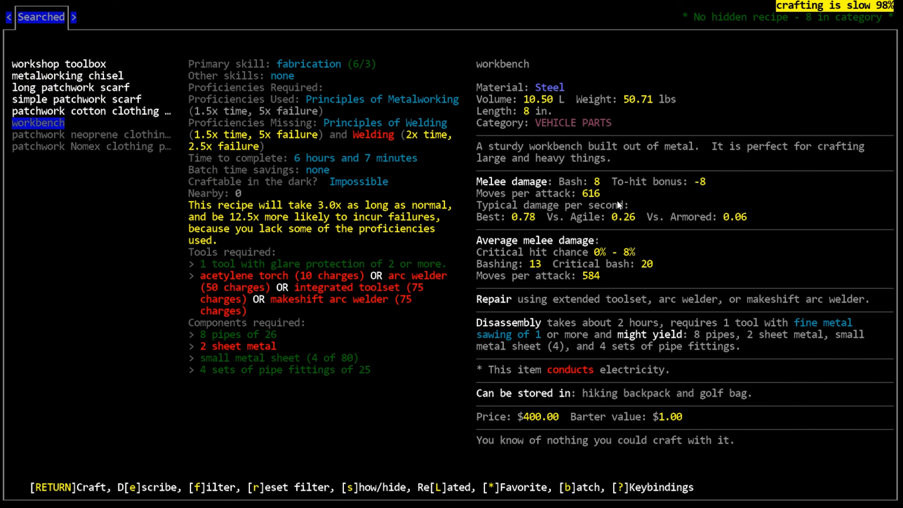
{"action": "key", "text": "Escape"}
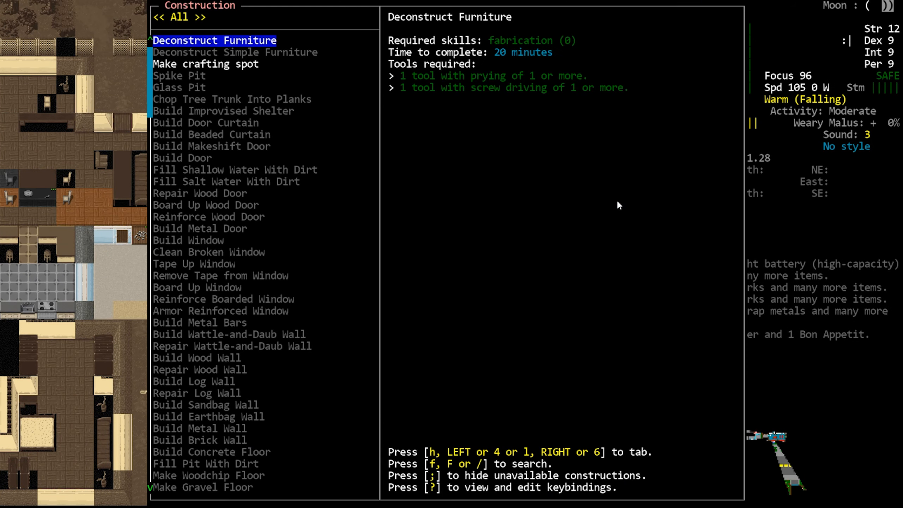
Close the construction list and drop the sheet metal and frying pans on the sidewalk.
{"action": "key", "text": "Return"}
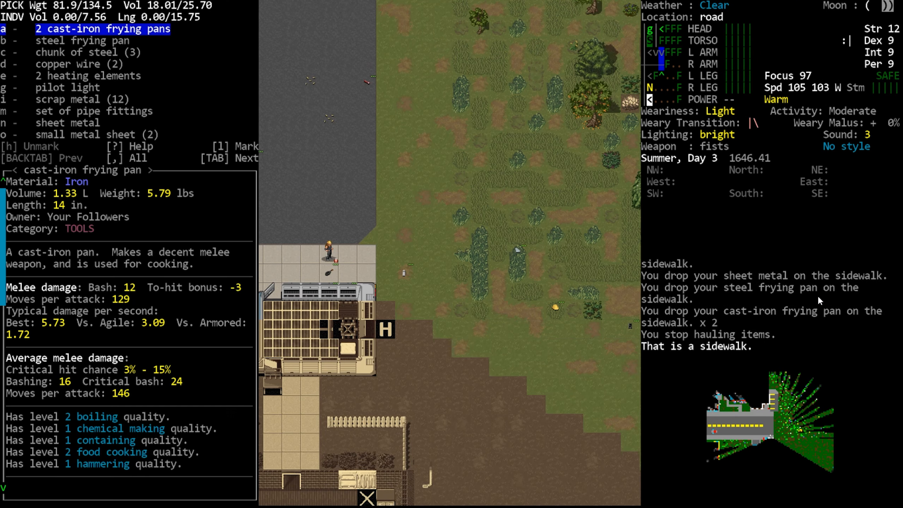
Dismiss the nearby items list and begin a crafting search for 'work'.
{"action": "key", "text": "Escape"}
{"action": "type", "text": "work"}
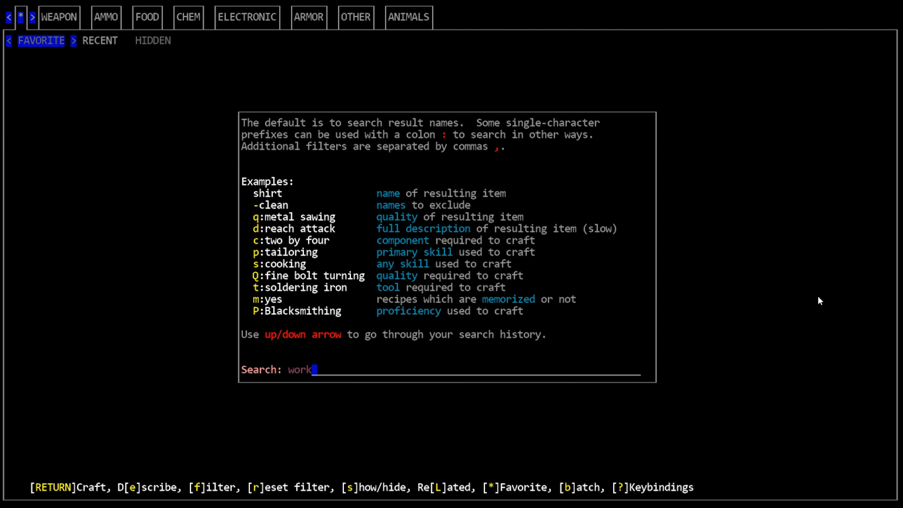
Run the workbench search, note only pipes are missing, and close crafting.
{"action": "key", "text": "Return"}
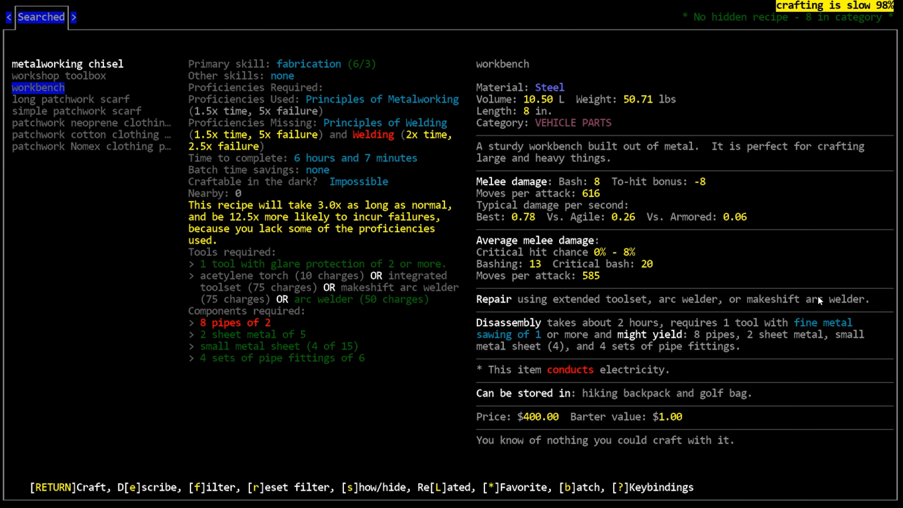
{"action": "key", "text": "Escape"}
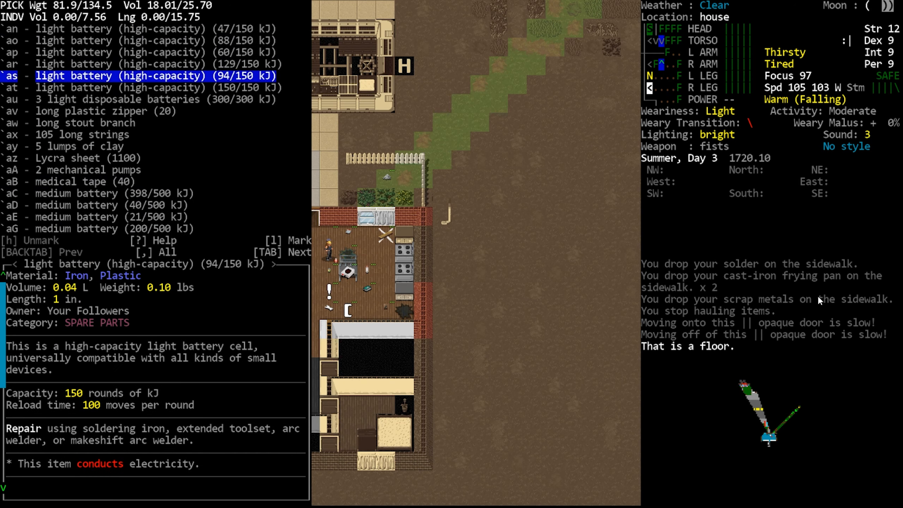
Filter the advanced inventory for pipes and move all 23 into the floor pane.
{"action": "scroll", "scroll_direction": "down", "scroll_amount": 3}
{"action": "type", "text": "p"}
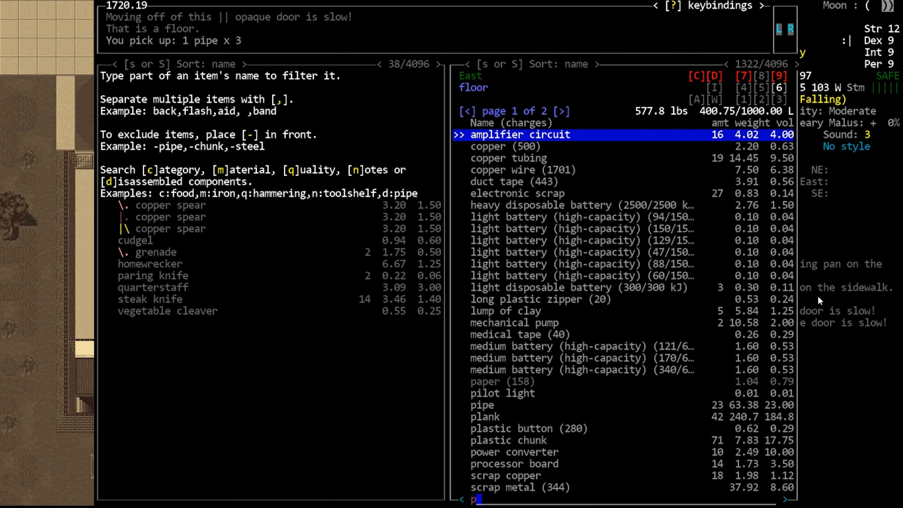
{"action": "type", "text": "ipe"}
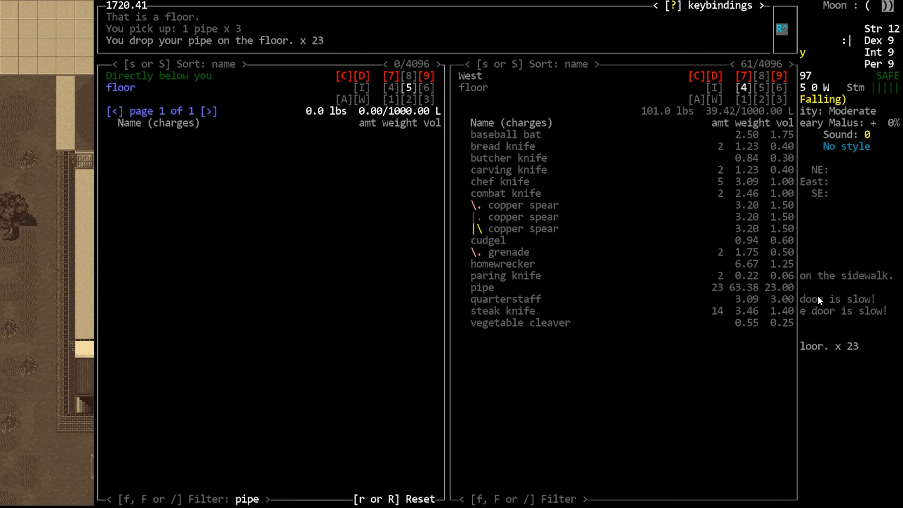
{"action": "key", "text": "Tab"}
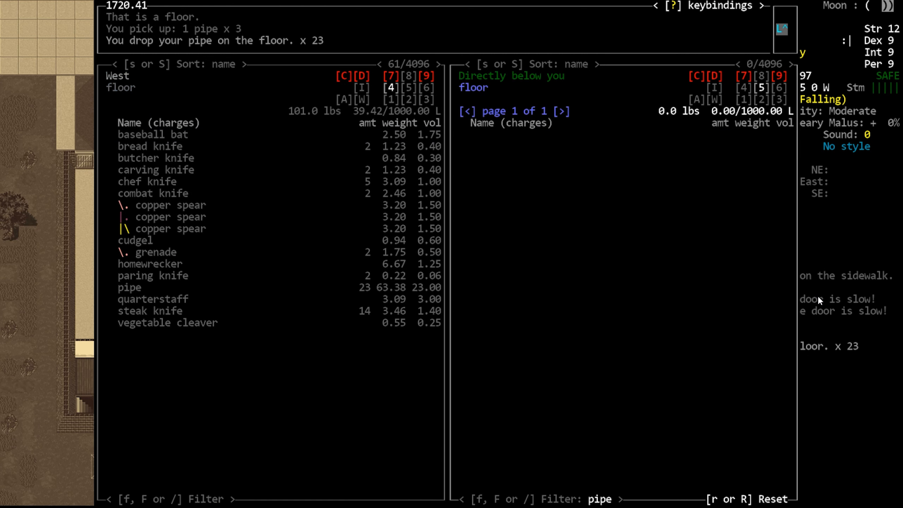
{"action": "left_click", "coordinate": [130, 287]}
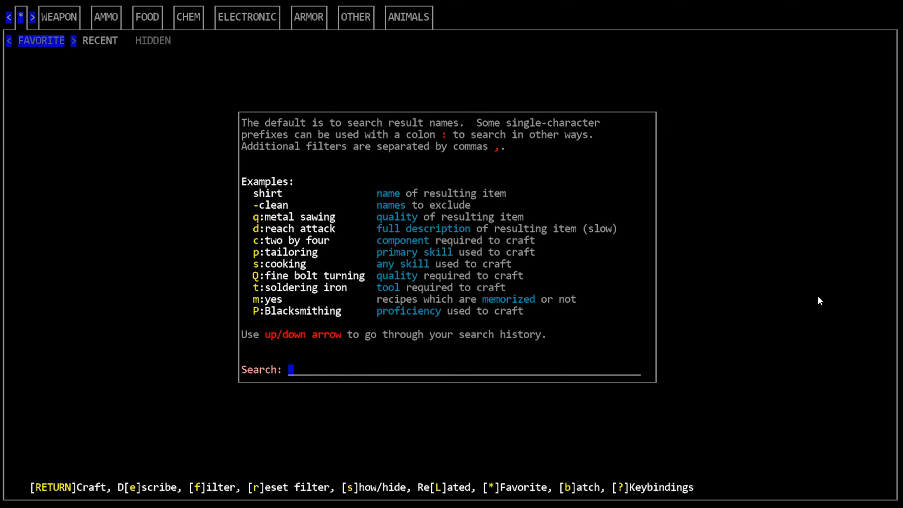
Leave the crafting recipe search.
{"action": "key", "text": "Return"}
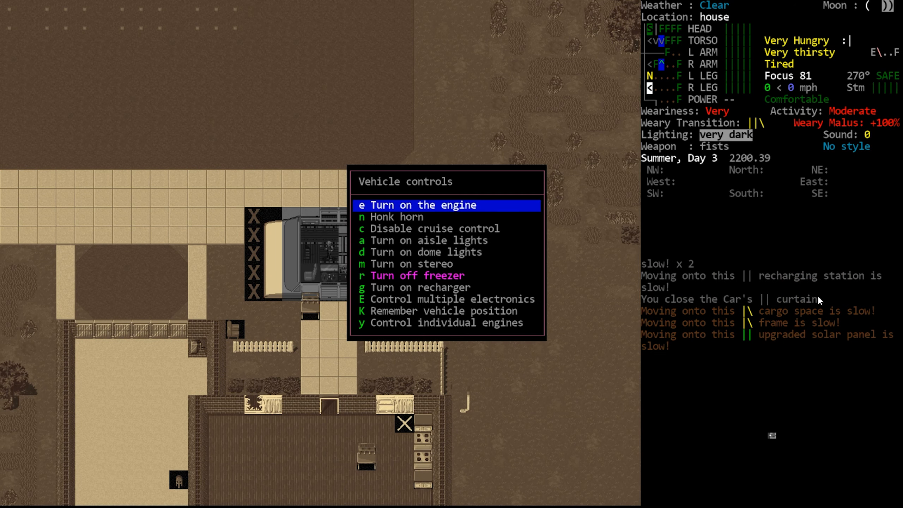
Search the recipes for meat and craft a three-portion batch of cooked meat.
{"action": "key", "text": "a"}
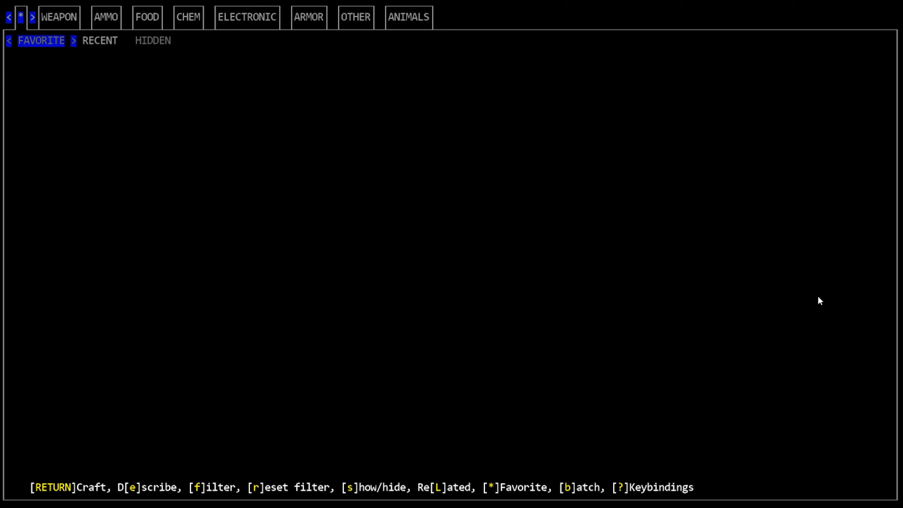
{"action": "key", "text": "f"}
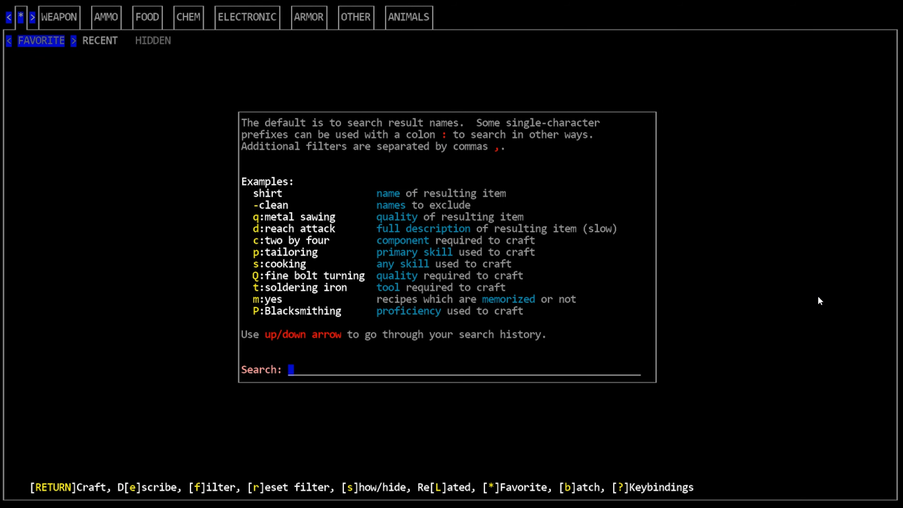
{"action": "type", "text": "swe"}
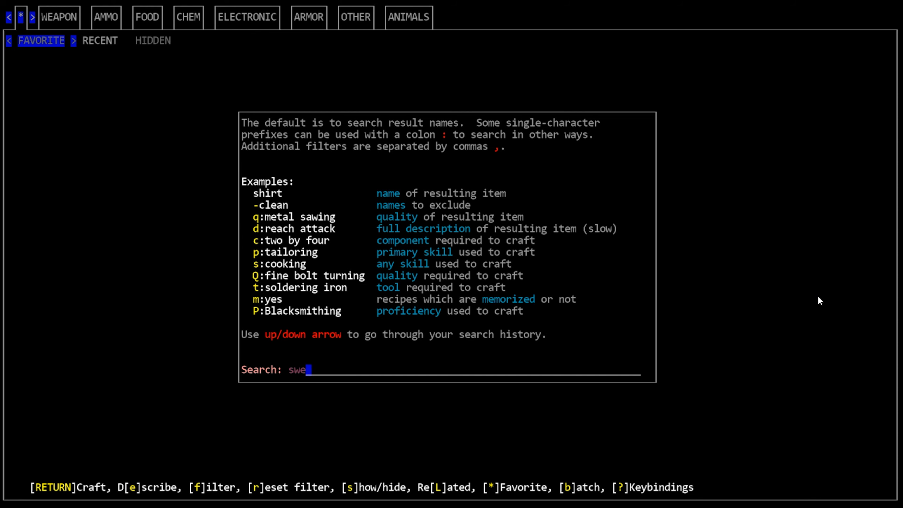
{"action": "key", "text": "ctrl+a"}
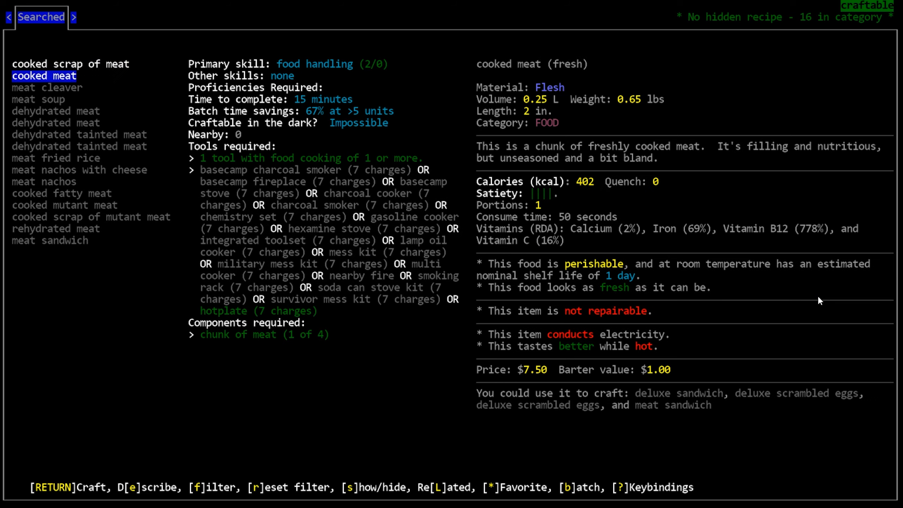
{"action": "key", "text": "Return"}
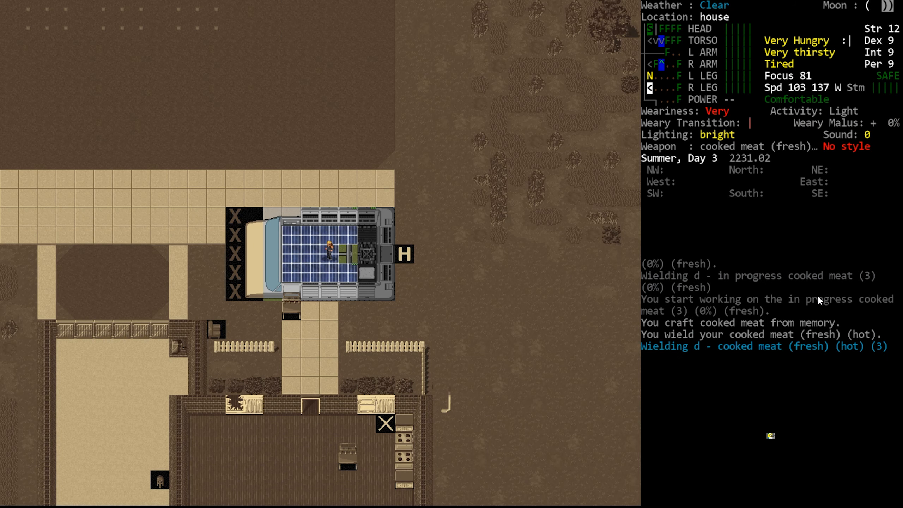
Eat the wielded cooked meat until full, then move toward the car door.
{"action": "key", "text": "E"}
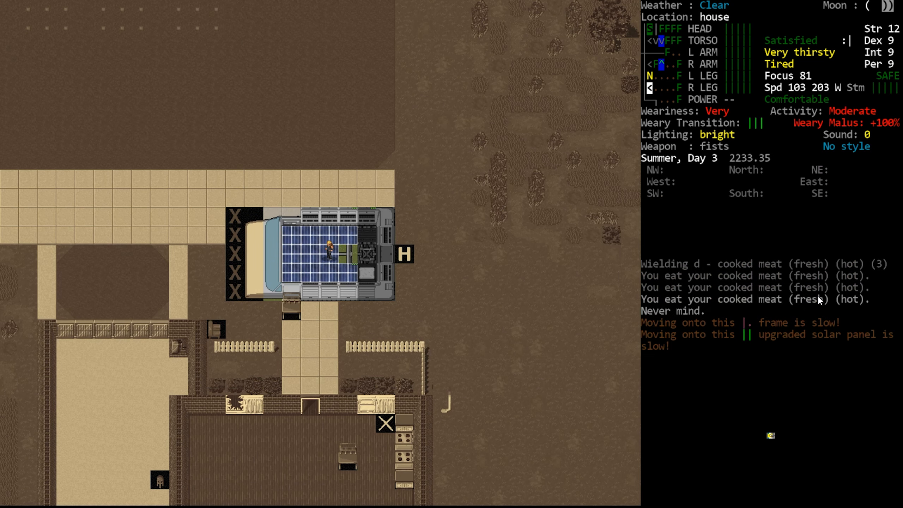
{"action": "key", "text": "E"}
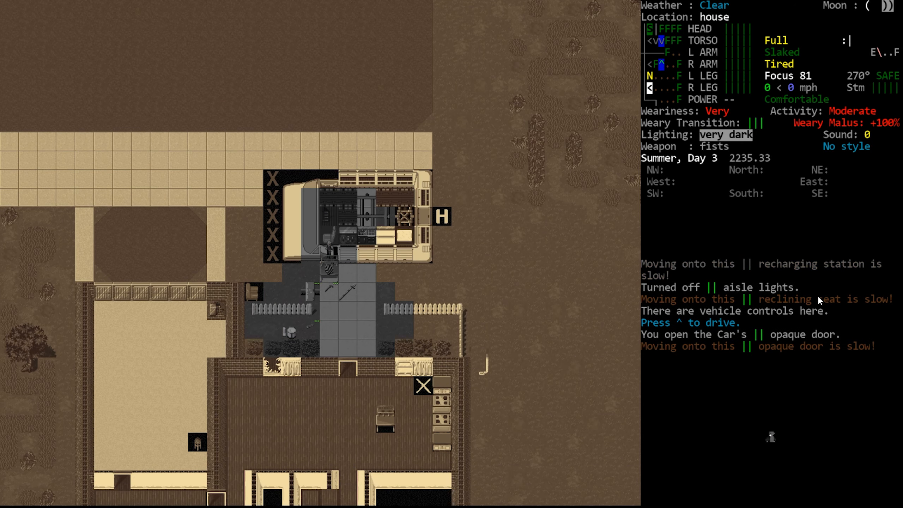
{"action": "key", "text": "down"}
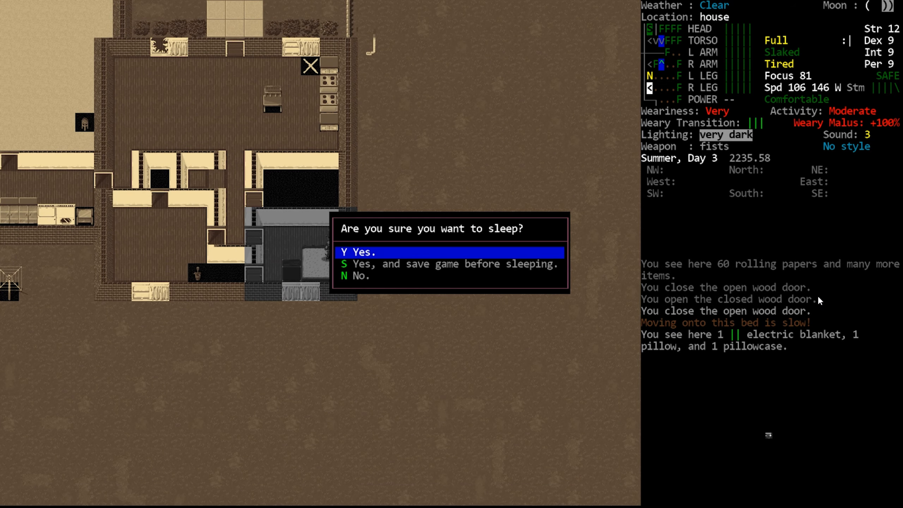
Confirm the sleep prompt to rest until morning.
{"action": "key", "text": "y"}
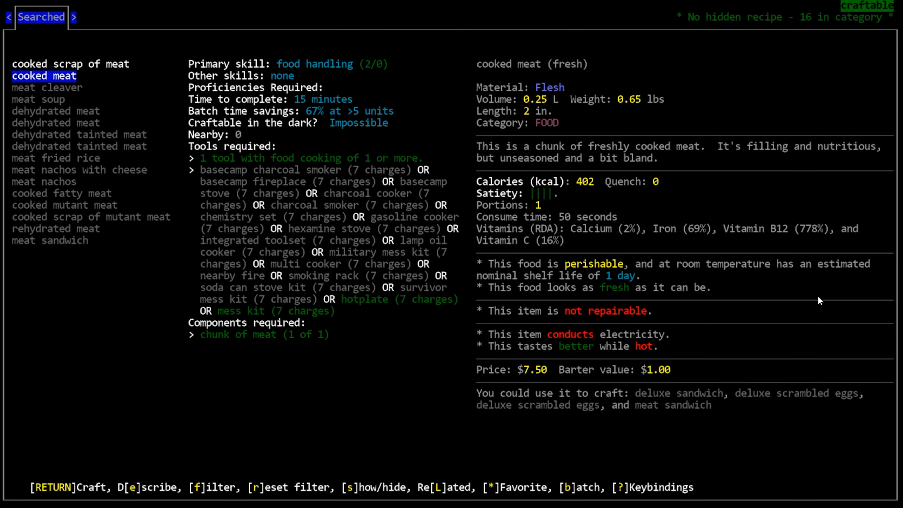
Cook one chunk of meat using the hotplate and eat it.
{"action": "key", "text": "Return"}
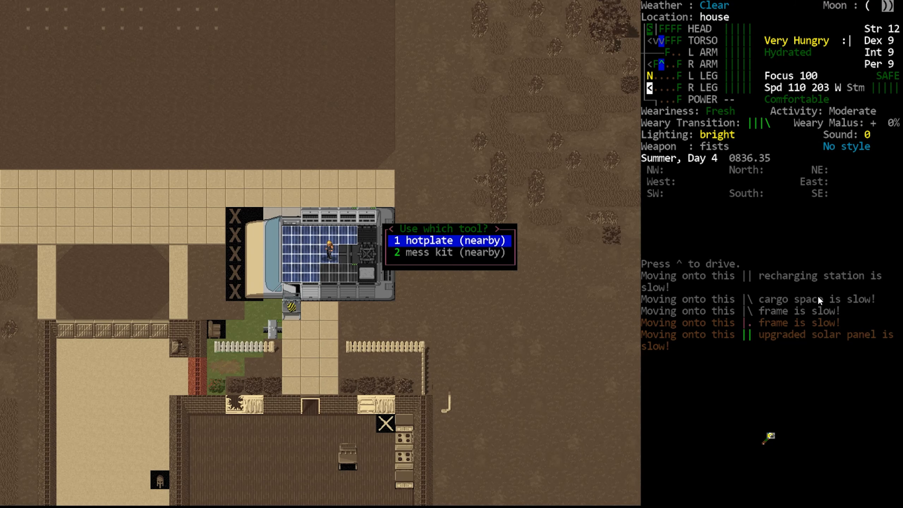
{"action": "key", "text": "1"}
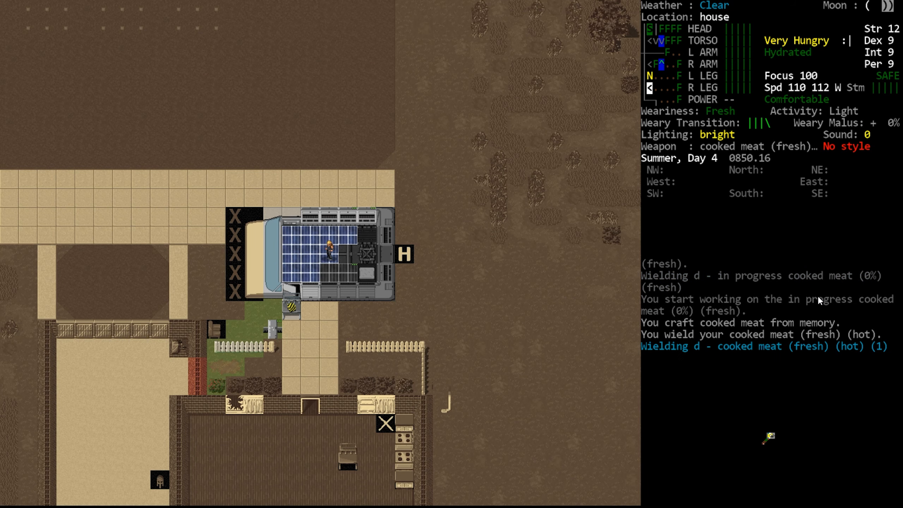
{"action": "key", "text": "E"}
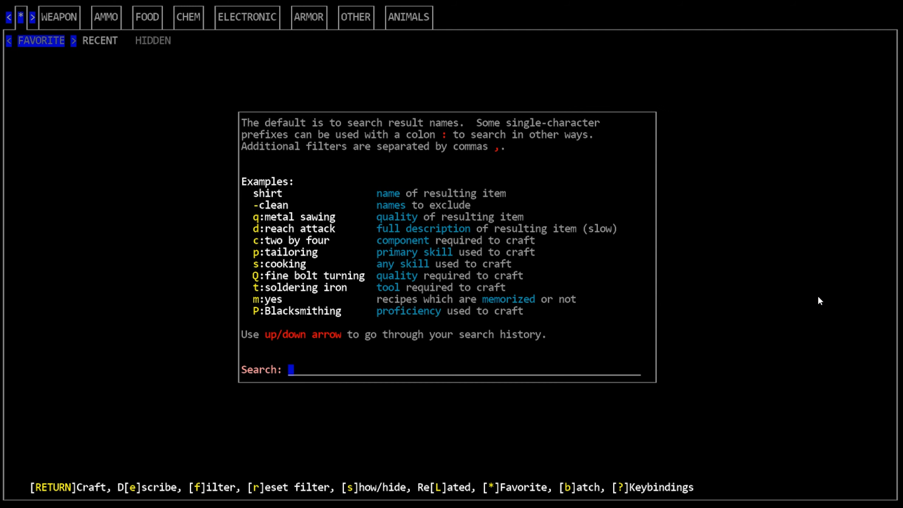
Cook another portion of cooked meat with the hotplate.
{"action": "type", "text": "1"}
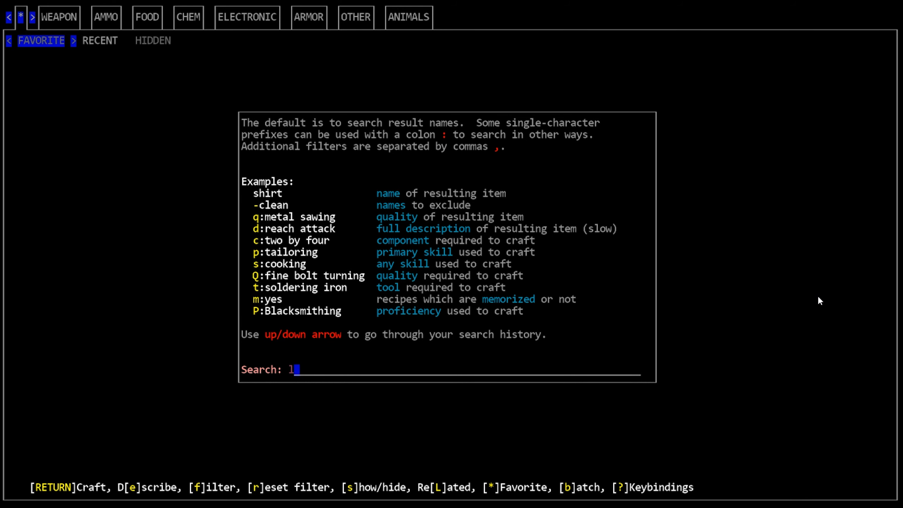
{"action": "key", "text": "Return"}
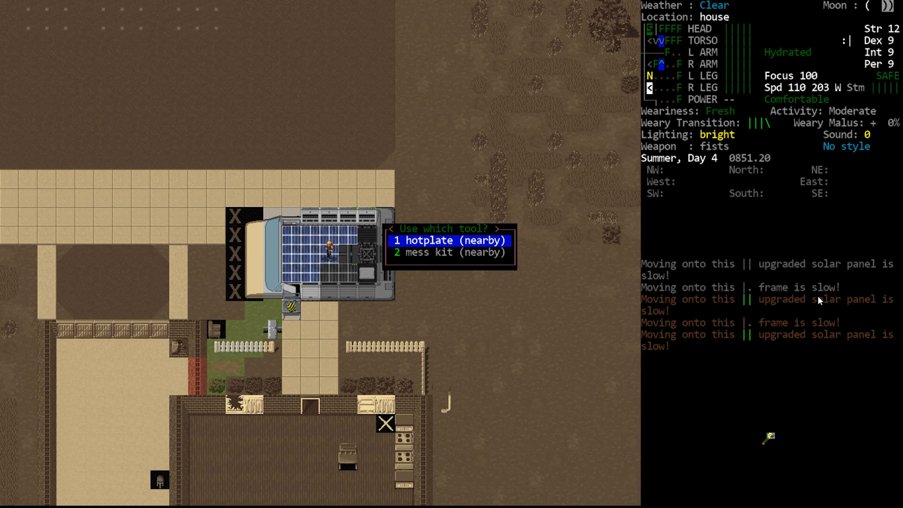
{"action": "key", "text": "1"}
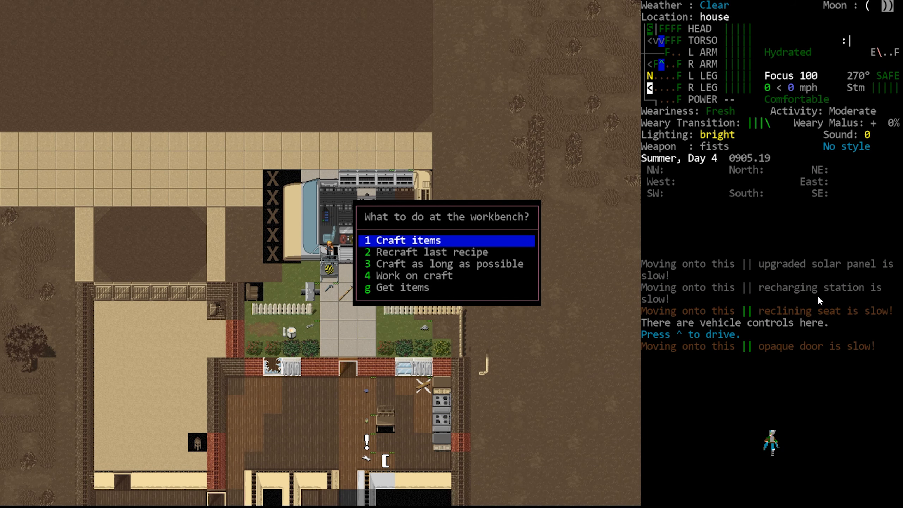
Resume the 88% unfinished workbench craft and view the car's parts overview.
{"action": "key", "text": "4"}
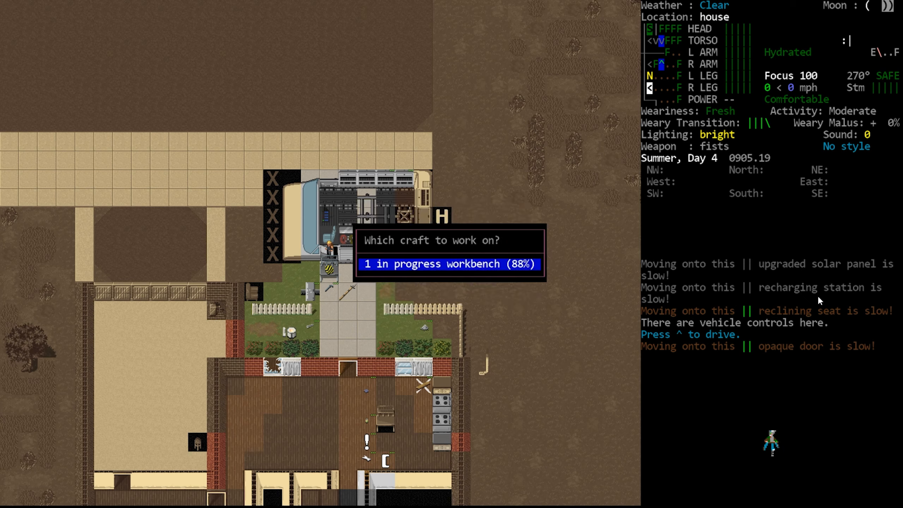
{"action": "left_click", "coordinate": [444, 264]}
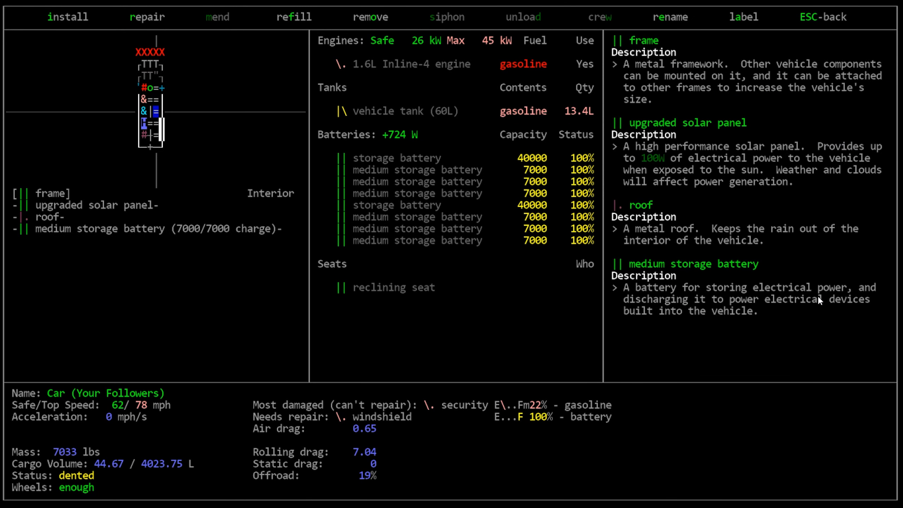
List the car's installable parts and read the headlight's requirements.
{"action": "left_click", "coordinate": [67, 16]}
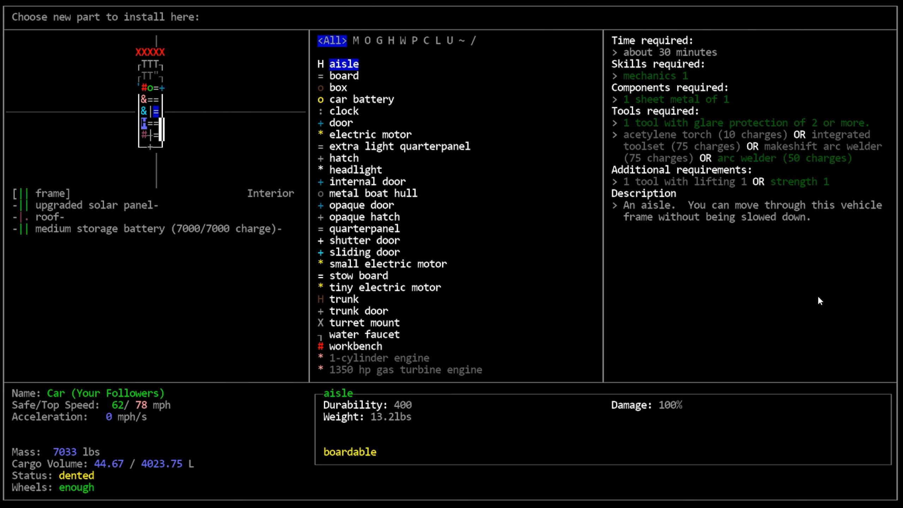
{"action": "left_click", "coordinate": [355, 169]}
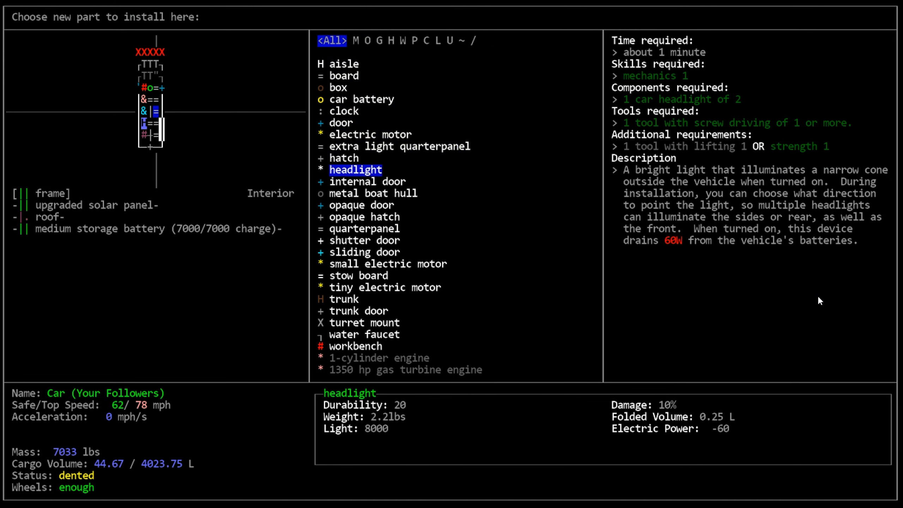
{"action": "left_click", "coordinate": [367, 346]}
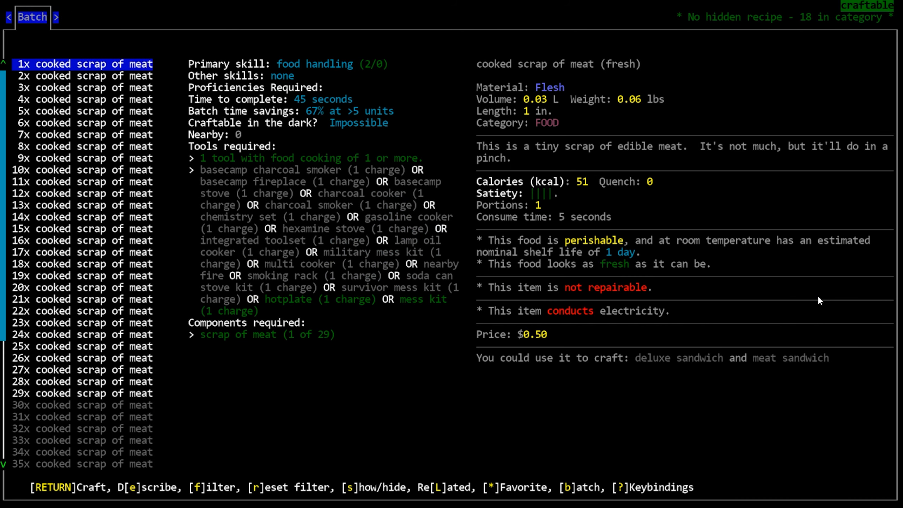
Batch-cook 10 scraps of meat with the hotplate and select them to eat.
{"action": "key", "text": "Return"}
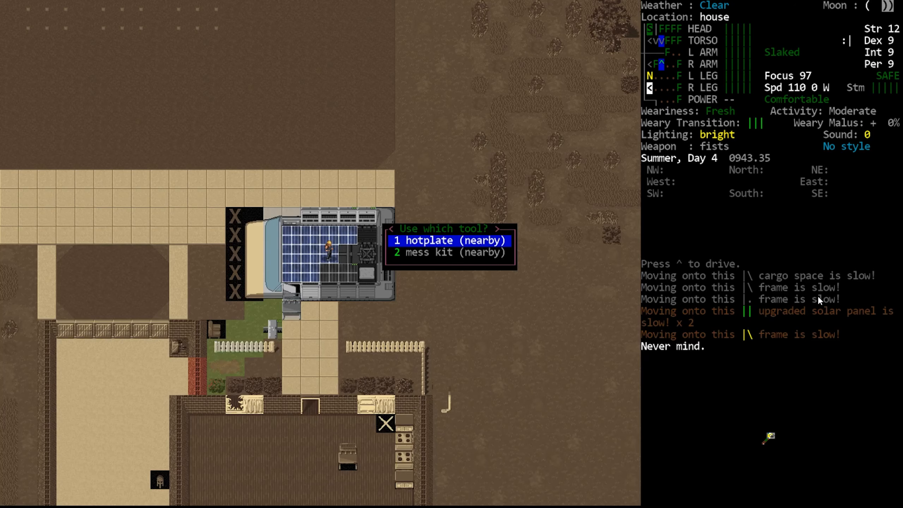
{"action": "key", "text": "1"}
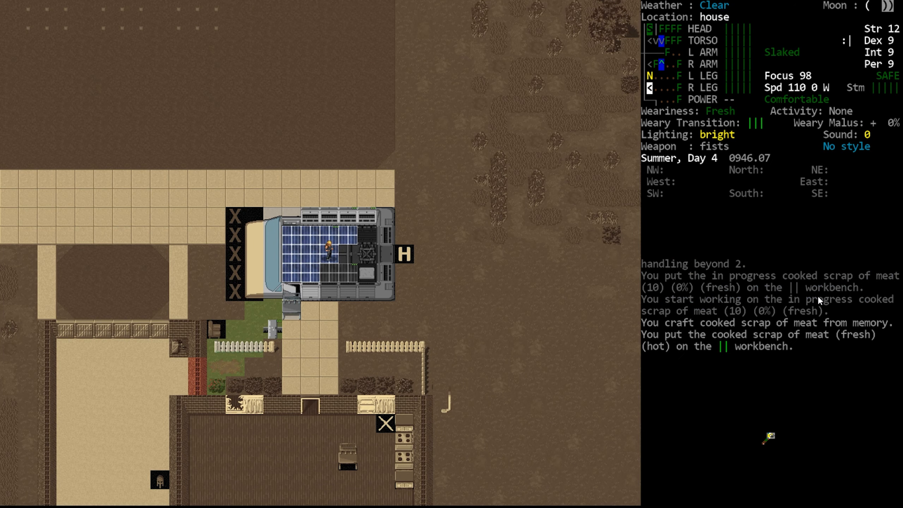
{"action": "key", "text": "E"}
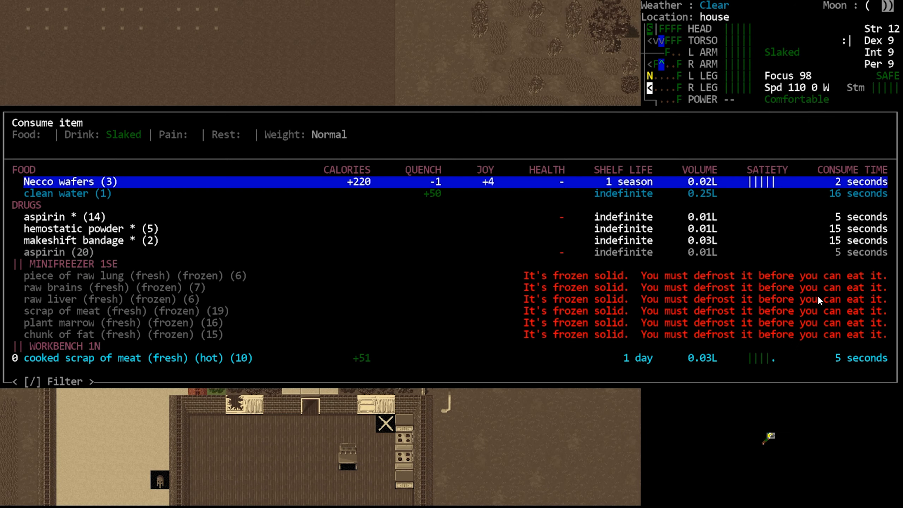
{"action": "key", "text": "down"}
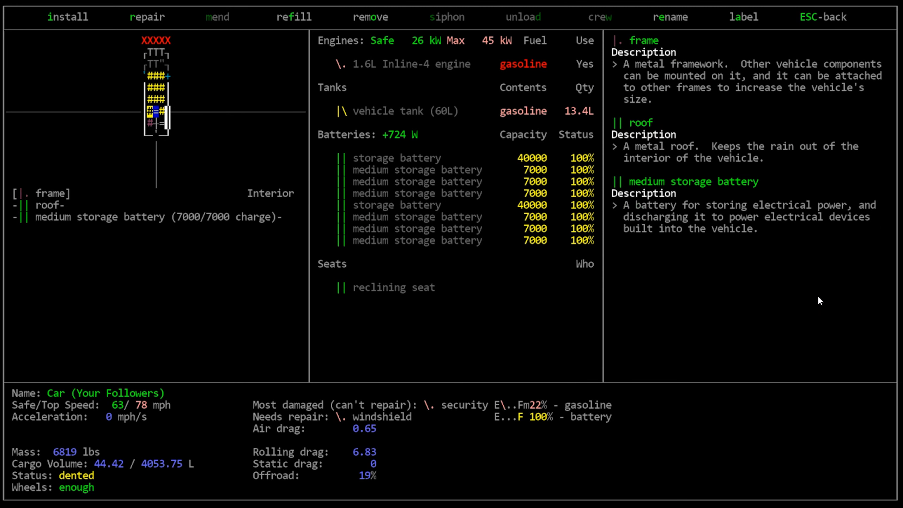
Pick cargo space from the vehicle's install list to fit it.
{"action": "left_click", "coordinate": [68, 16]}
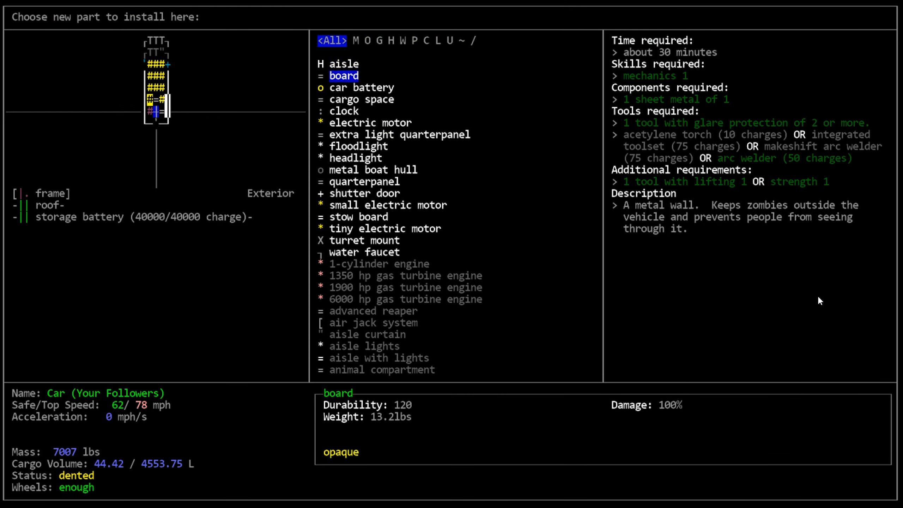
{"action": "left_click", "coordinate": [369, 100]}
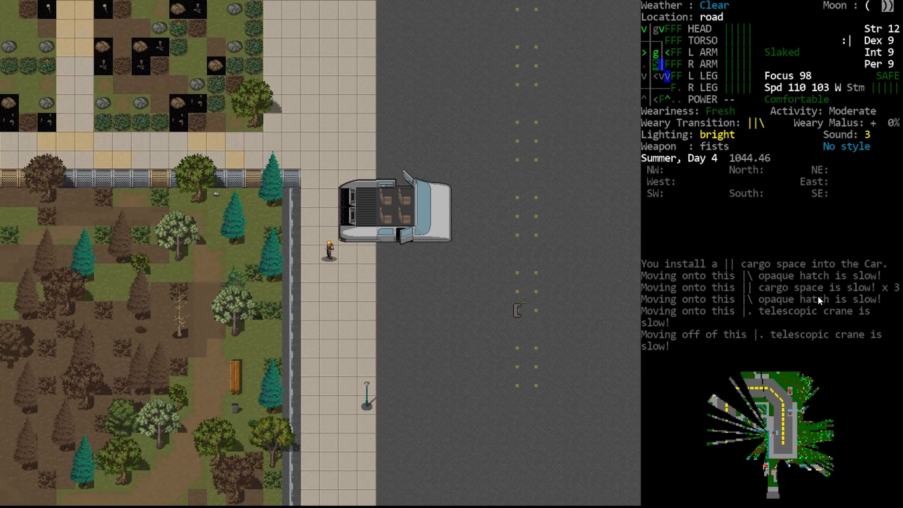
Cross the road and view the world map north toward the flatbed truck in Tilton.
{"action": "key", "text": "down"}
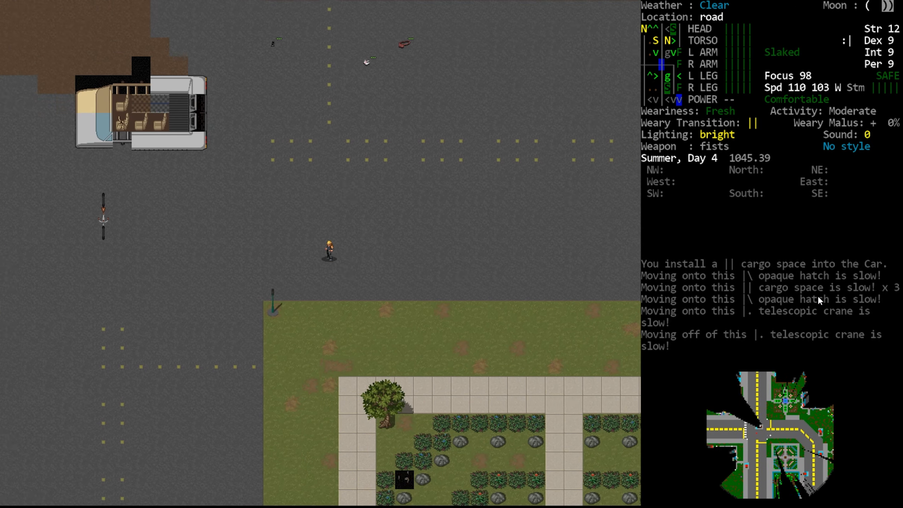
{"action": "key", "text": "m"}
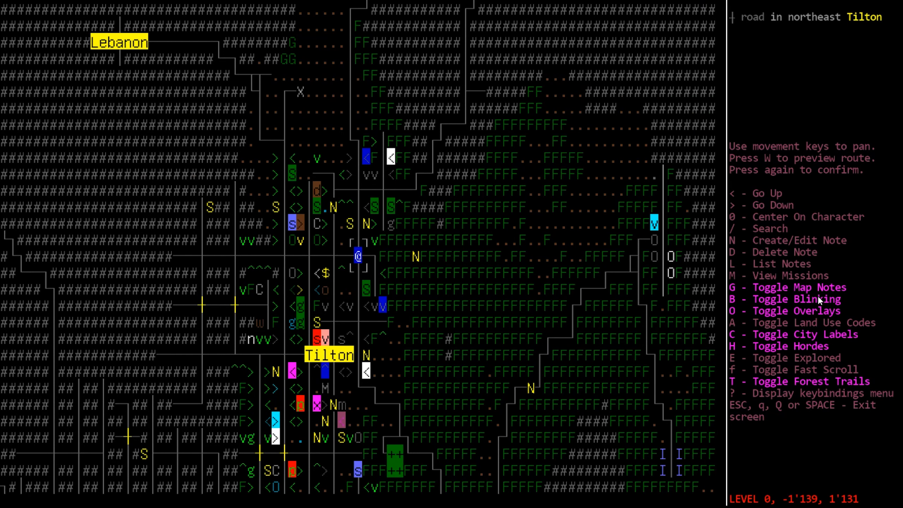
{"action": "key", "text": "Escape"}
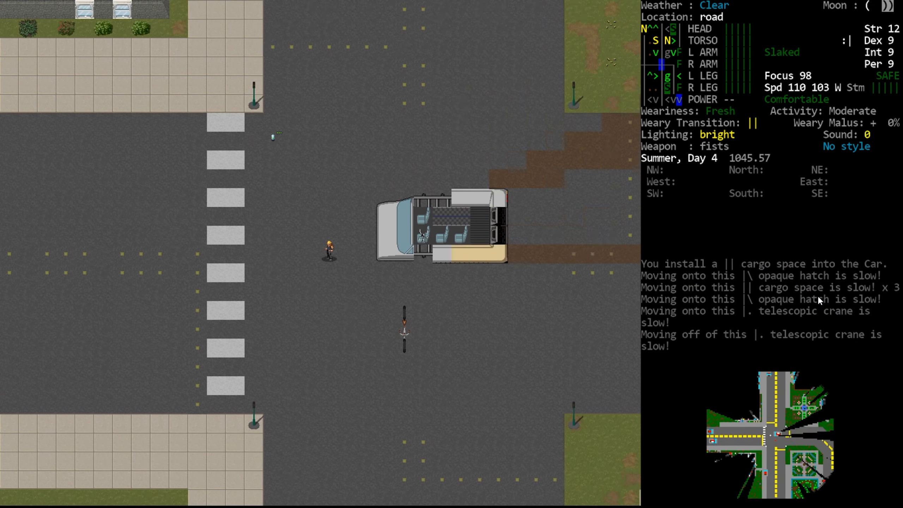
{"action": "key", "text": "m"}
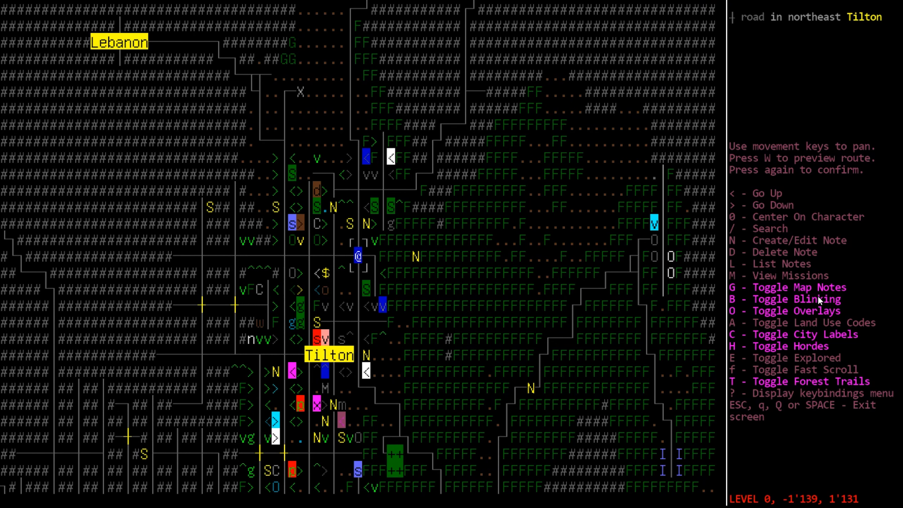
{"action": "key", "text": "up"}
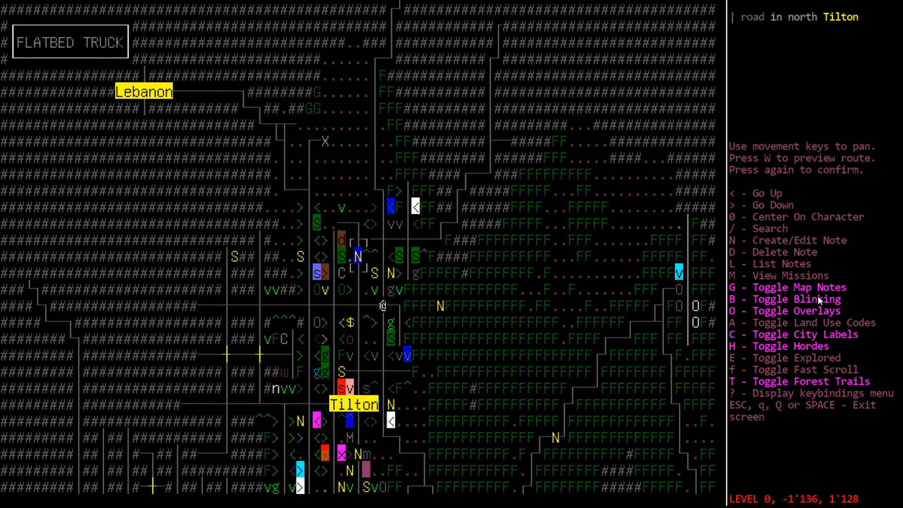
Close the world map and walk the road back toward the followers' car.
{"action": "key", "text": "Escape"}
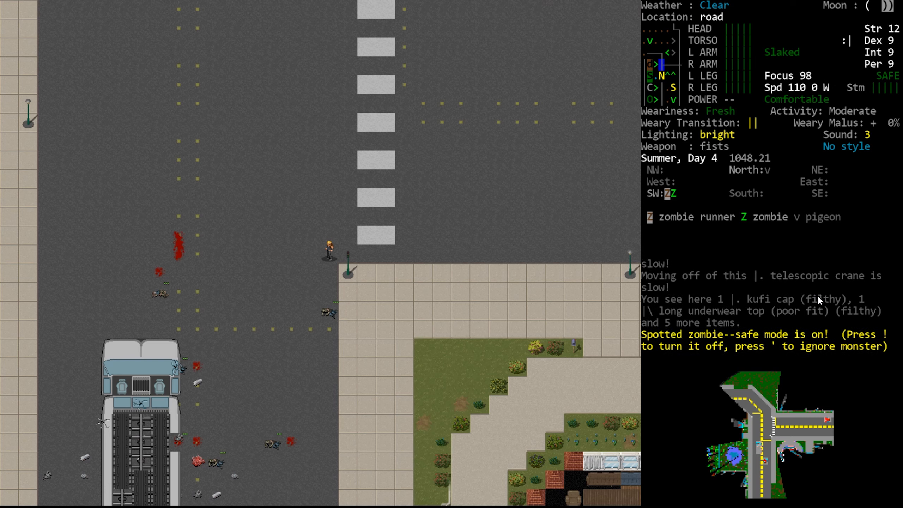
{"action": "key", "text": "!"}
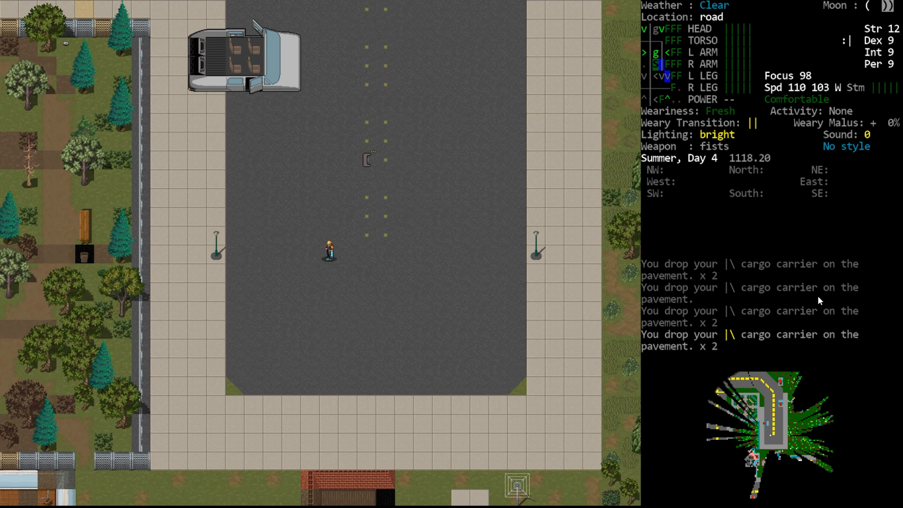
Examine the followers' car to see its engine, batteries, seats and solar panel.
{"action": "key", "text": "s"}
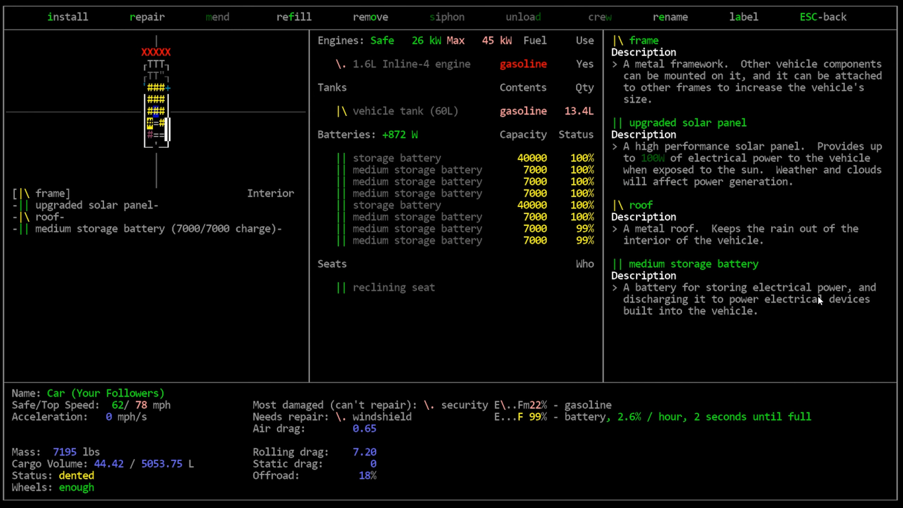
Browse the car's installable parts list and their aisle requirements.
{"action": "left_click", "coordinate": [68, 16]}
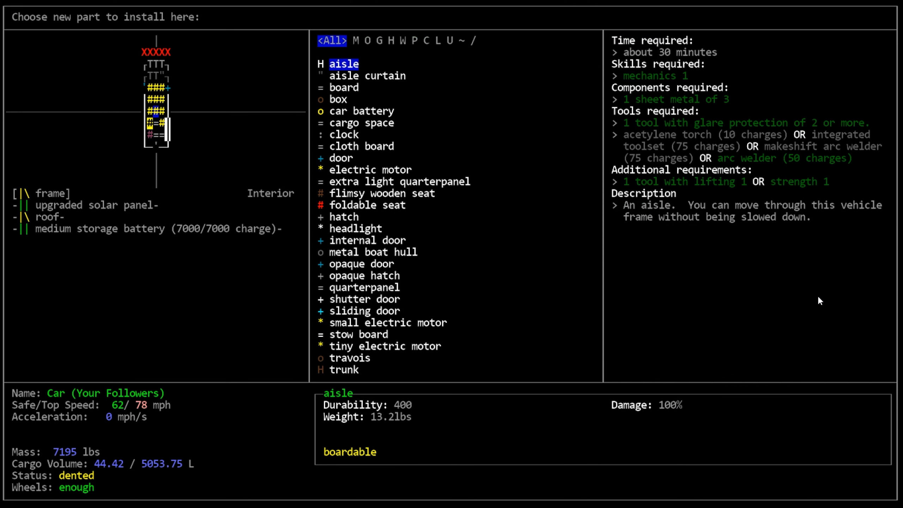
{"action": "left_click", "coordinate": [362, 123]}
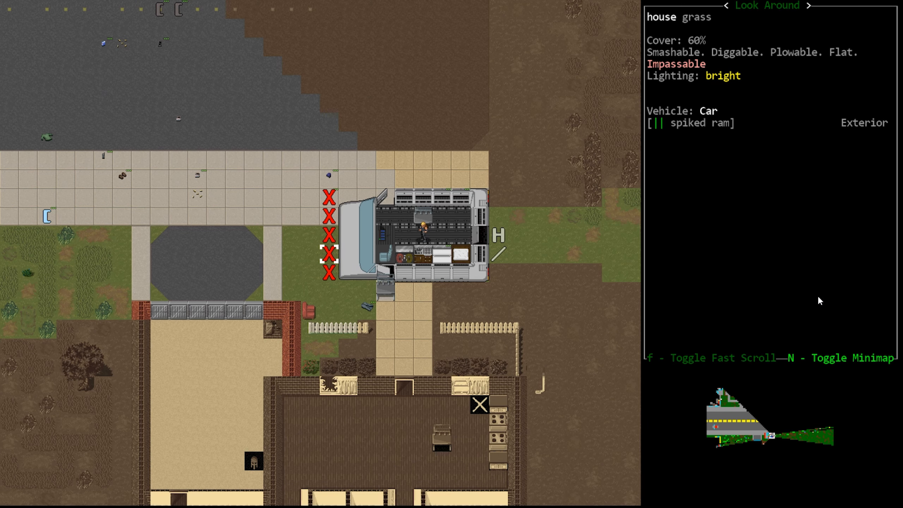
Inspect the car's tiles, viewing full details of the aisle-light and cargo spot.
{"action": "scroll", "scroll_direction": "up", "scroll_amount": 3}
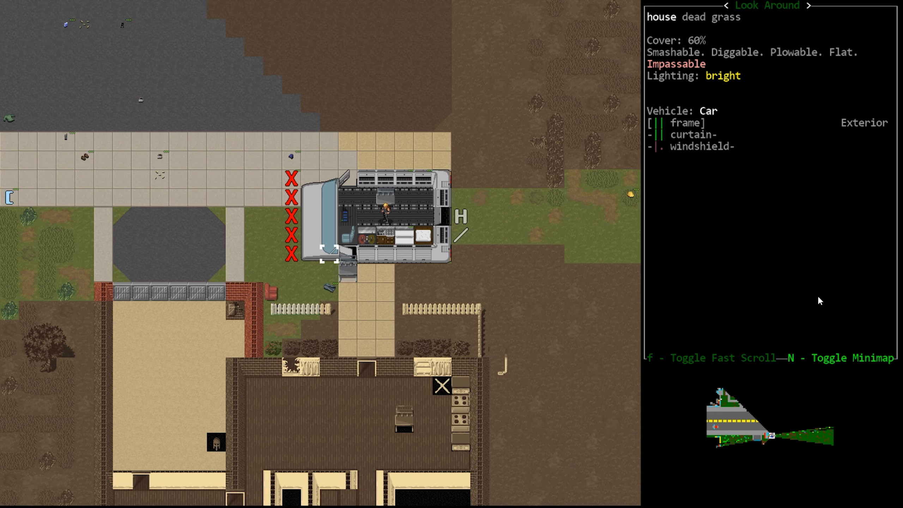
{"action": "key", "text": "up"}
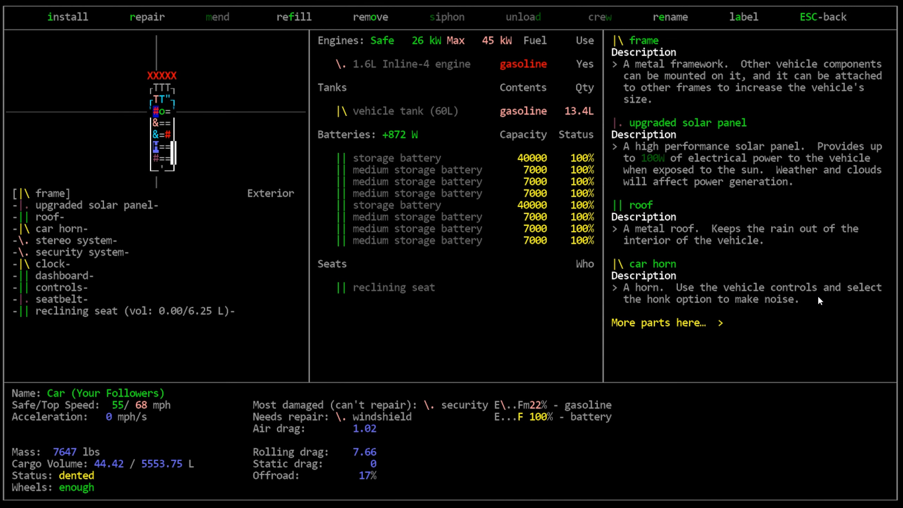
{"action": "key", "text": "Escape"}
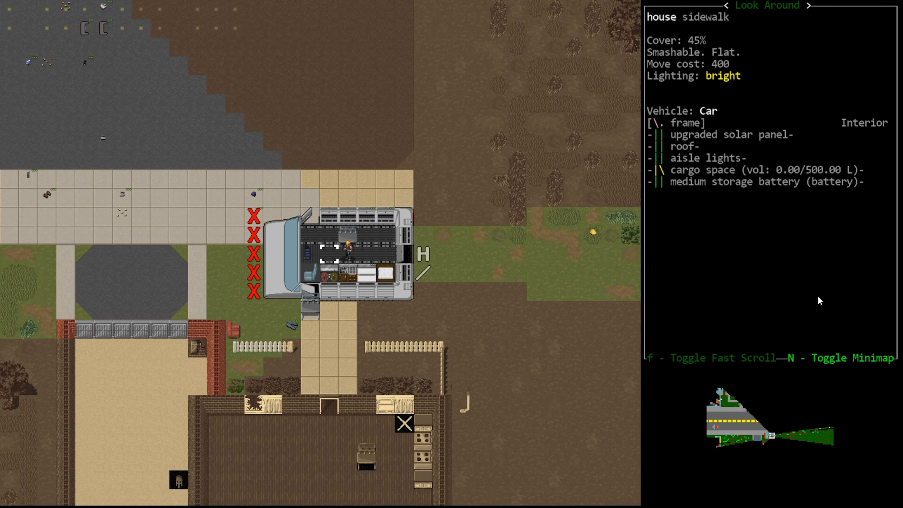
Leave look-around and walk over the car's cargo spaces and hatches.
{"action": "scroll", "scroll_direction": "down", "scroll_amount": 3}
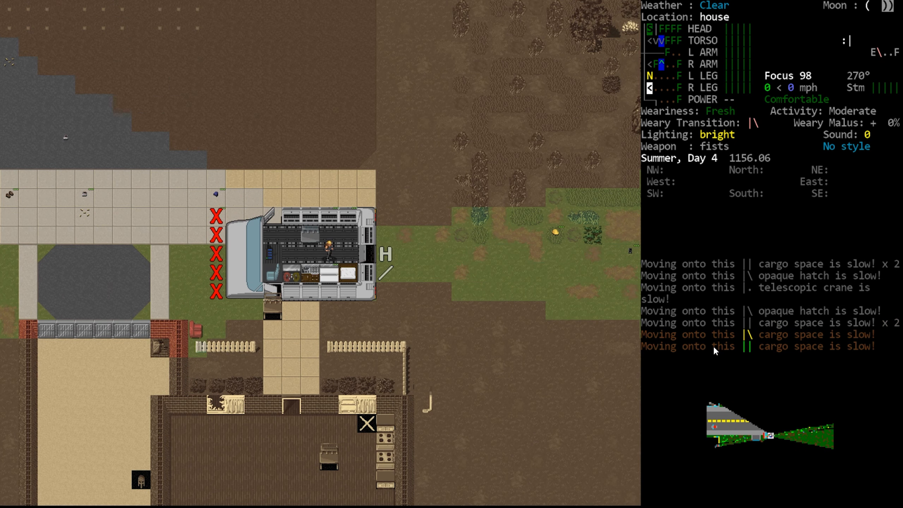
{"action": "mouse_move", "coordinate": [735, 364]}
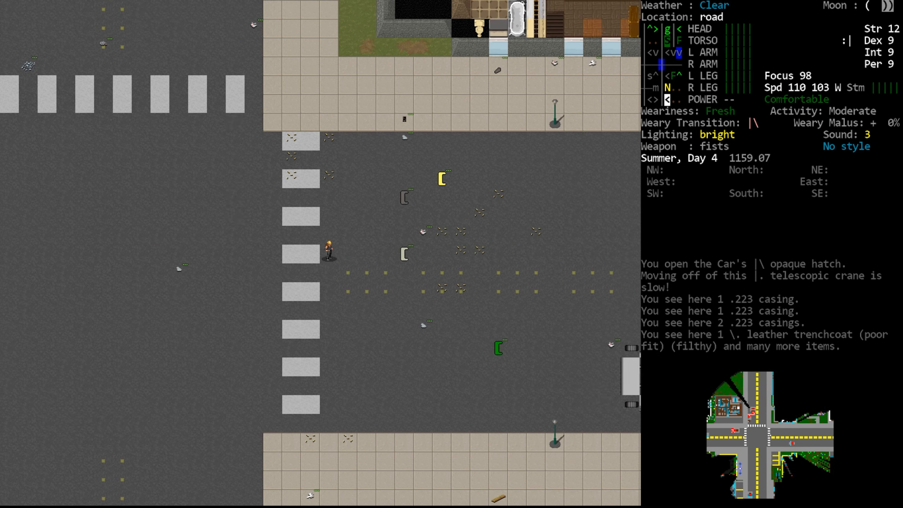
Walk back north and examine the hatchback with 2.3L gasoline and 4% battery.
{"action": "key", "text": "s"}
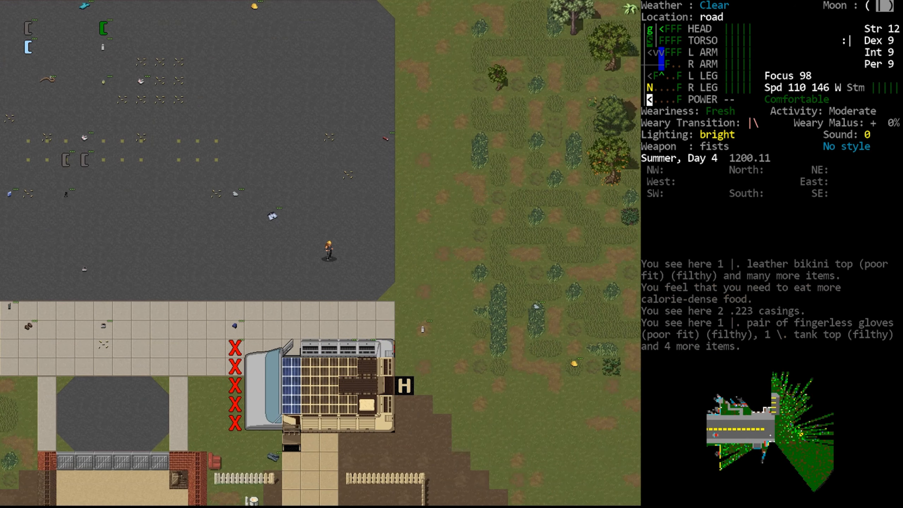
{"action": "key", "text": "s"}
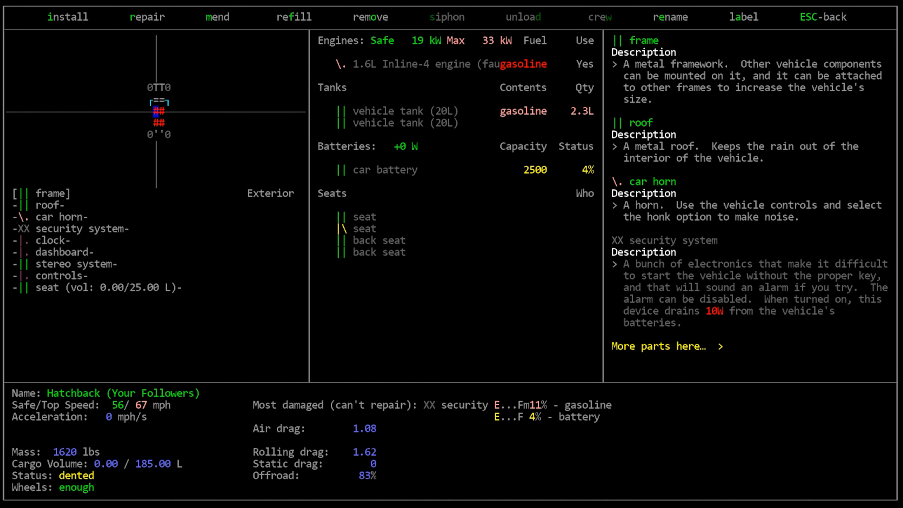
Check the SUV, then the ambulance, and list the ambulance's removable parts.
{"action": "key", "text": "Escape"}
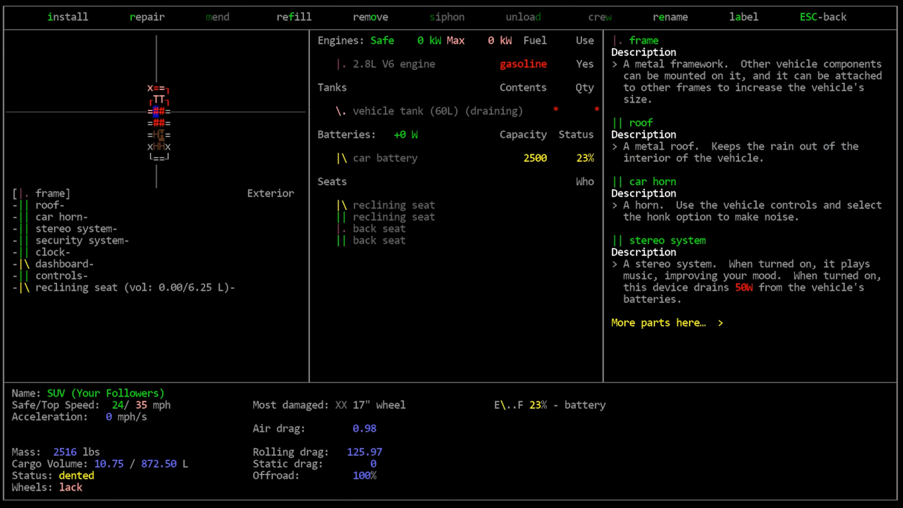
{"action": "key", "text": "Escape"}
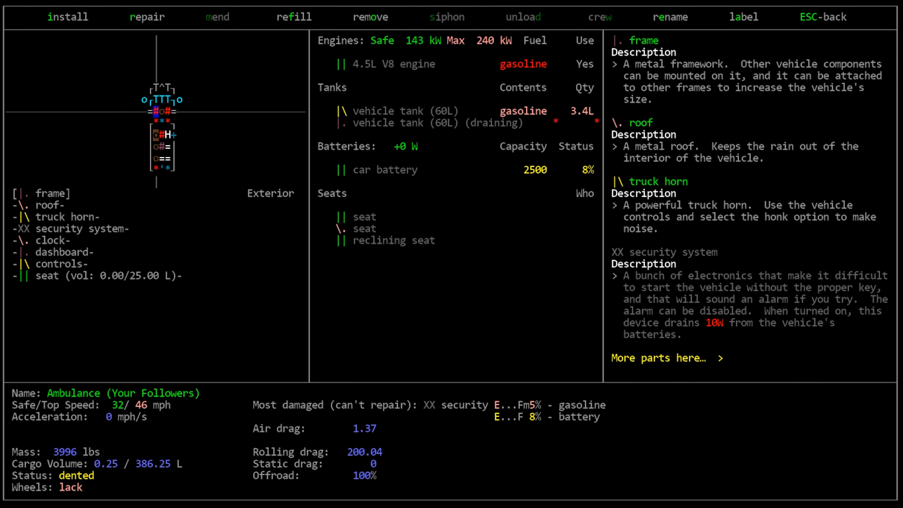
{"action": "left_click", "coordinate": [370, 16]}
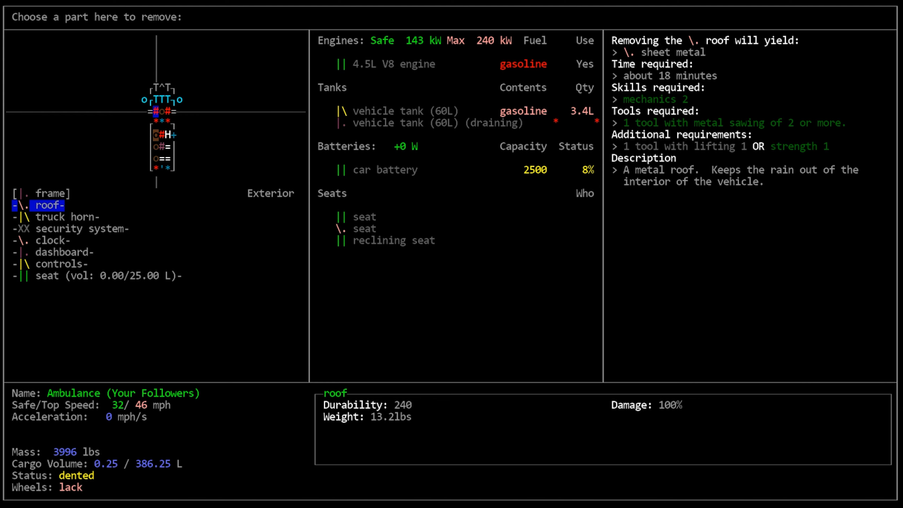
Exit the ambulance's removal menu after reviewing the roof's sheet metal yield.
{"action": "key", "text": "Escape"}
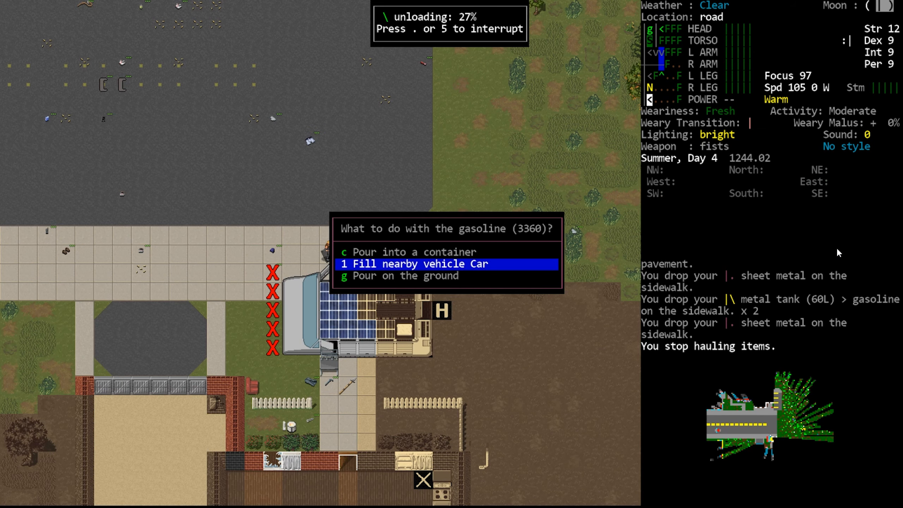
Pour the gasoline into the car's 60L vehicle tank.
{"action": "key", "text": "1"}
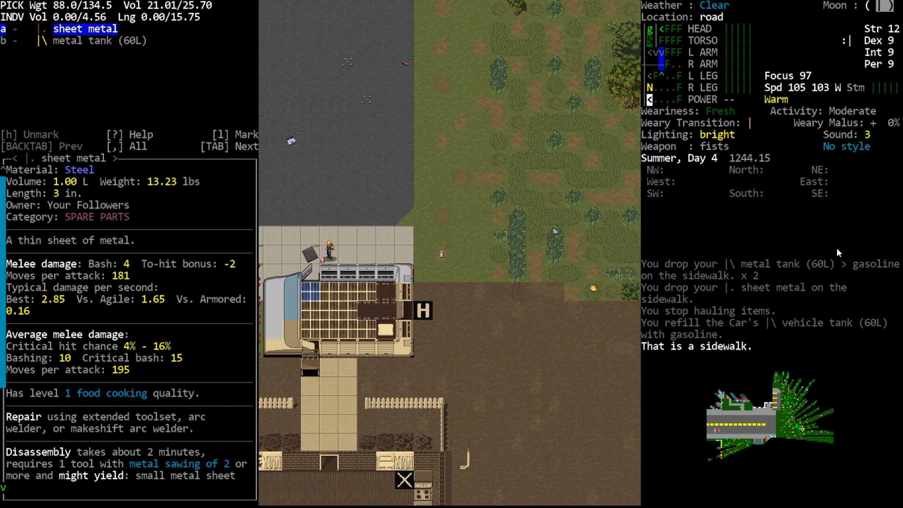
Browse the car's install-part list, then back out to its parts overview without installing.
{"action": "key", "text": "Escape"}
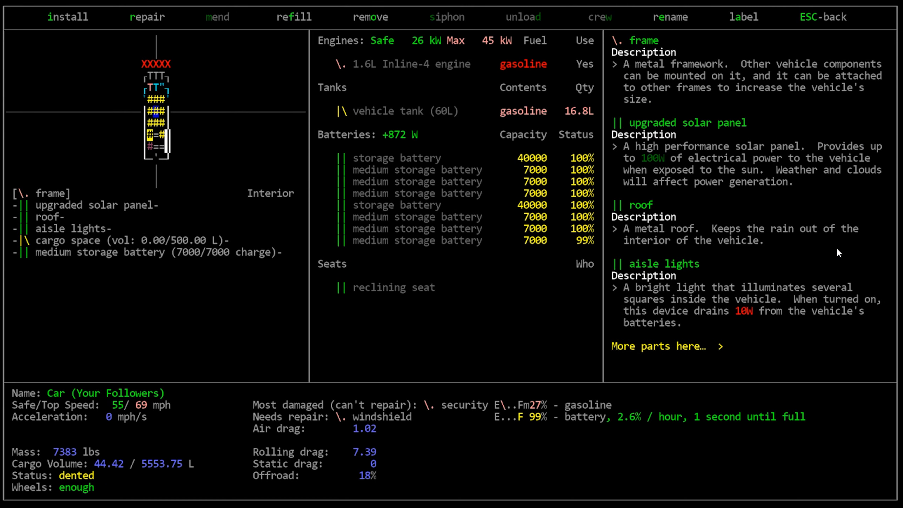
{"action": "left_click", "coordinate": [69, 16]}
{"action": "type", "text": "ta"}
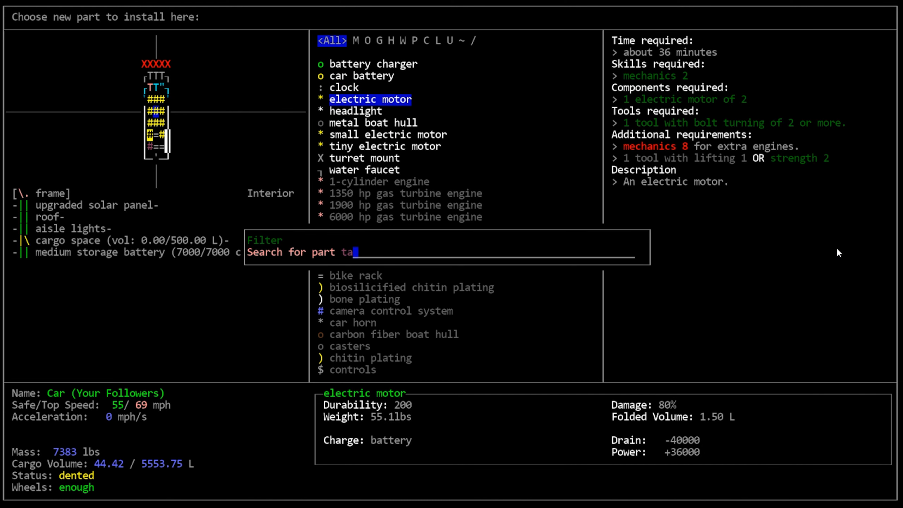
{"action": "key", "text": "Escape"}
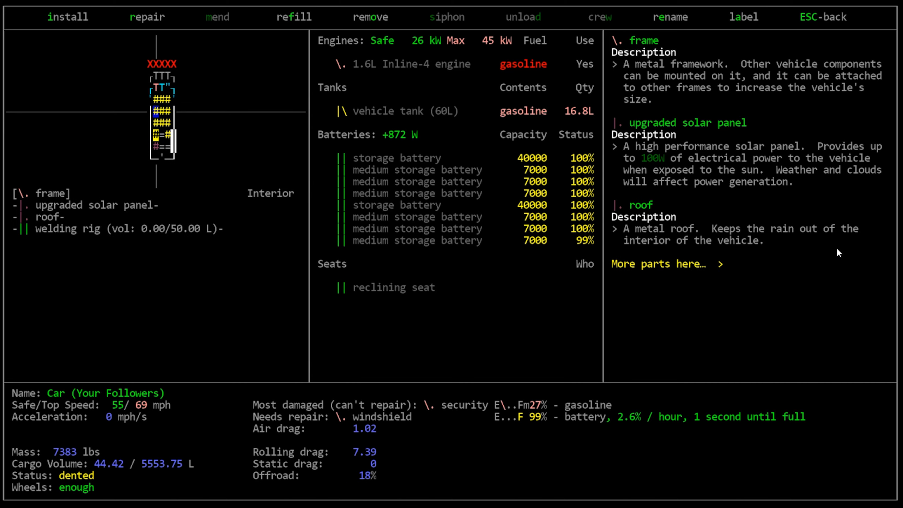
Check the installation requirements for a 60L vehicle tank on the car, then exit.
{"action": "left_click", "coordinate": [68, 17]}
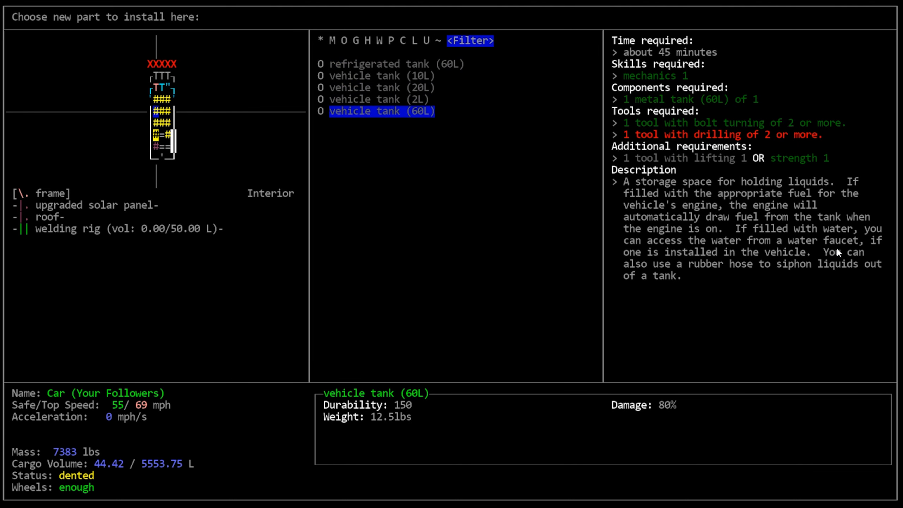
{"action": "key", "text": "escape"}
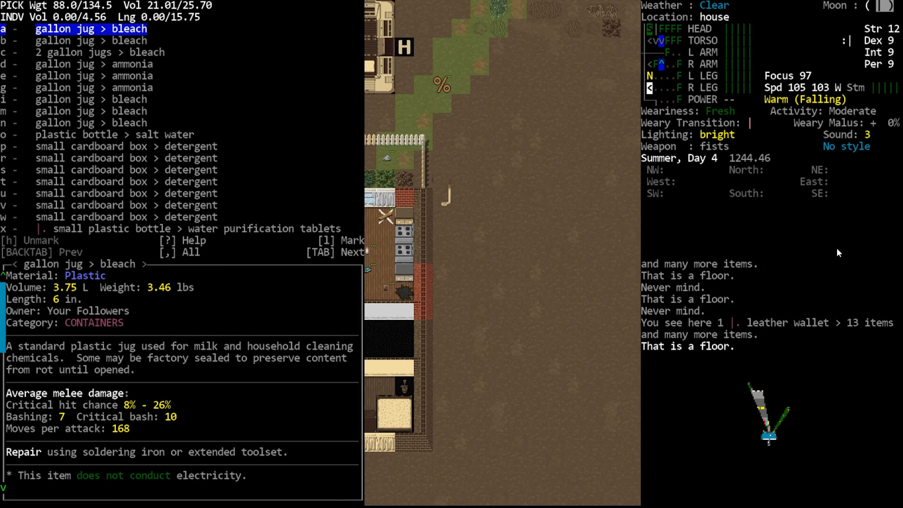
Page through the floor item piles and close the list after sorting loot.
{"action": "key", "text": "Tab"}
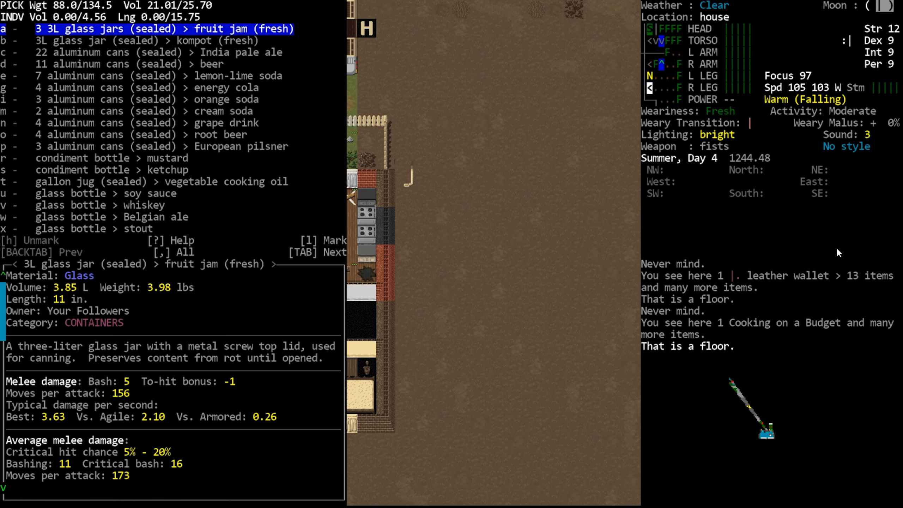
{"action": "key", "text": "Escape"}
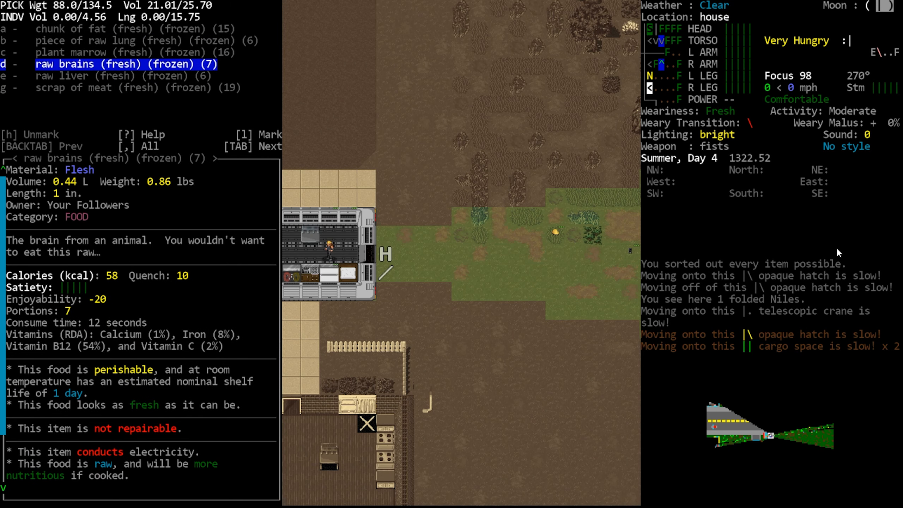
Craft an 11x batch of cooked scrap of meat.
{"action": "key", "text": "Escape"}
{"action": "type", "text": "s"}
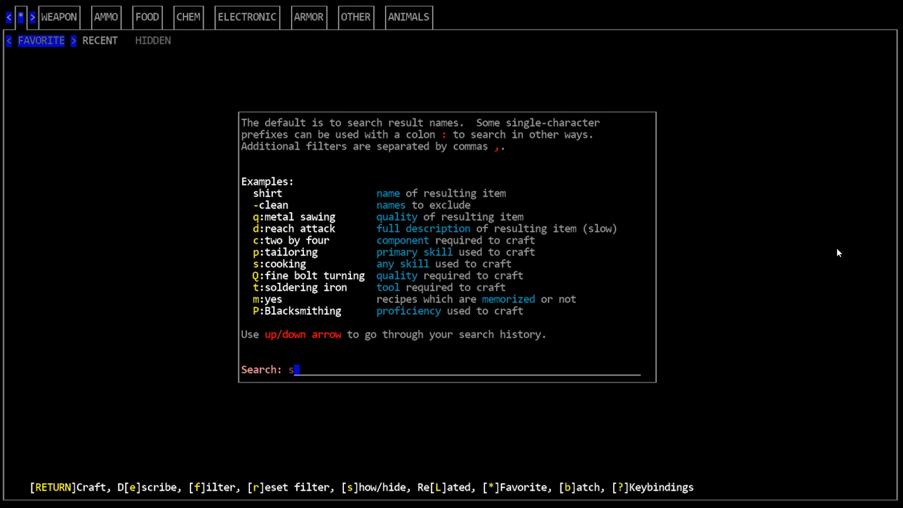
{"action": "key", "text": "Return"}
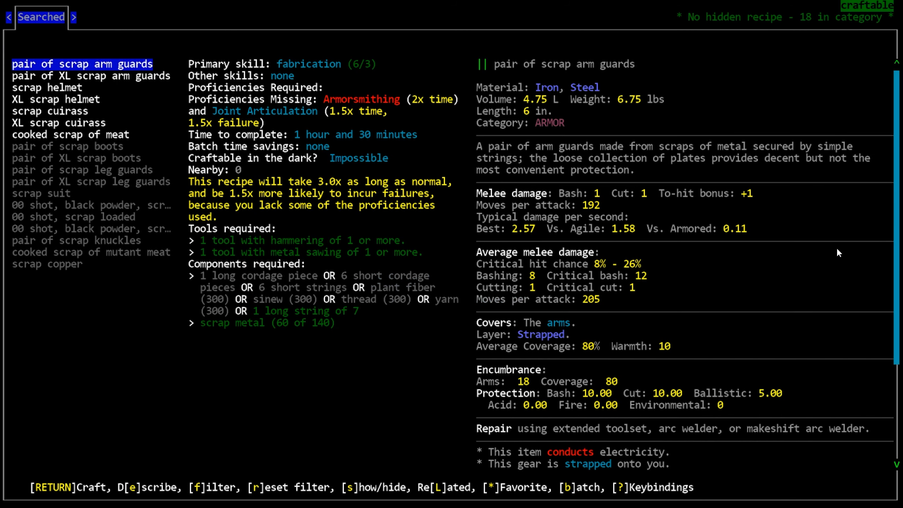
{"action": "left_click", "coordinate": [70, 134]}
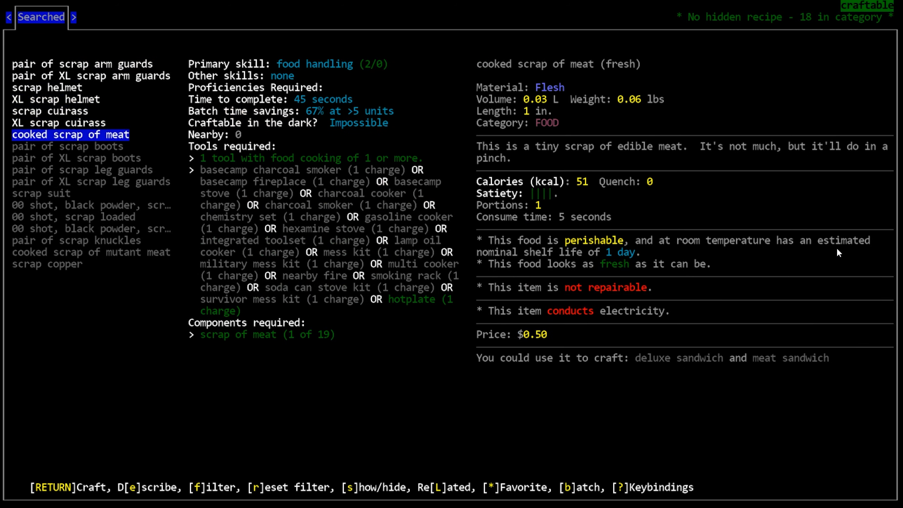
{"action": "key", "text": "b"}
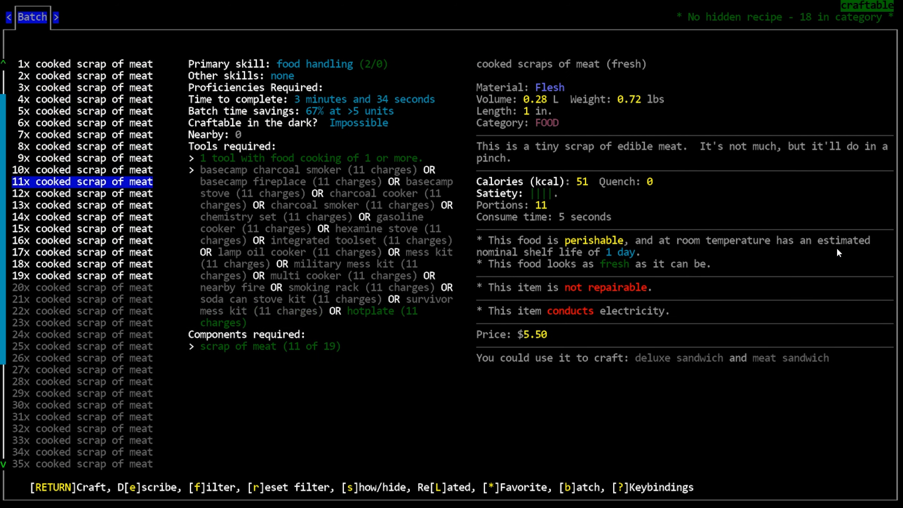
{"action": "key", "text": "Return"}
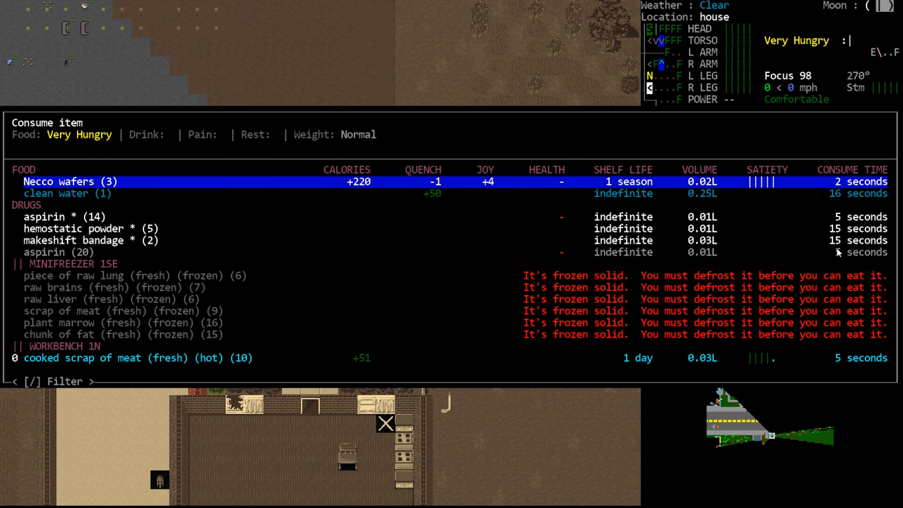
Find the cooked piece of lung recipe and cook a 3x batch.
{"action": "left_click", "coordinate": [138, 358]}
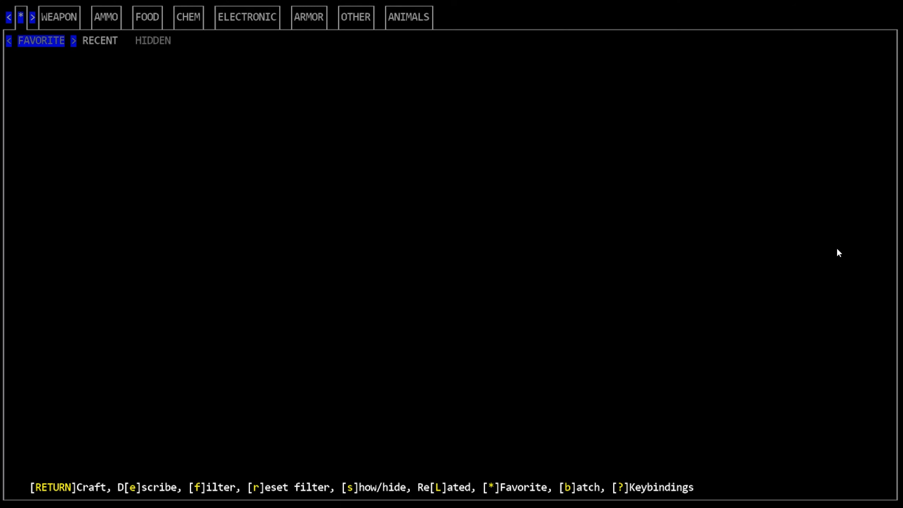
{"action": "key", "text": "f"}
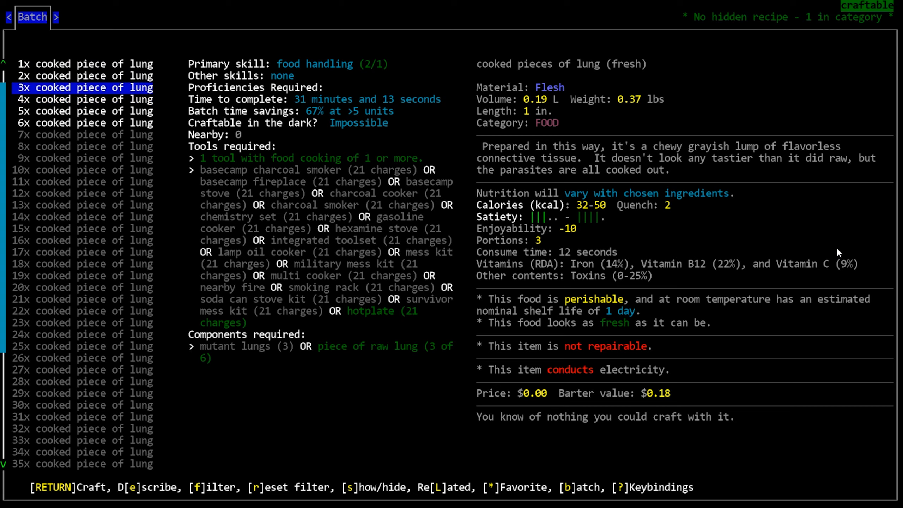
{"action": "key", "text": "Return"}
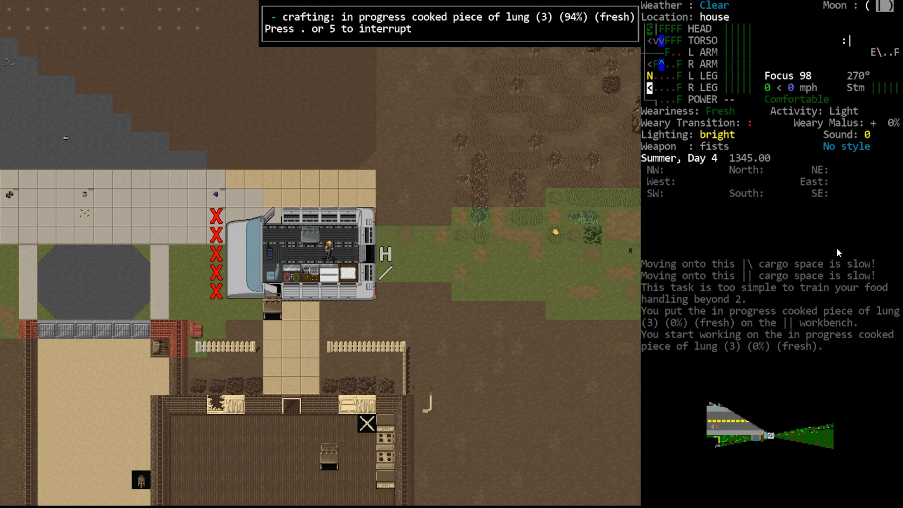
{"action": "key", "text": "E"}
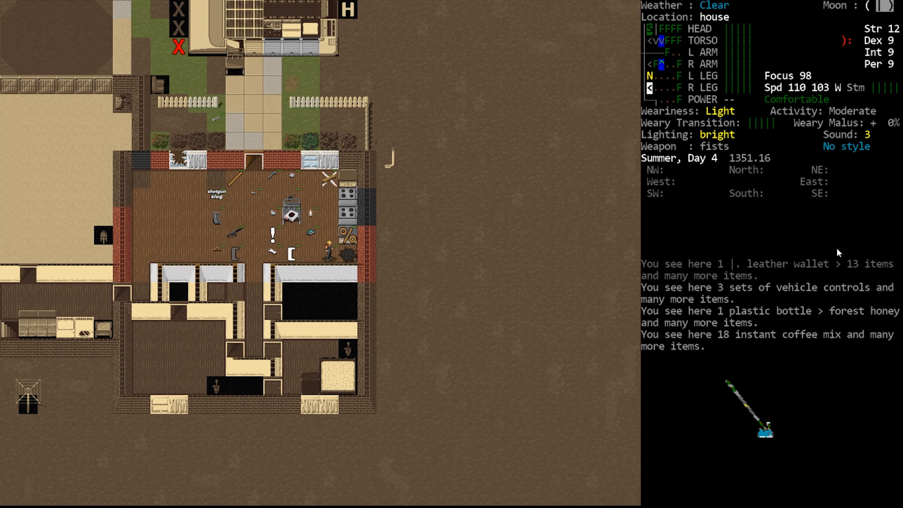
Eat the pine nuts and pumpkins lying on the house floor.
{"action": "key", "text": "E"}
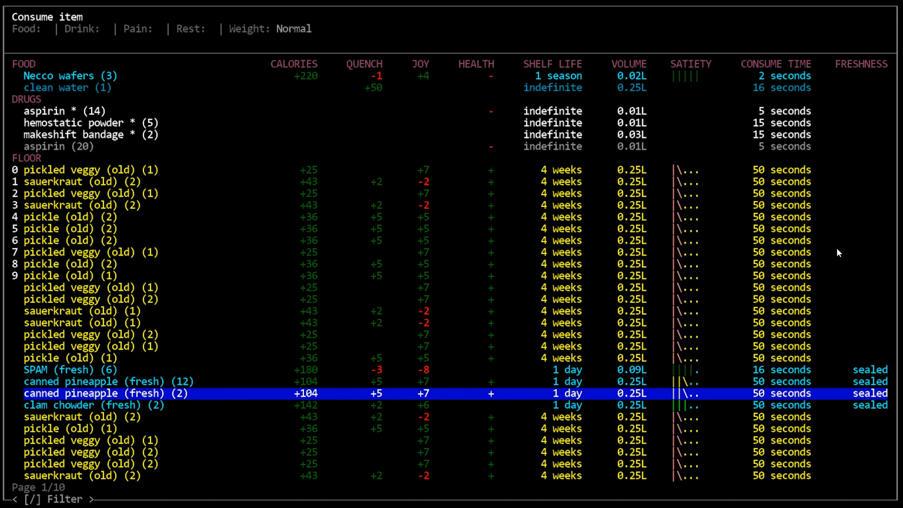
{"action": "scroll", "scroll_direction": "down", "scroll_amount": 3}
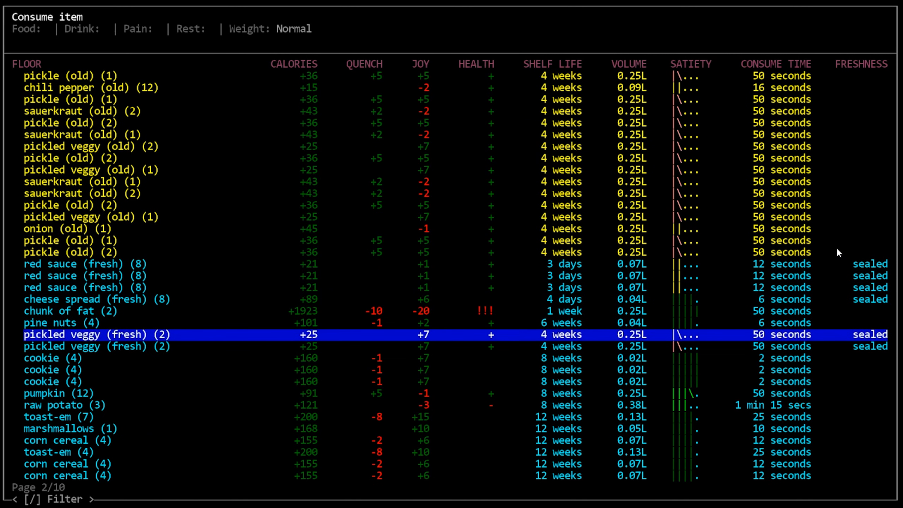
{"action": "key", "text": "Up"}
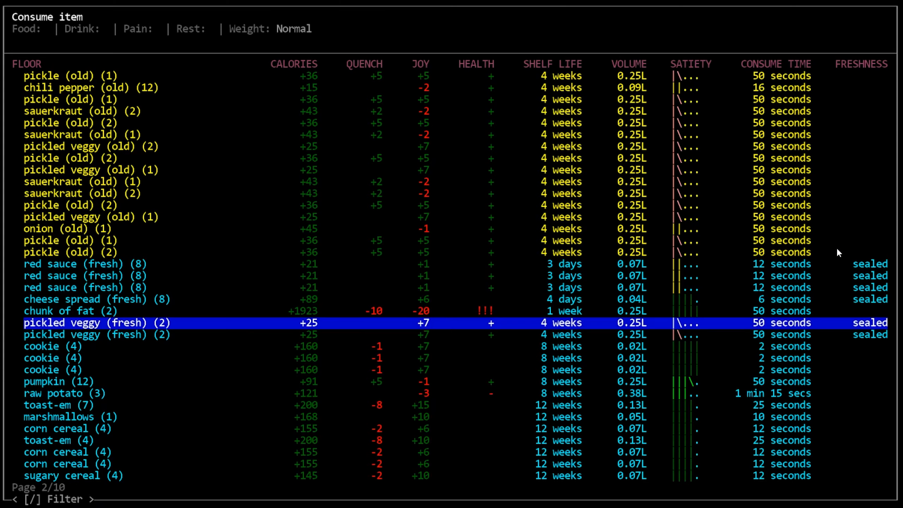
{"action": "key", "text": "down"}
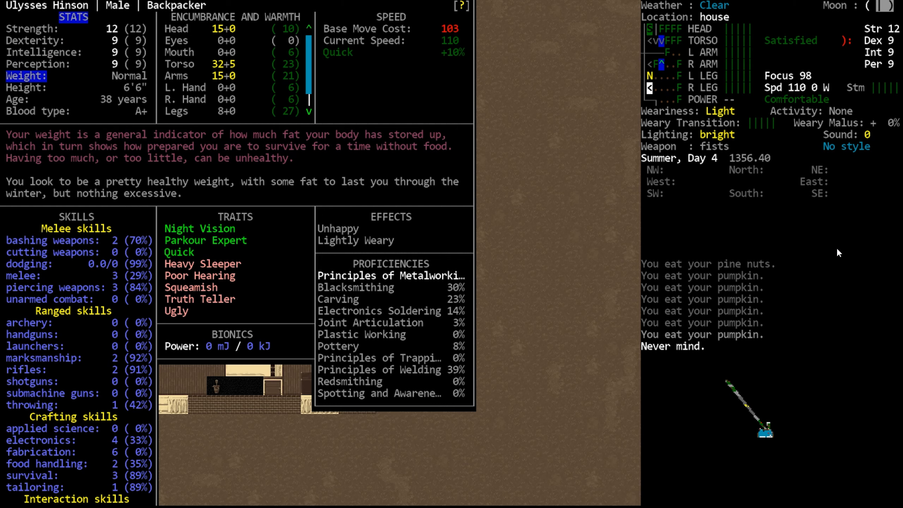
Scroll through the message history, then close it to return to the house view.
{"action": "key", "text": "Escape"}
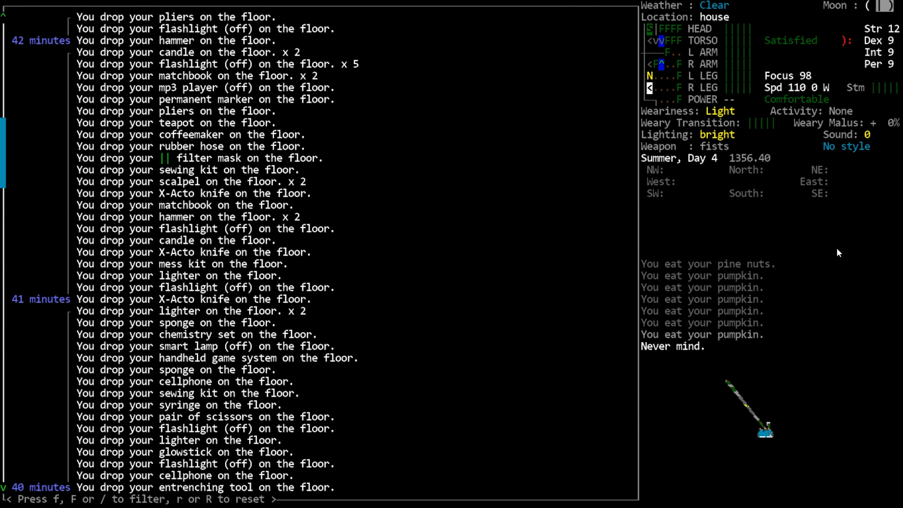
{"action": "scroll", "scroll_direction": "down", "scroll_amount": 3}
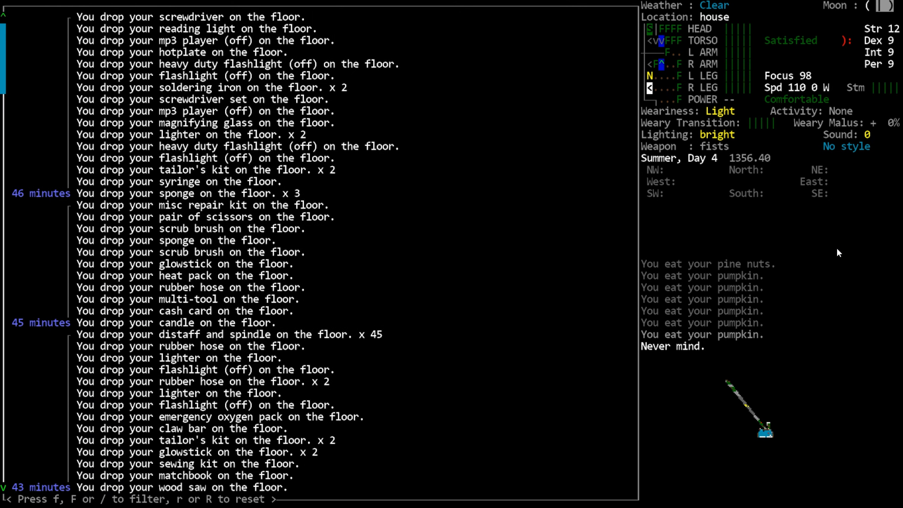
{"action": "key", "text": "Escape"}
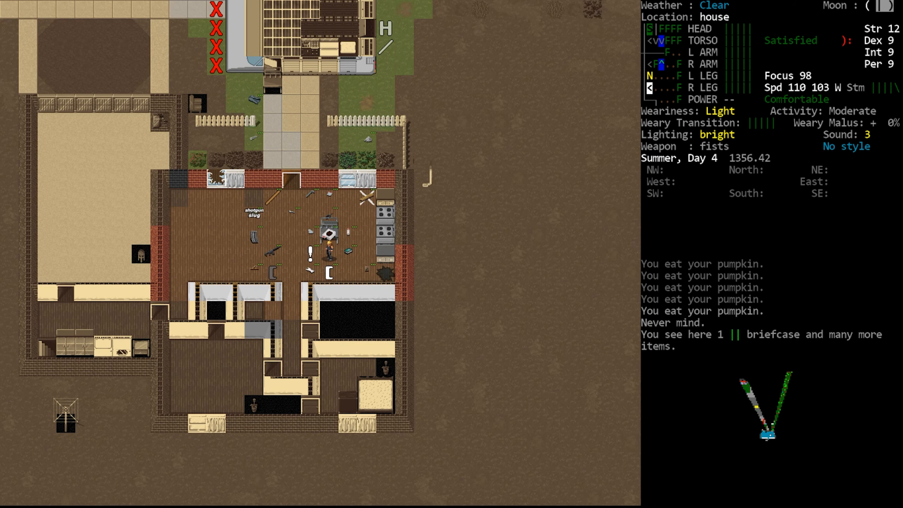
Open the overmap centered on central Tilton's doctor's office.
{"action": "key", "text": "m"}
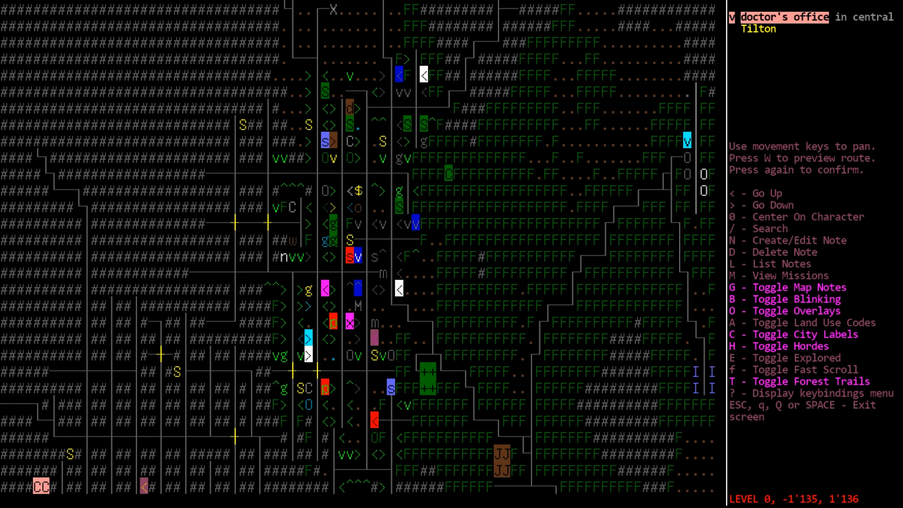
Reopen the Tilton overmap, browse it with map notes shown, exit, and save.
{"action": "key", "text": "Escape"}
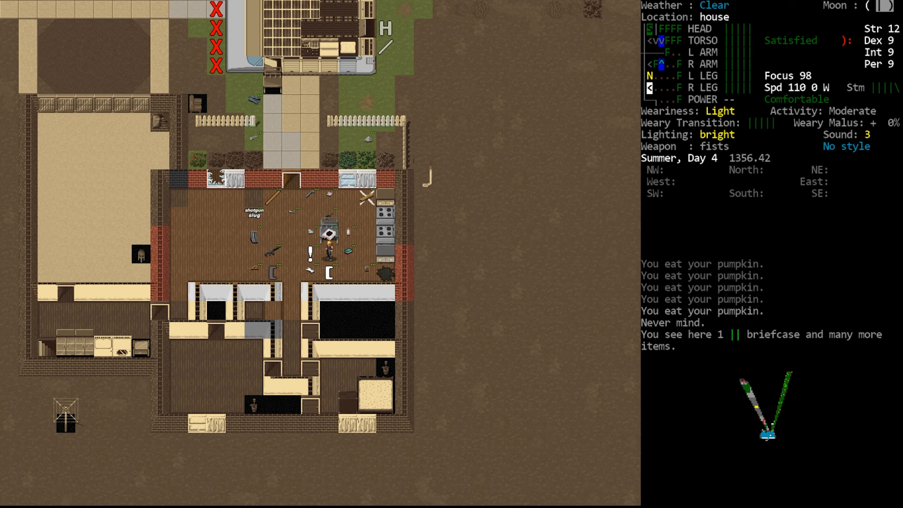
{"action": "key", "text": "m"}
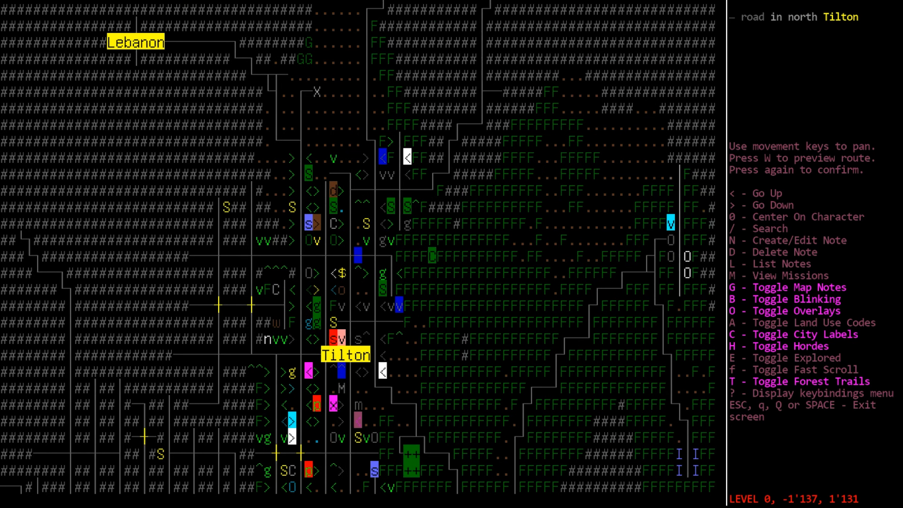
{"action": "scroll", "scroll_direction": "down", "scroll_amount": 3}
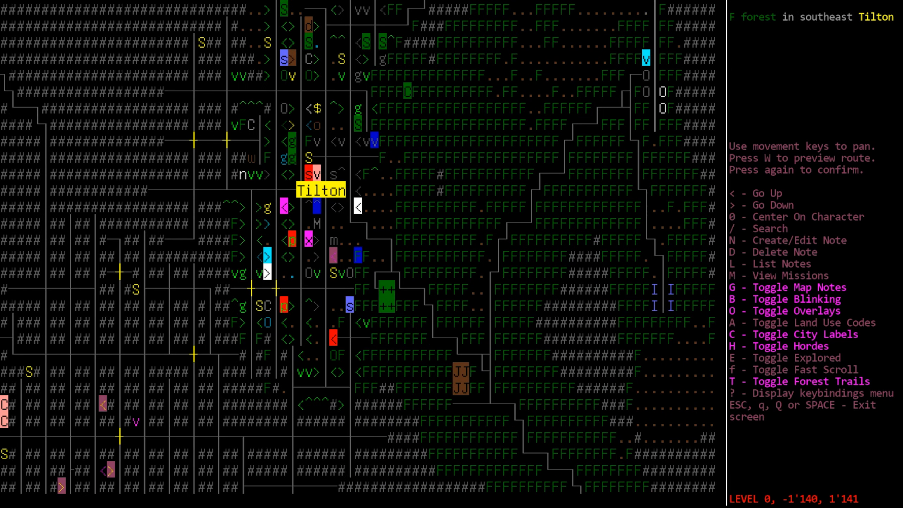
{"action": "key", "text": "Right"}
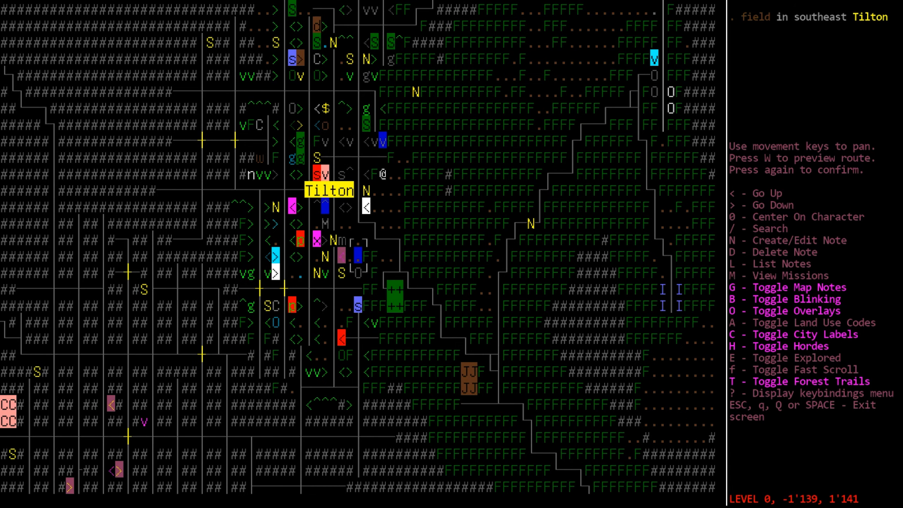
{"action": "key", "text": "Escape"}
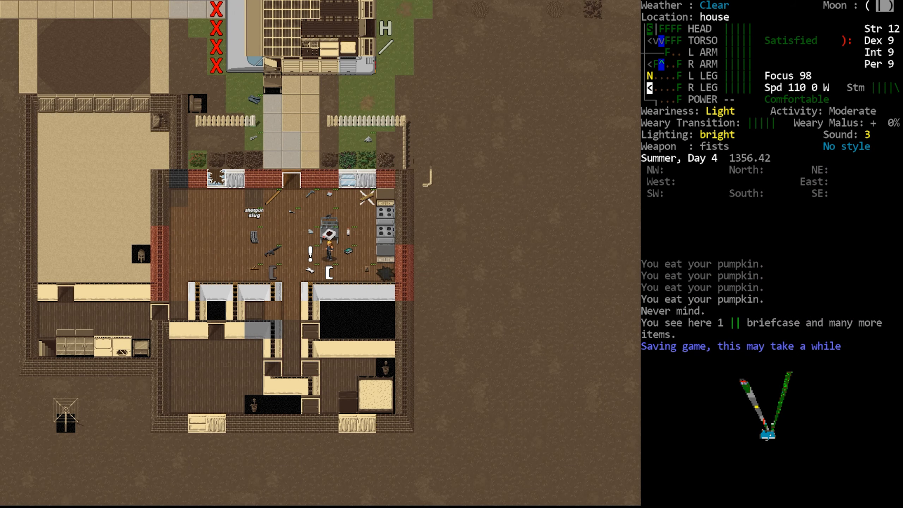